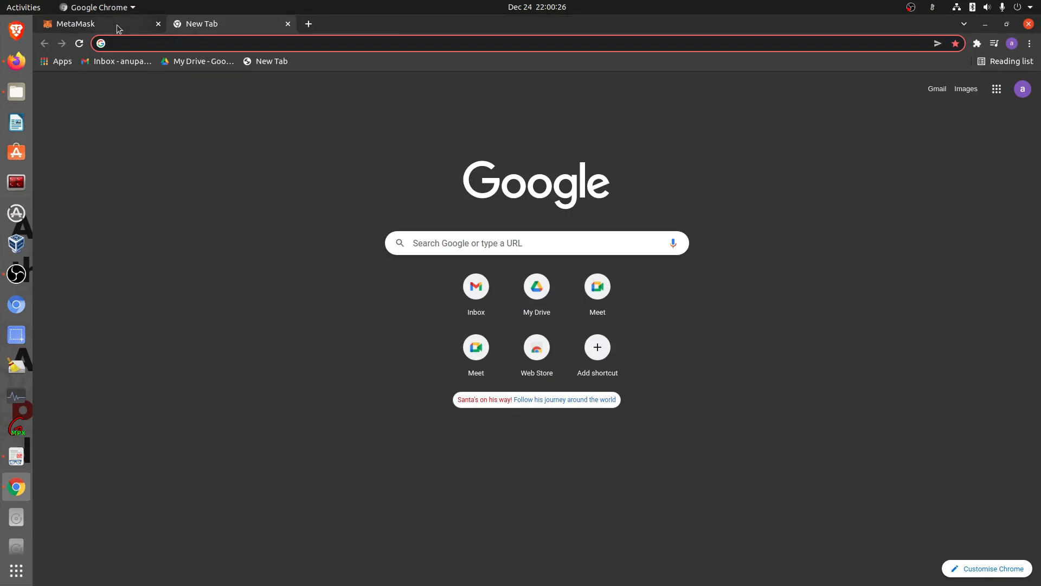
# Search the web for 'remix' and open the Remix - Ethereum IDE website
pyautogui.click(251, 43)
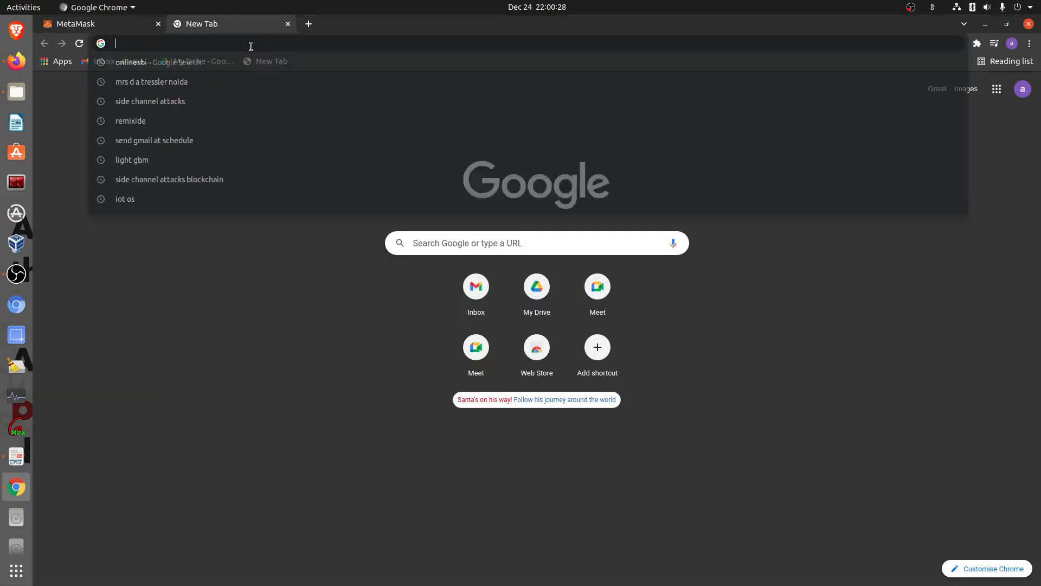
pyautogui.write('remix')
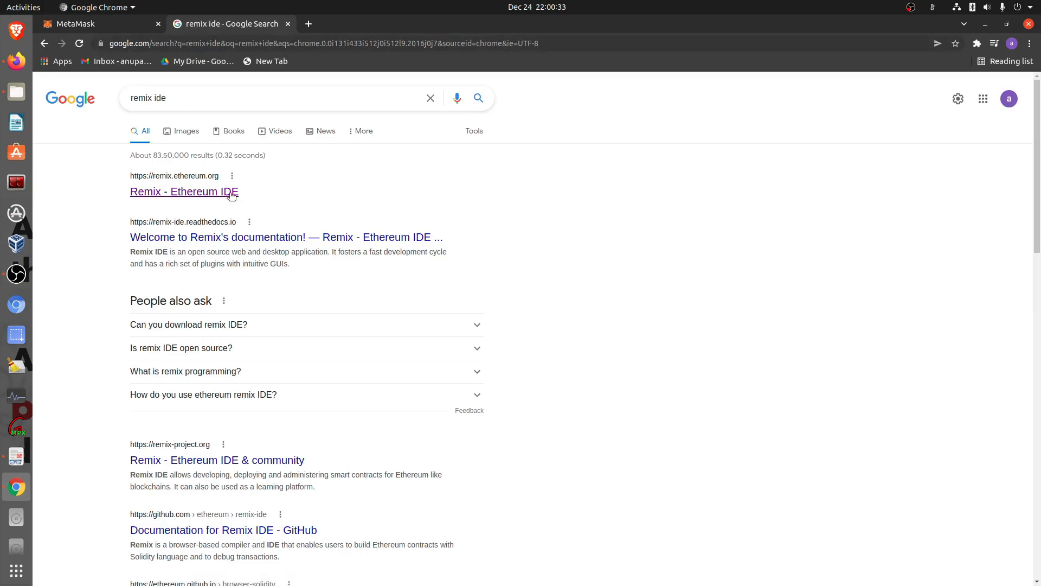
pyautogui.click(184, 191)
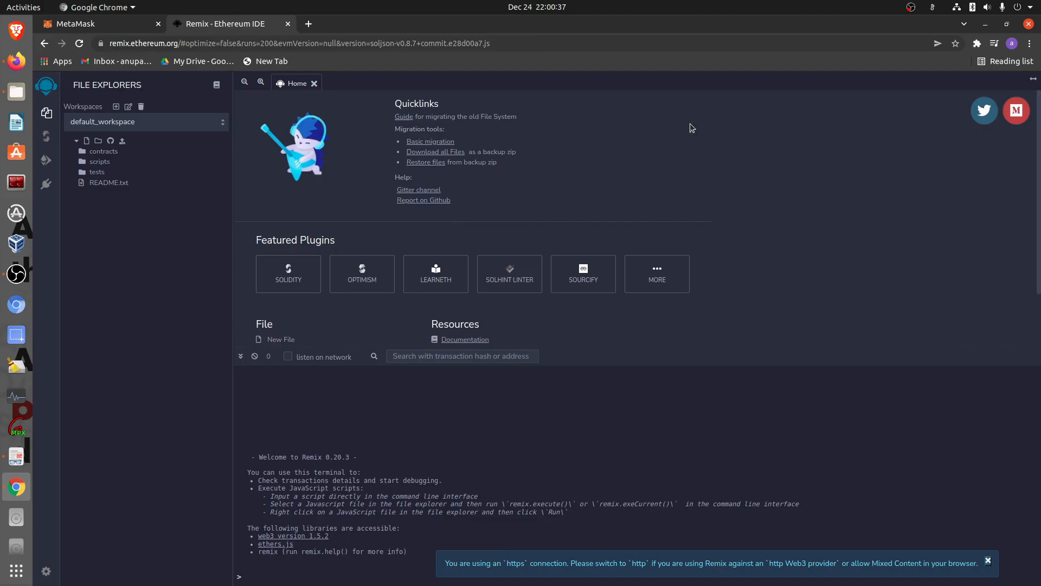
pyautogui.moveTo(409, 227)
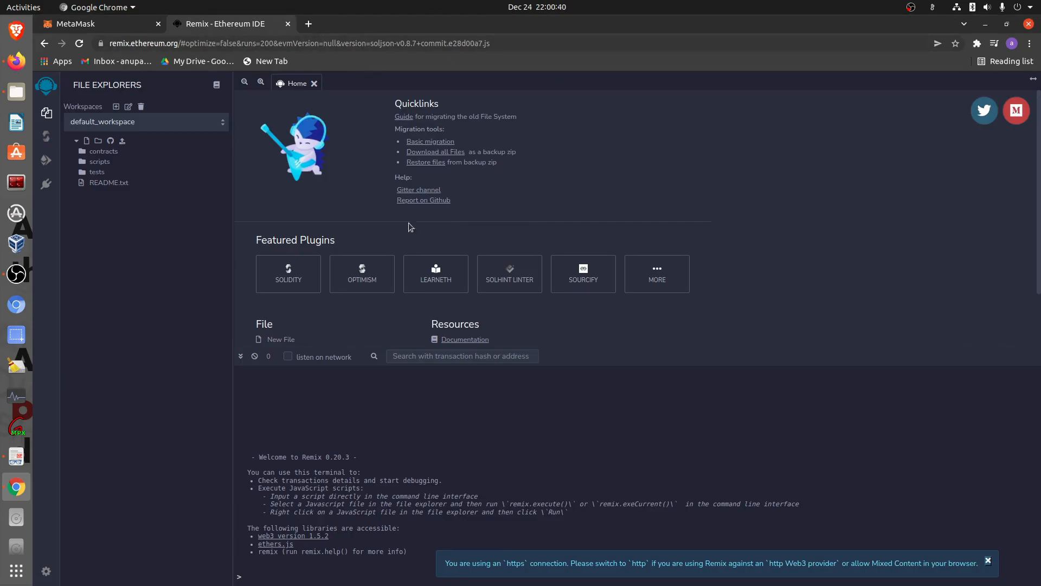
# Zoom in, open 1_Storage.sol and paste the copied ERC20 token code, allowing clipboard access
pyautogui.press('ctrl+plus')
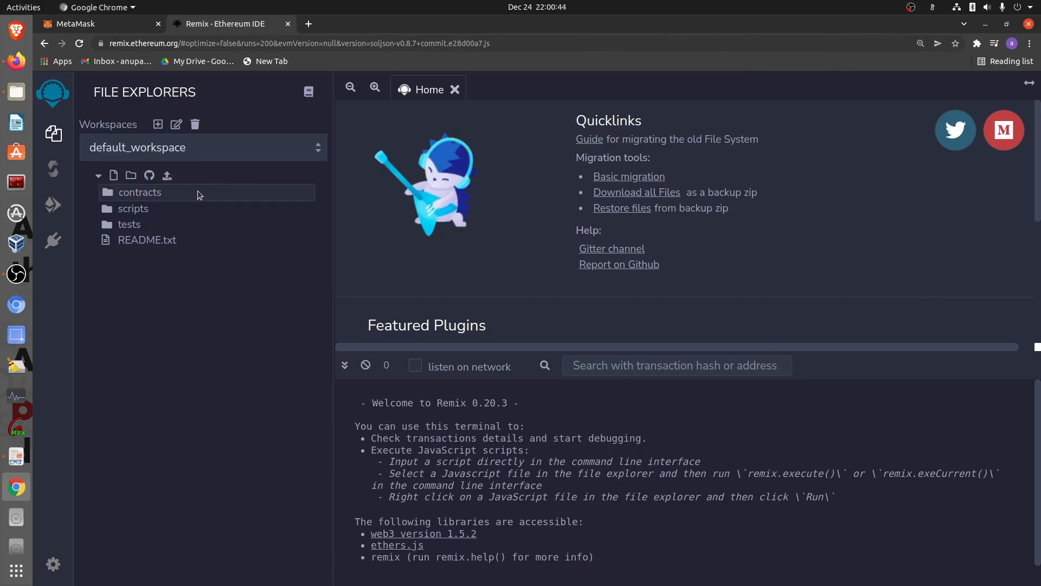
pyautogui.click(140, 192)
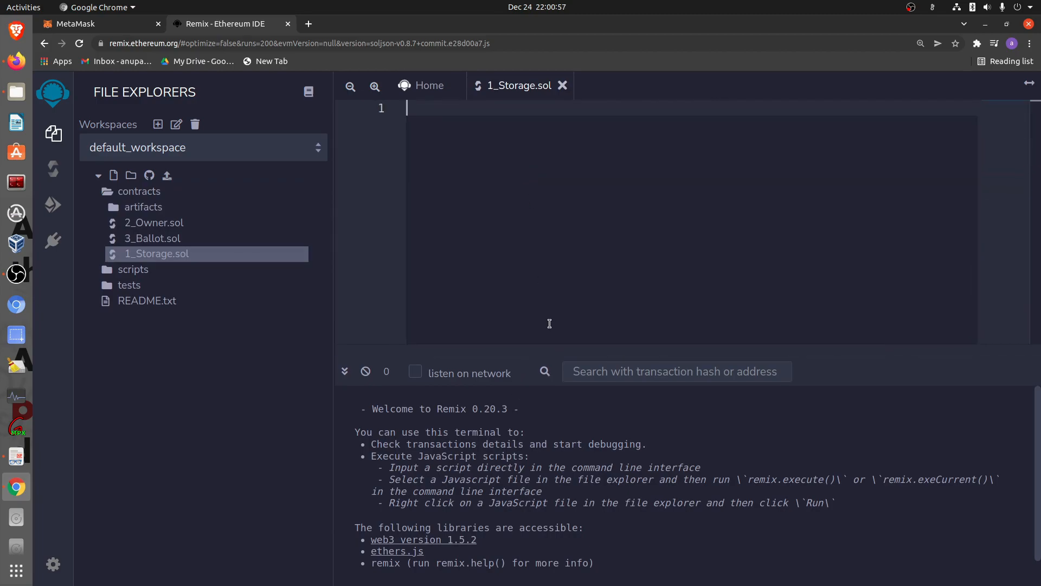
pyautogui.moveTo(1022, 392)
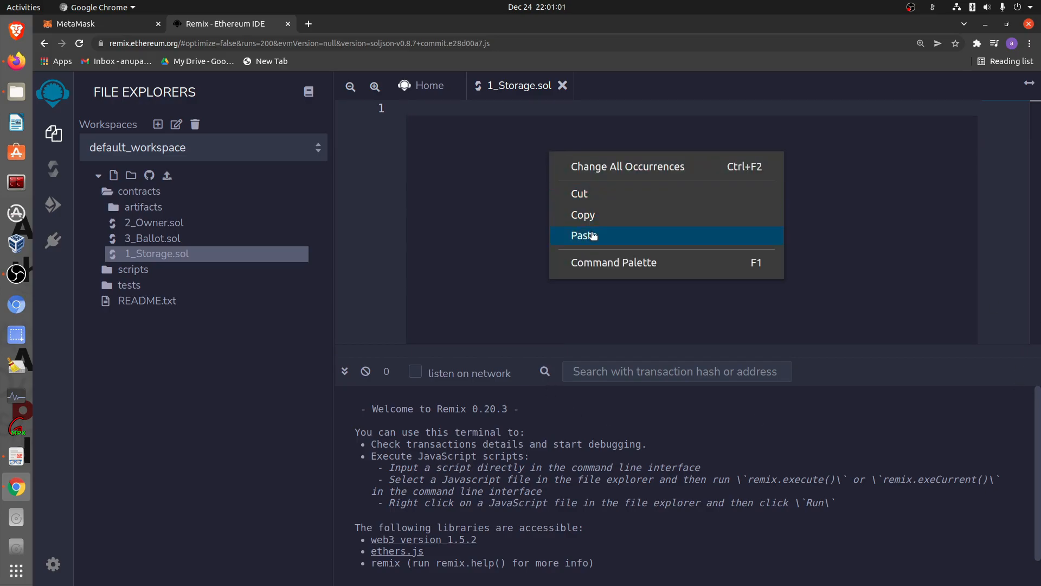
pyautogui.click(579, 235)
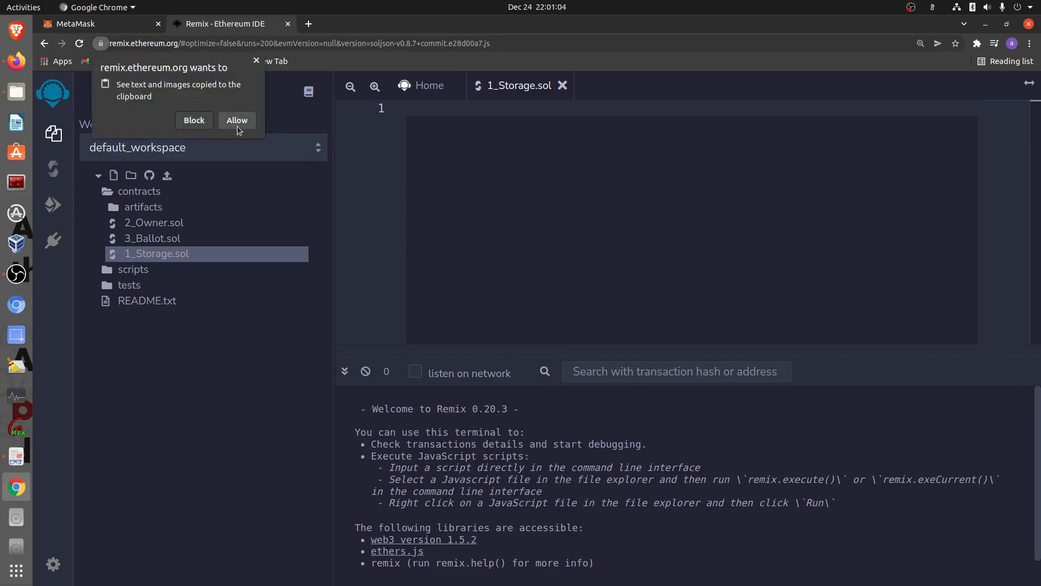
pyautogui.click(237, 121)
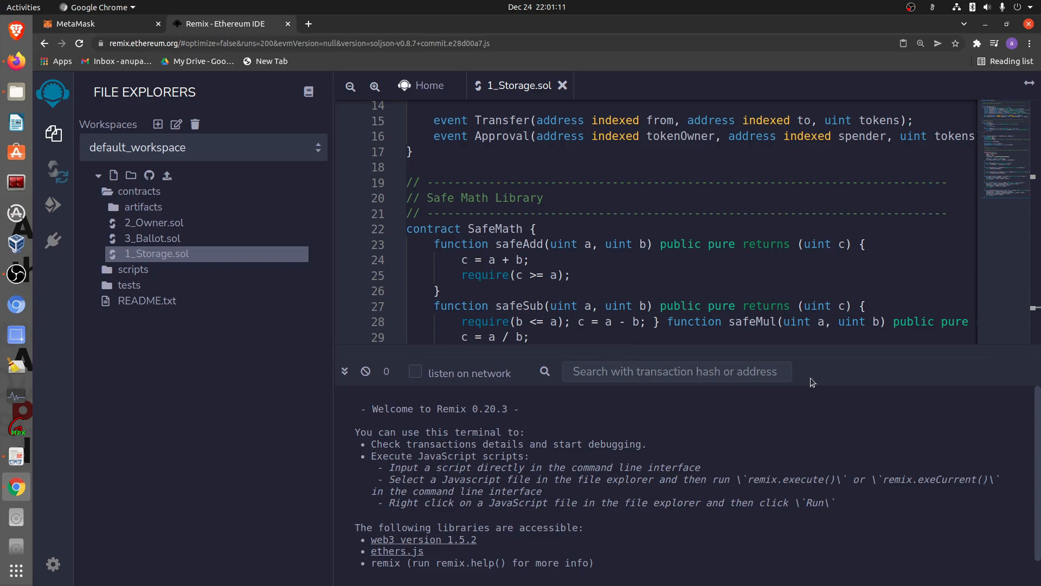
pyautogui.scroll(-3)
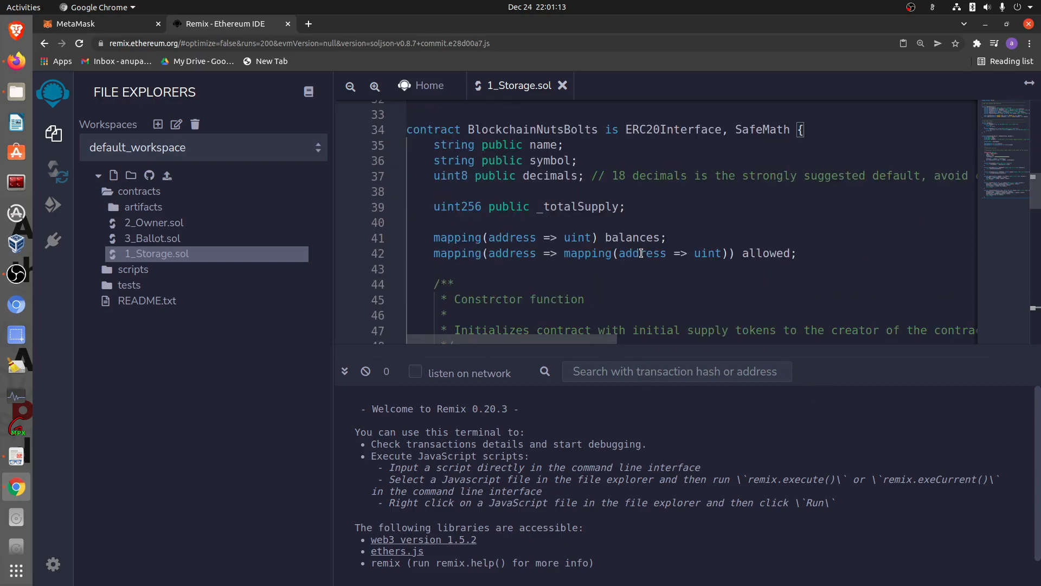
pyautogui.scroll(-3)
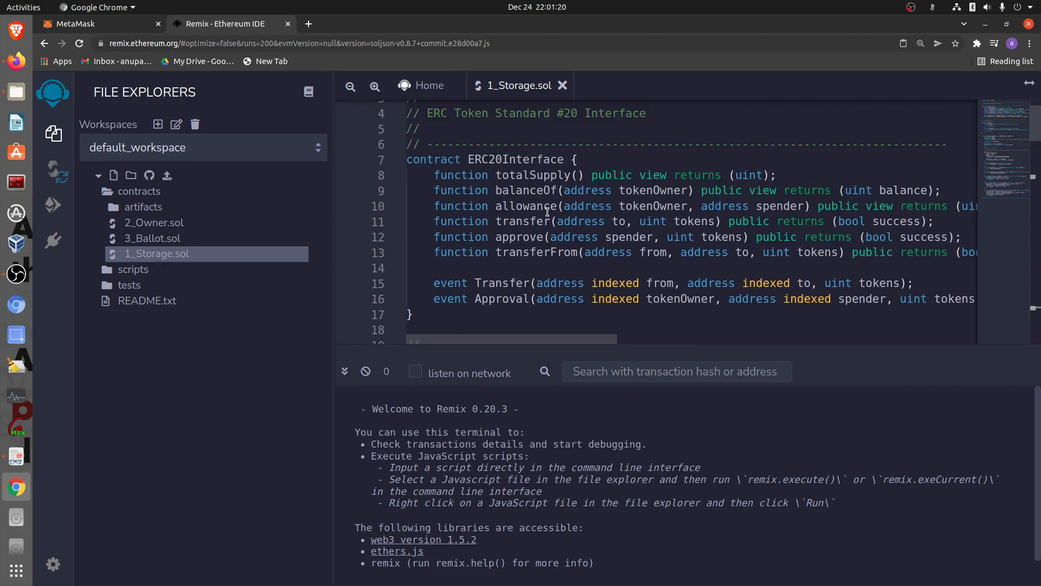
pyautogui.scroll(-3)
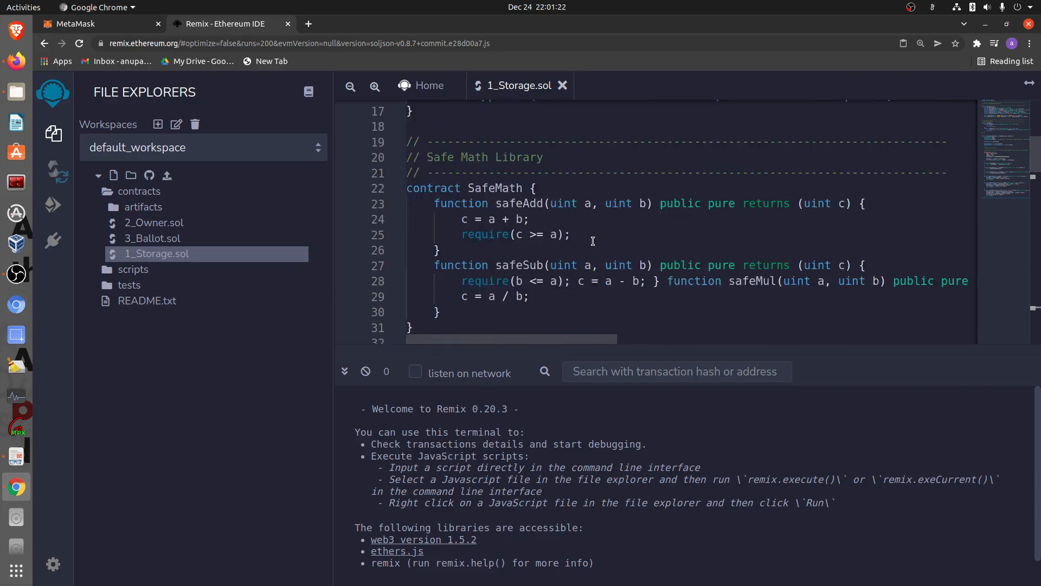
pyautogui.scroll(-3)
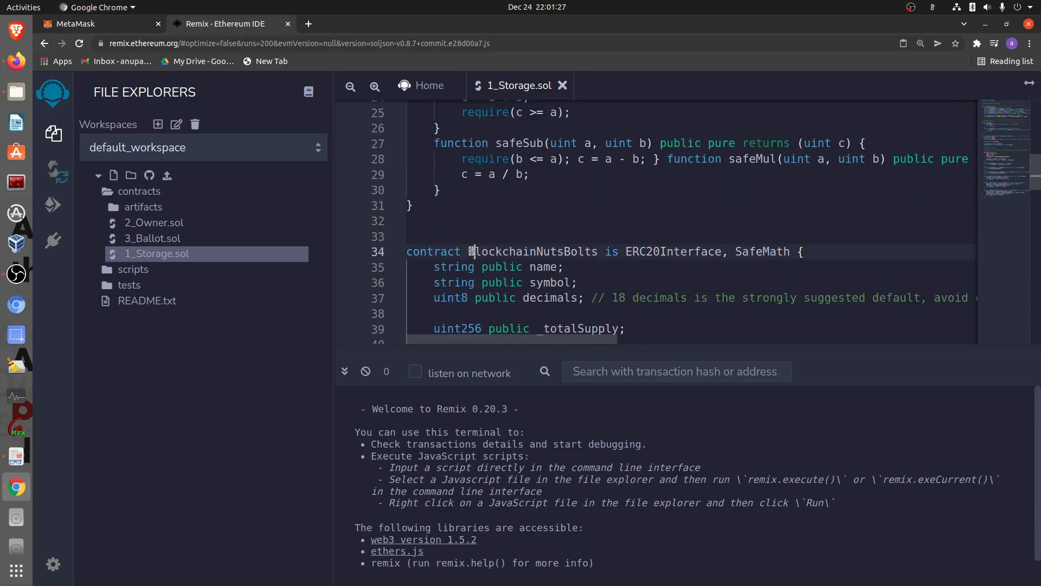
pyautogui.doubleClick(531, 251)
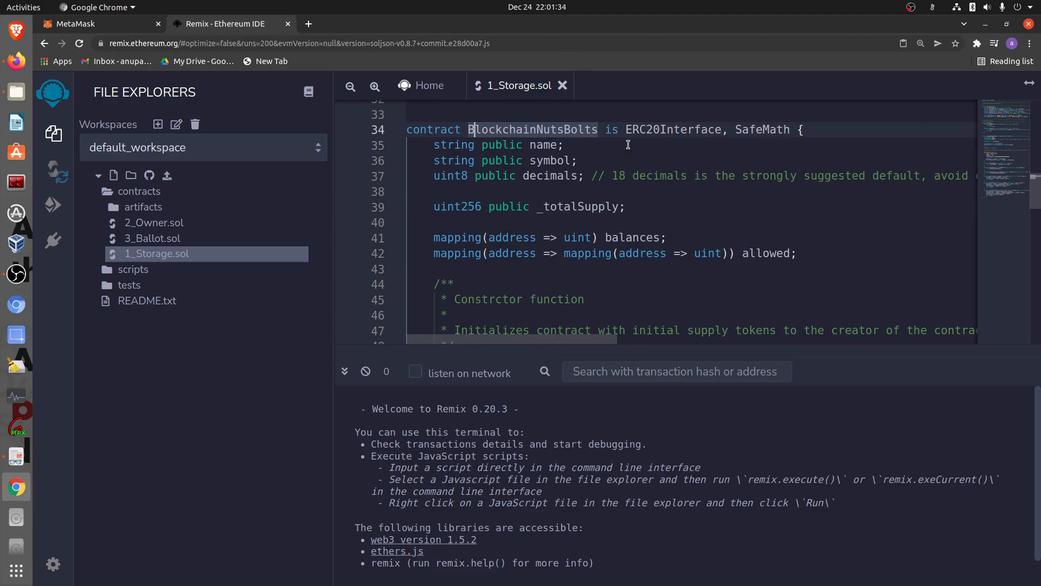
pyautogui.moveTo(546, 134)
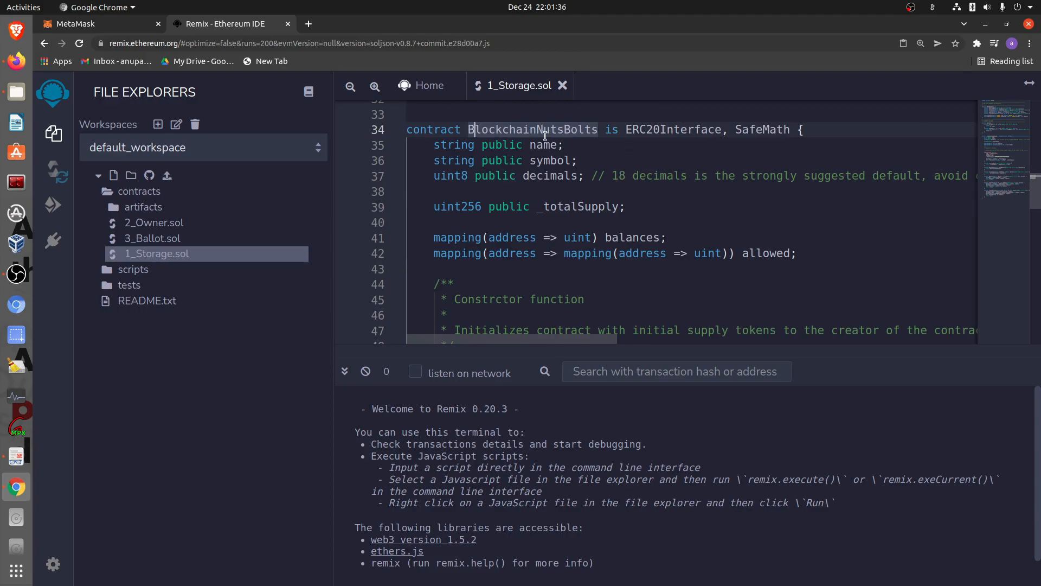
pyautogui.scroll(-3)
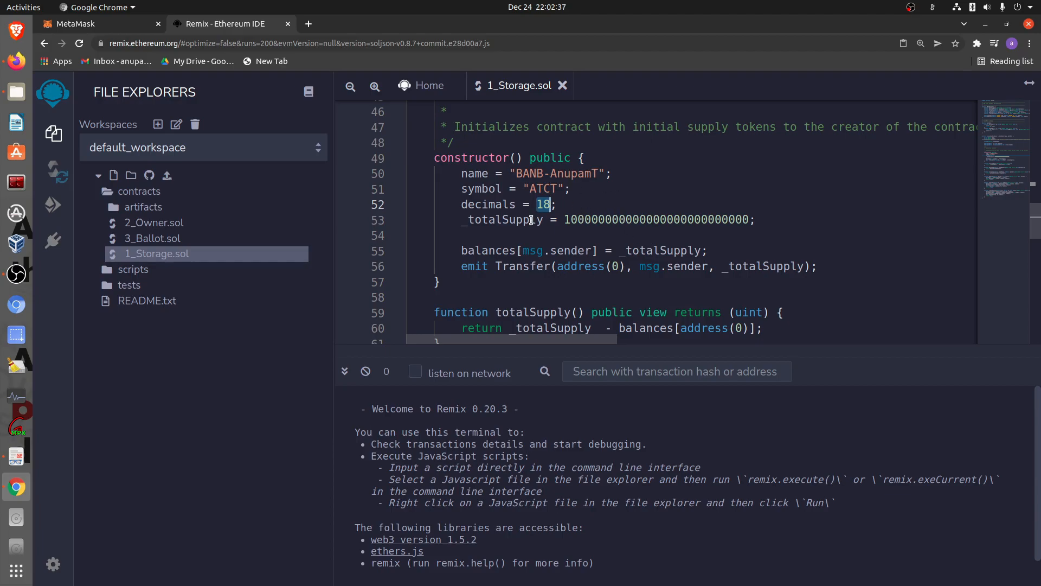
pyautogui.scroll(-3)
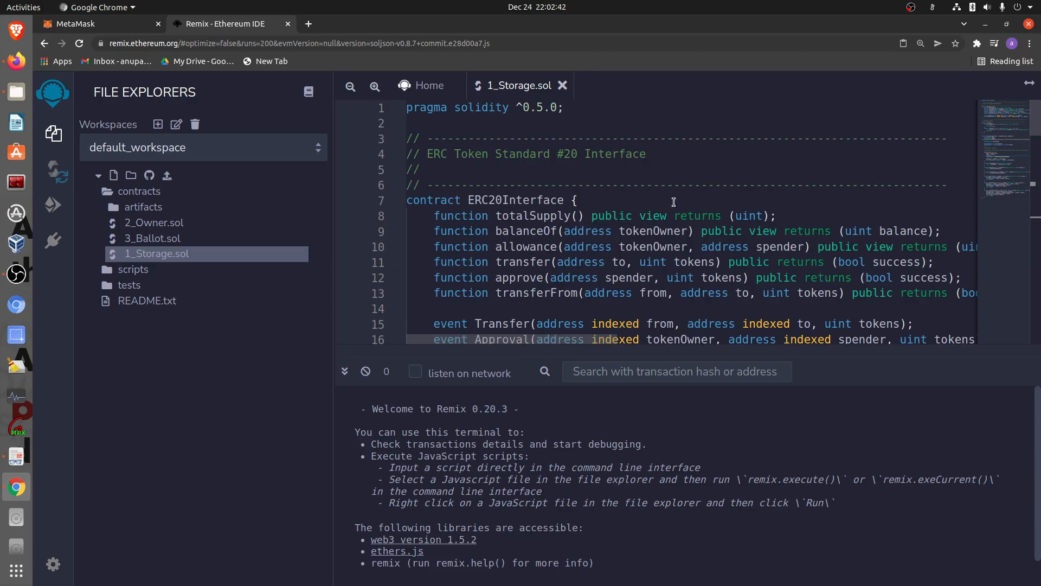
pyautogui.scroll(-3)
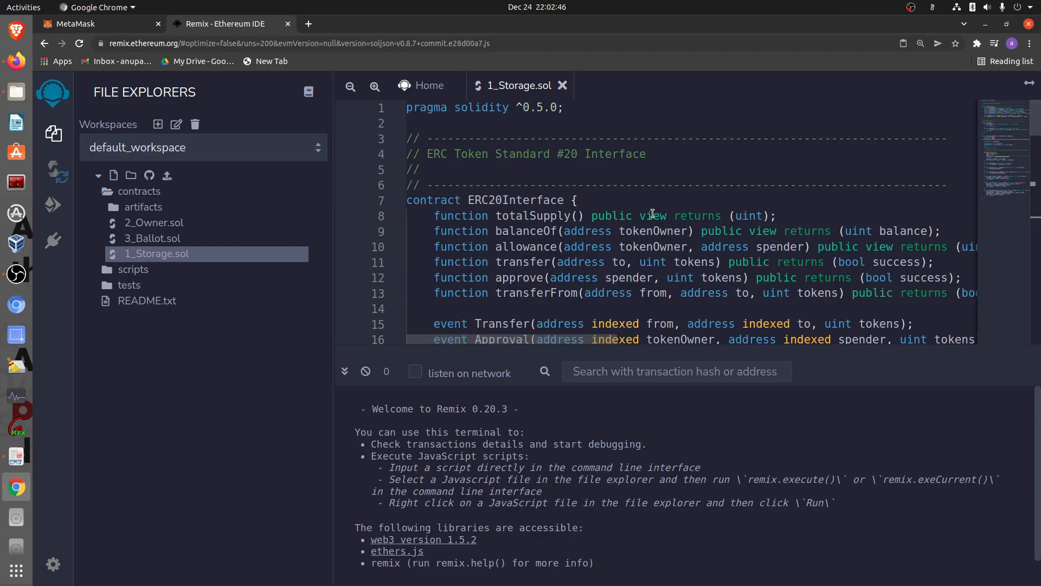
pyautogui.scroll(-3)
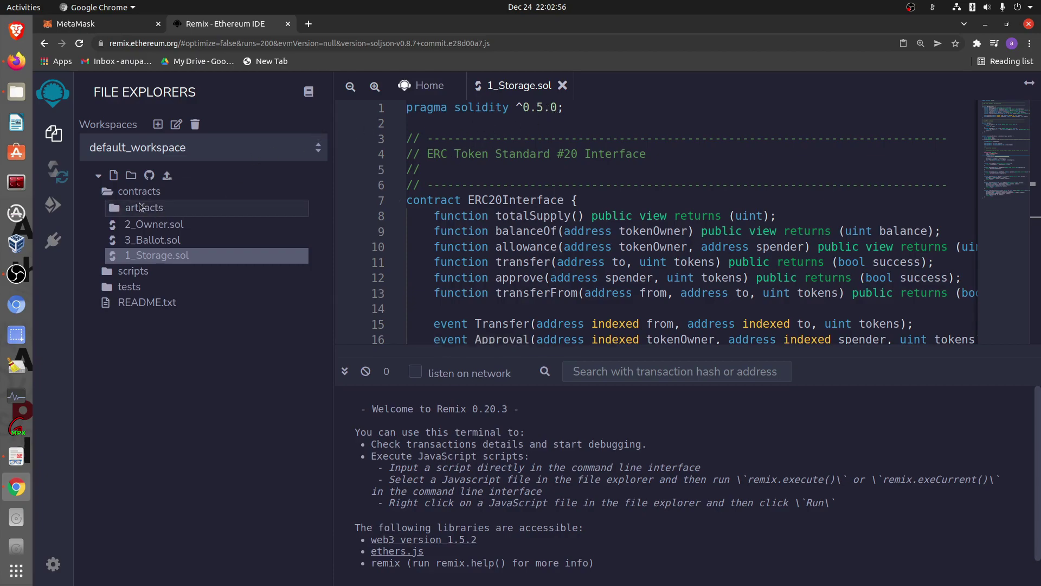
# Set the Solidity compiler version to 0.5.0 to match the contract pragma
pyautogui.click(54, 205)
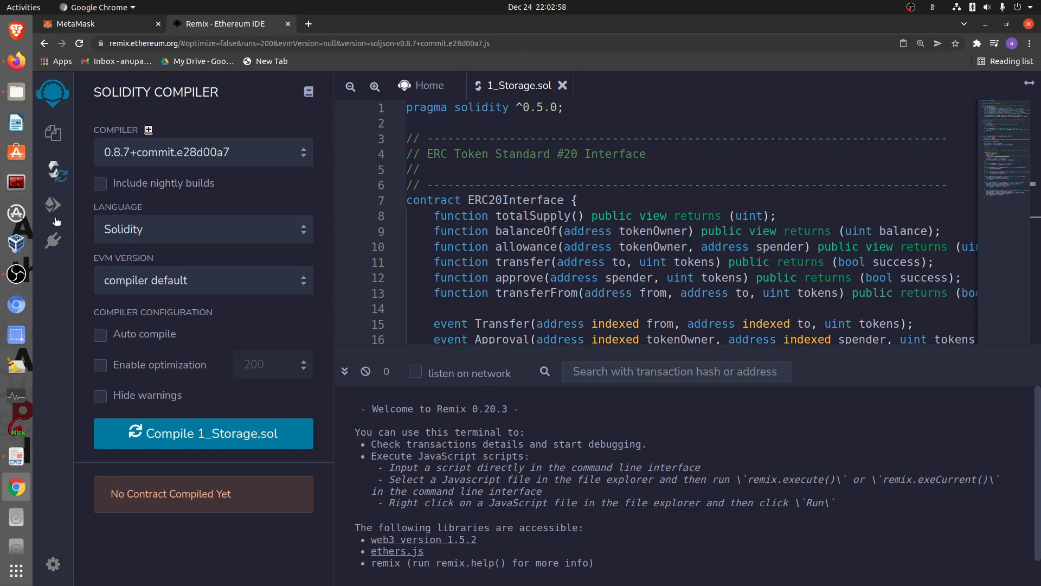
pyautogui.click(202, 152)
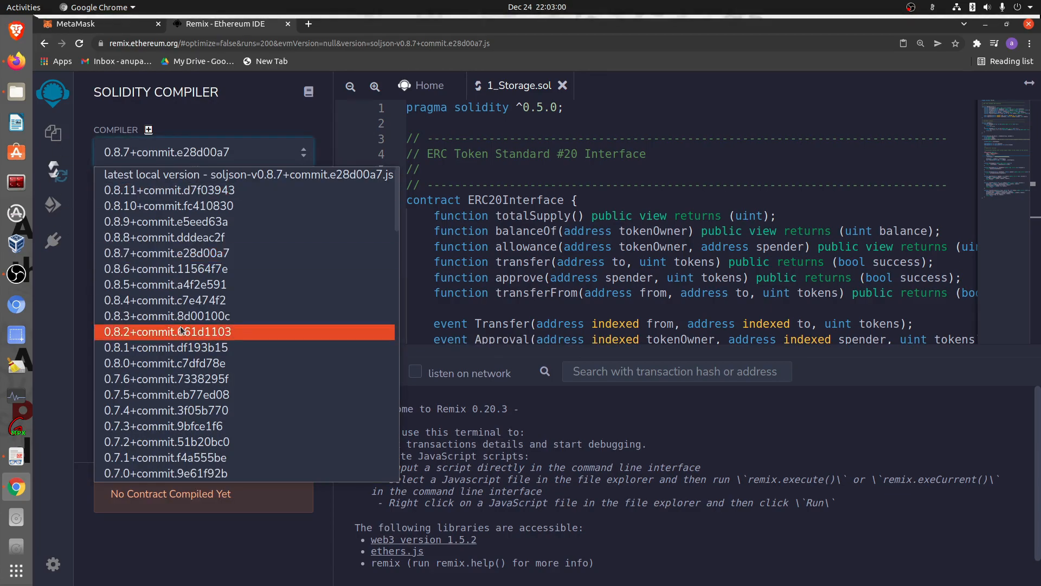
pyautogui.scroll(-3)
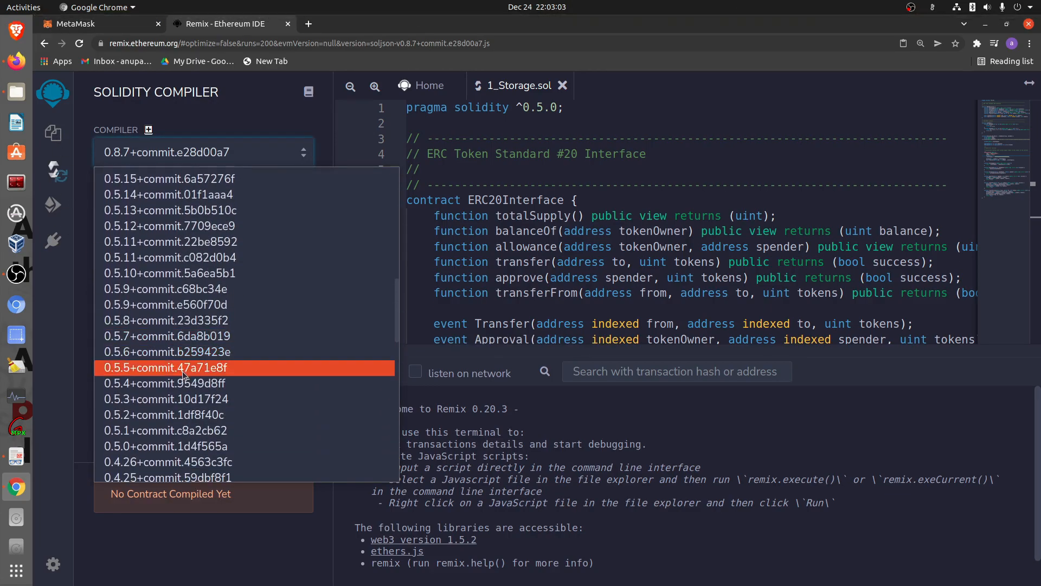
pyautogui.click(164, 447)
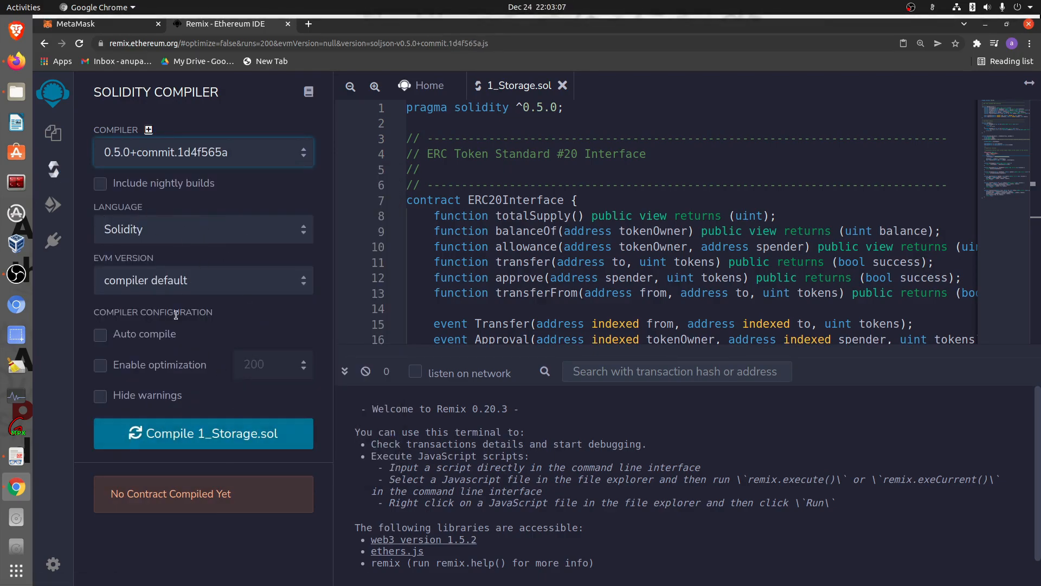
pyautogui.moveTo(209, 437)
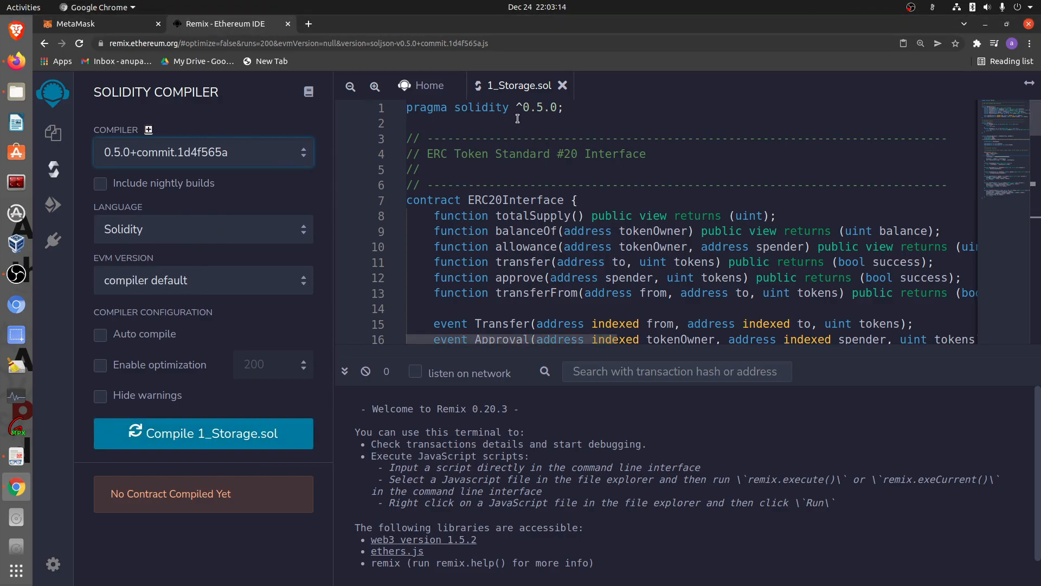
pyautogui.moveTo(241, 434)
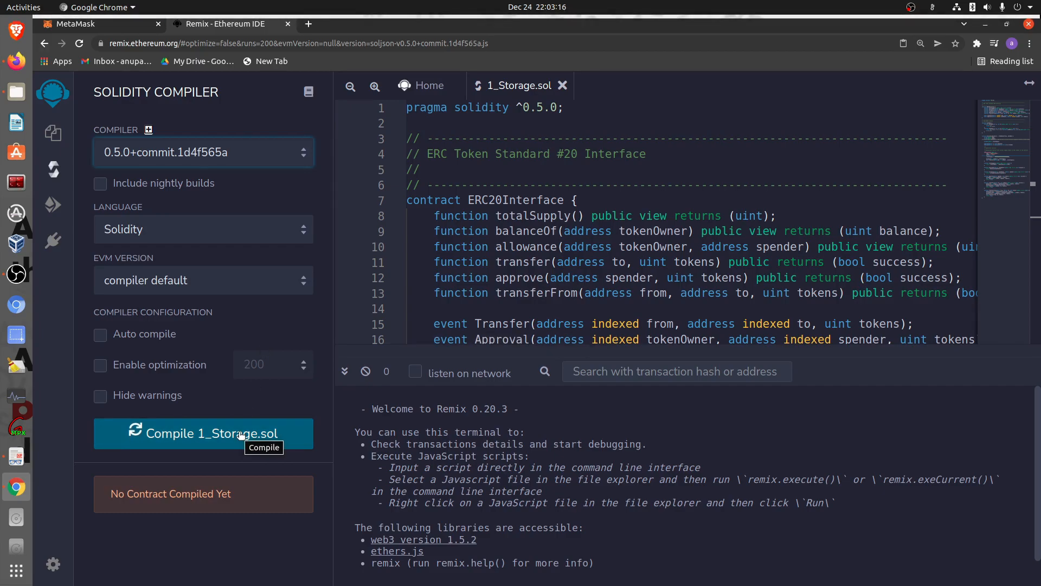
# Compile 1_Storage.sol and bring up the Deploy & Run Transactions panel
pyautogui.click(204, 433)
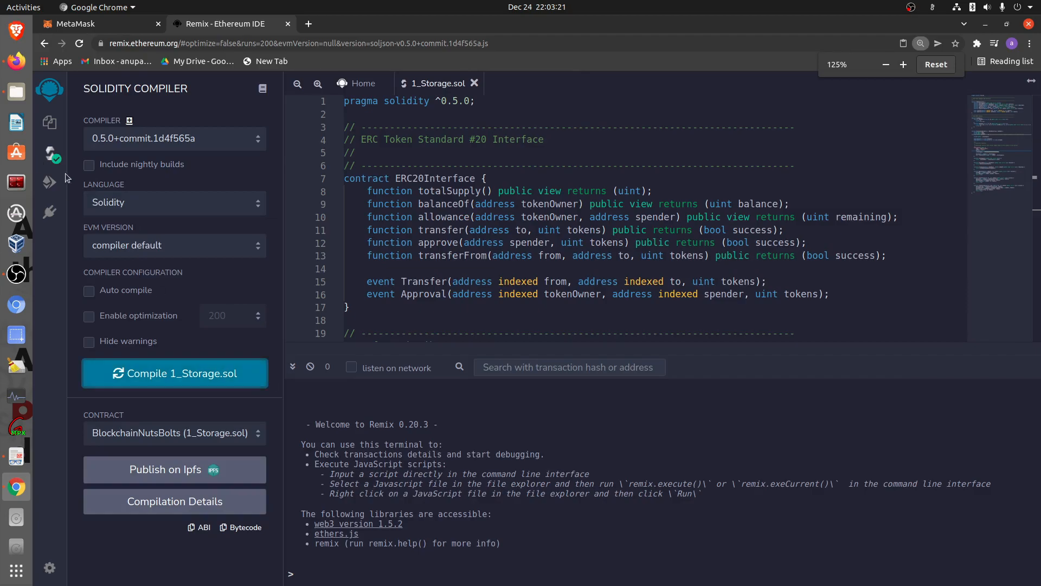
pyautogui.scroll(-3)
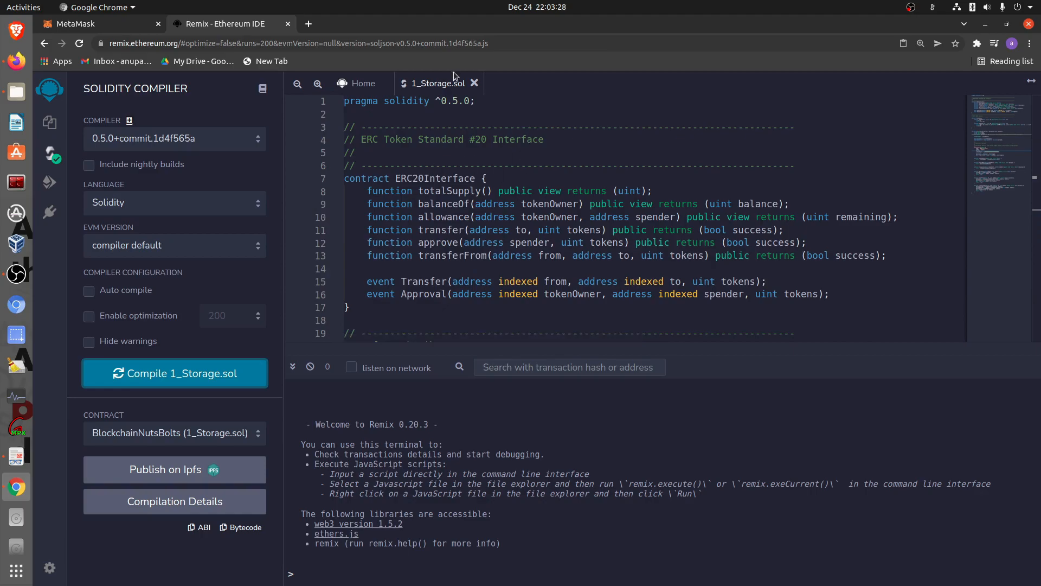
pyautogui.scroll(-3)
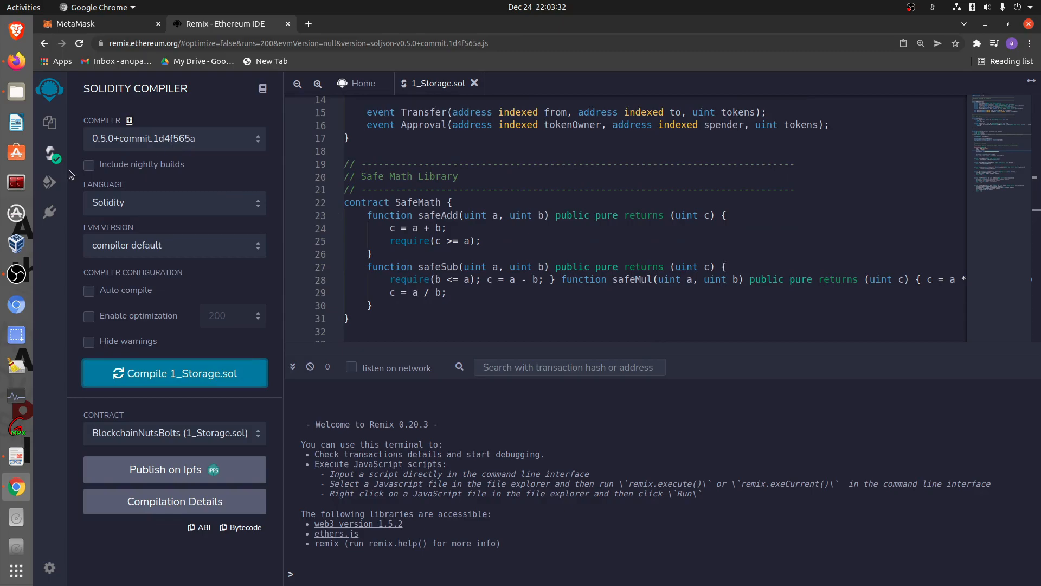
pyautogui.moveTo(57, 183)
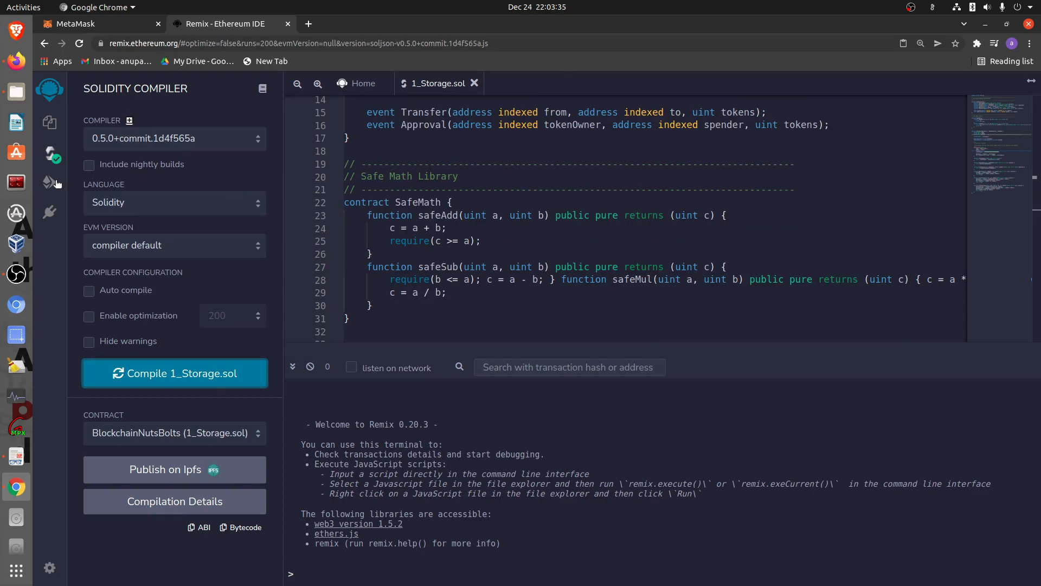
pyautogui.click(50, 183)
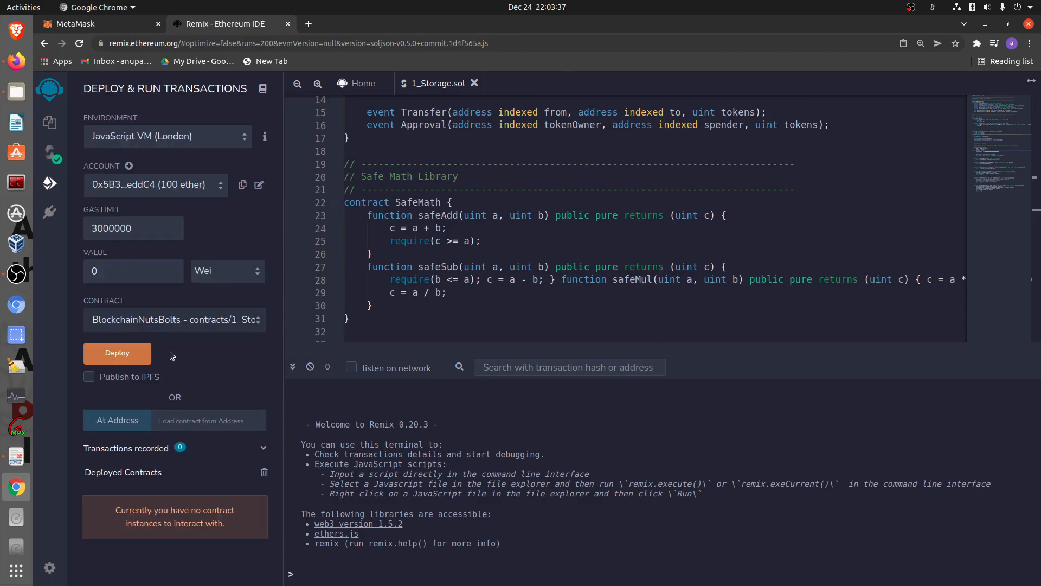
pyautogui.moveTo(199, 140)
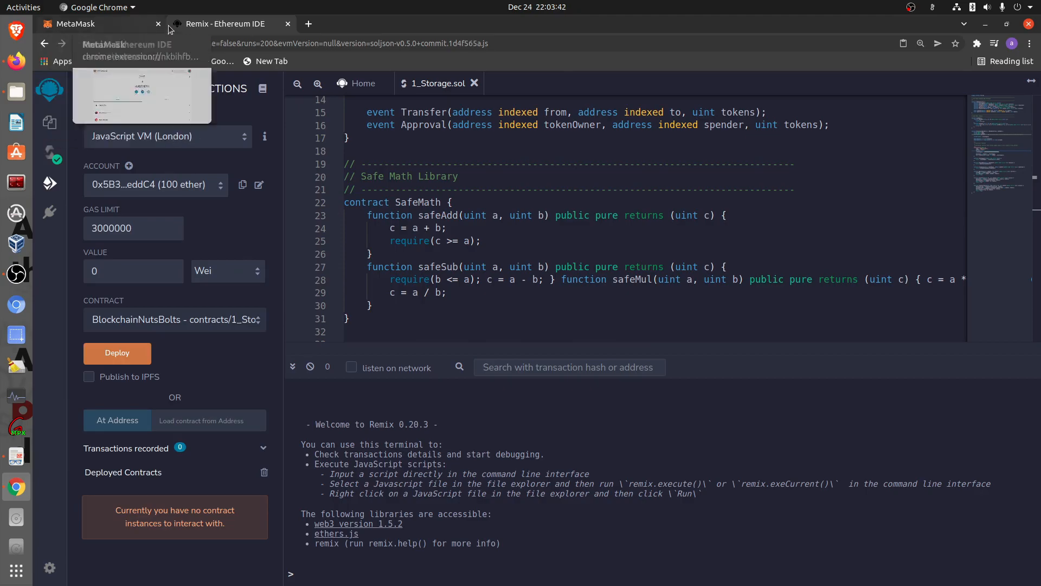
# Review the Ropsten account's 8.9273 ETH and token balances in MetaMask, then return to Remix
pyautogui.click(76, 24)
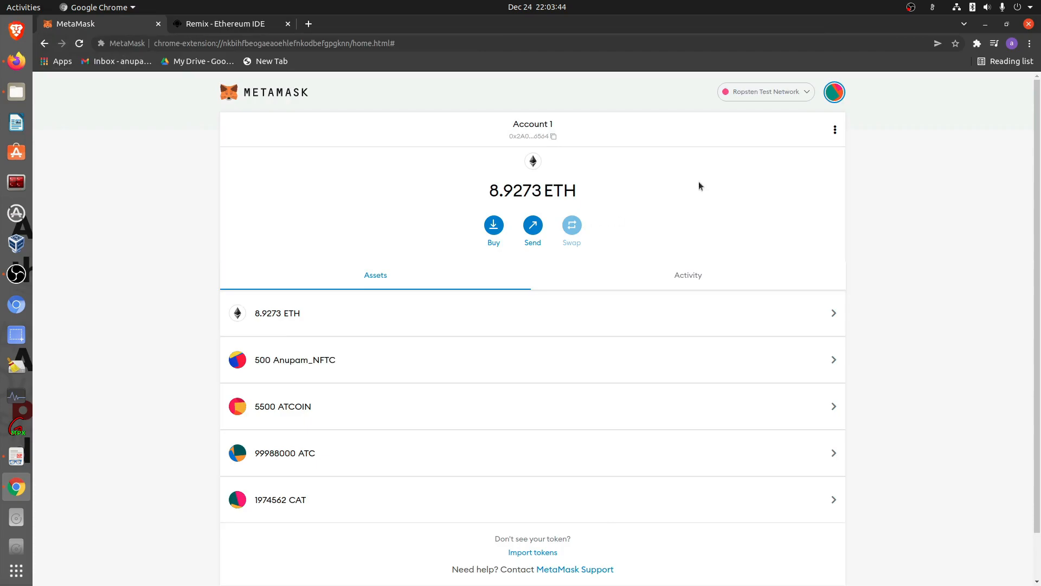
pyautogui.moveTo(274, 178)
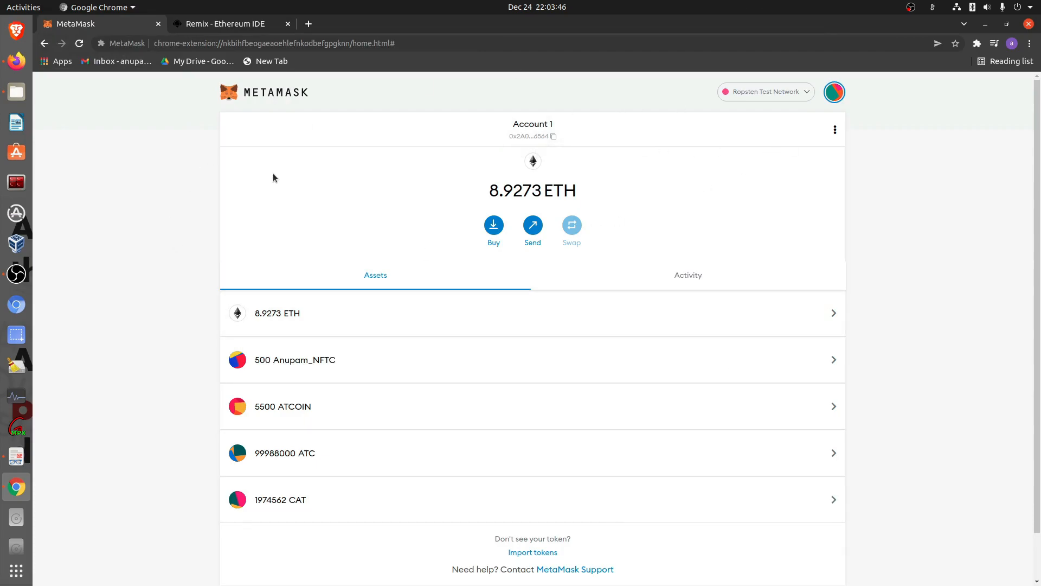
pyautogui.moveTo(538, 316)
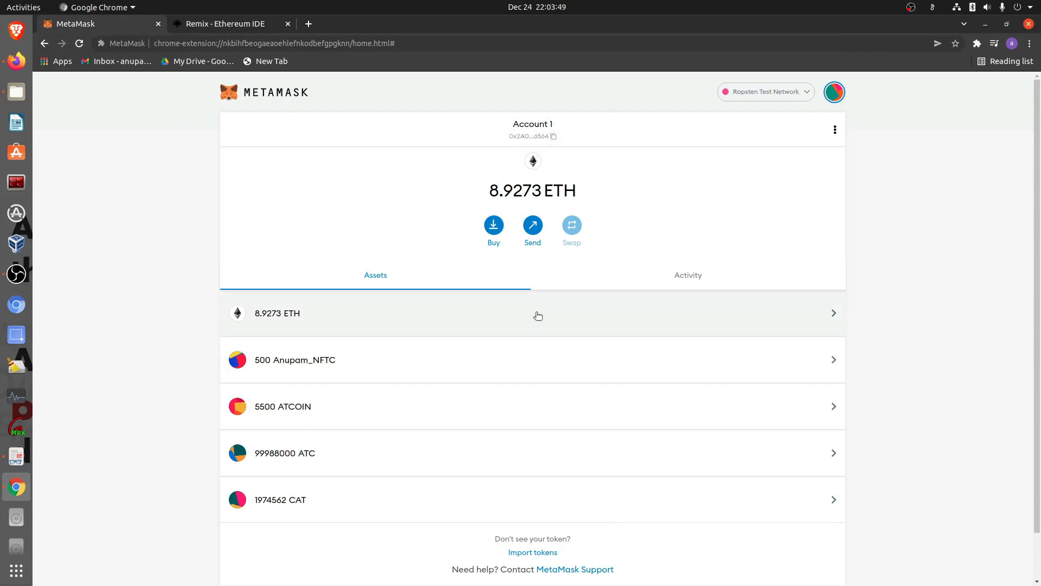
pyautogui.moveTo(734, 370)
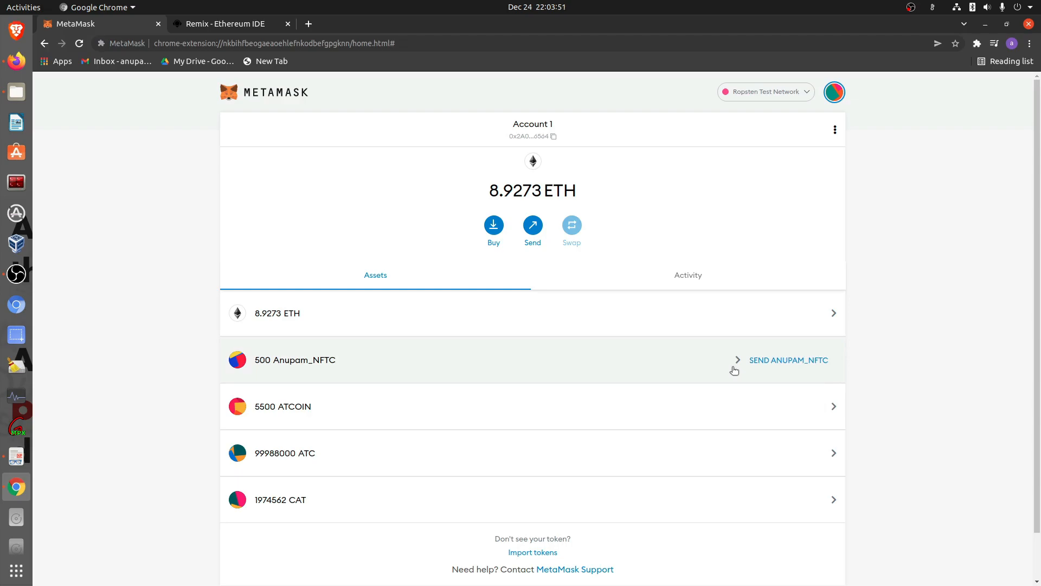
pyautogui.moveTo(728, 350)
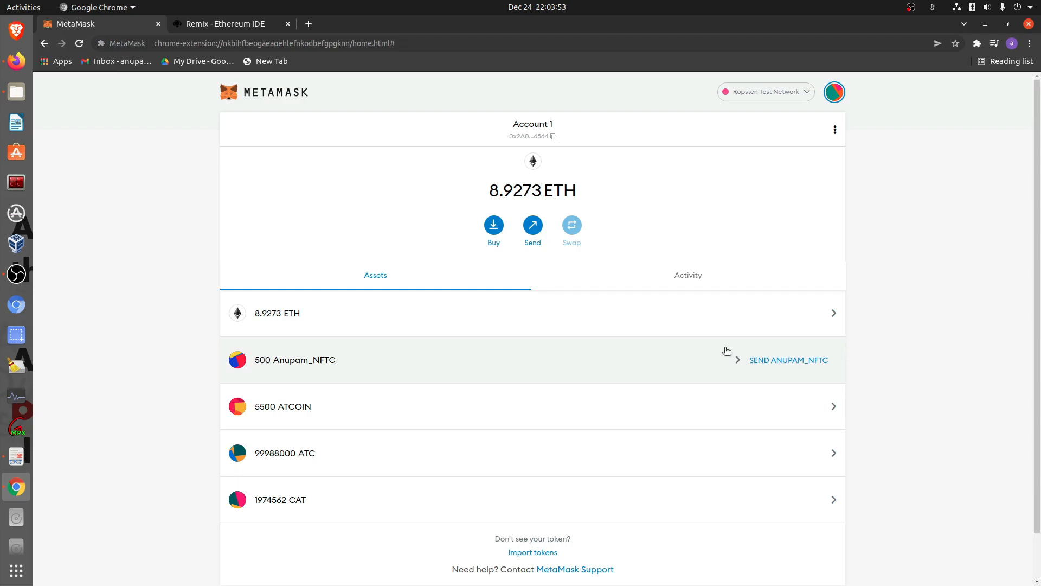
pyautogui.moveTo(515, 256)
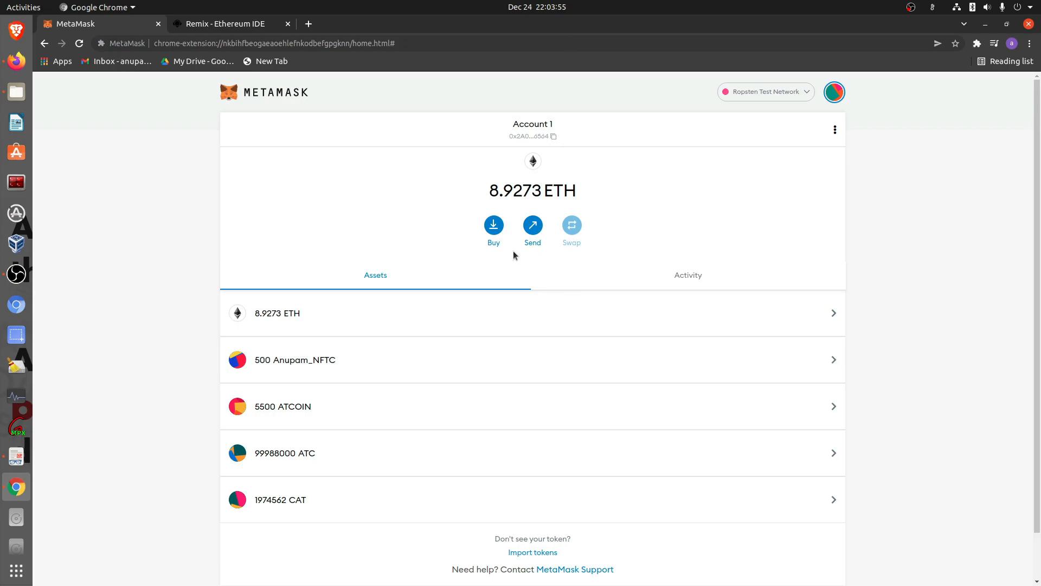
pyautogui.moveTo(340, 407)
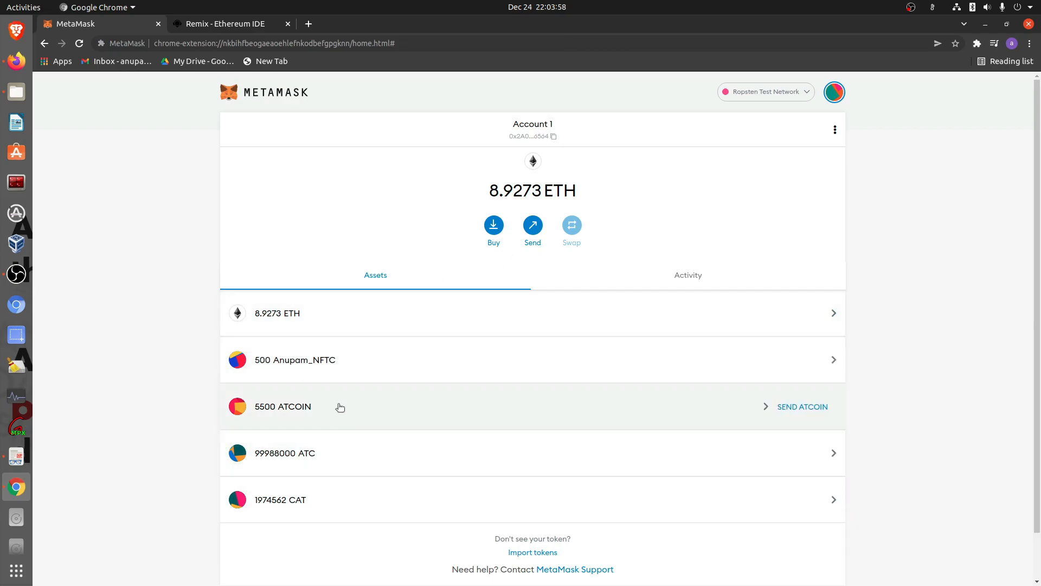
pyautogui.scroll(-3)
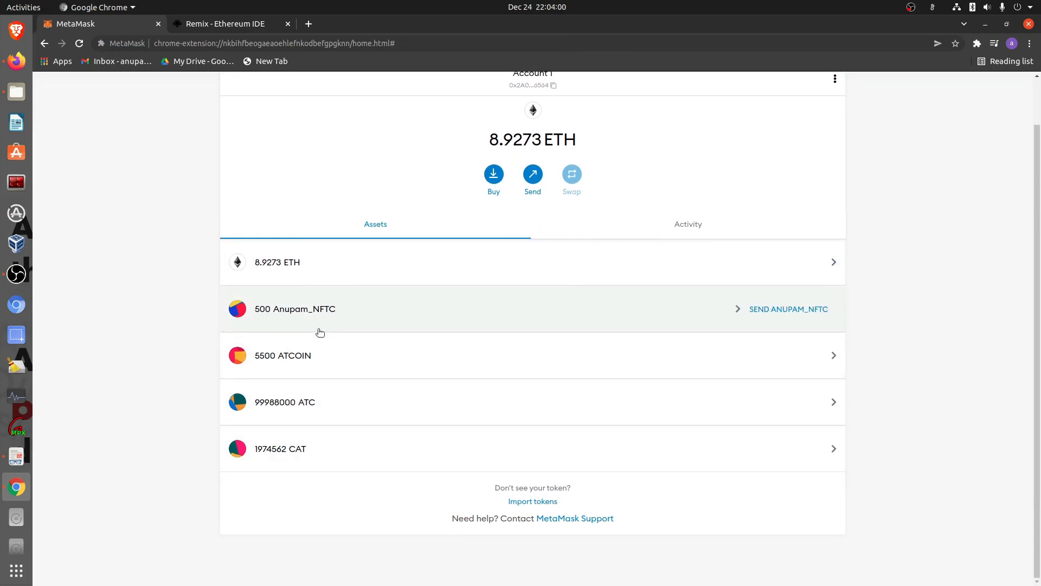
pyautogui.moveTo(337, 320)
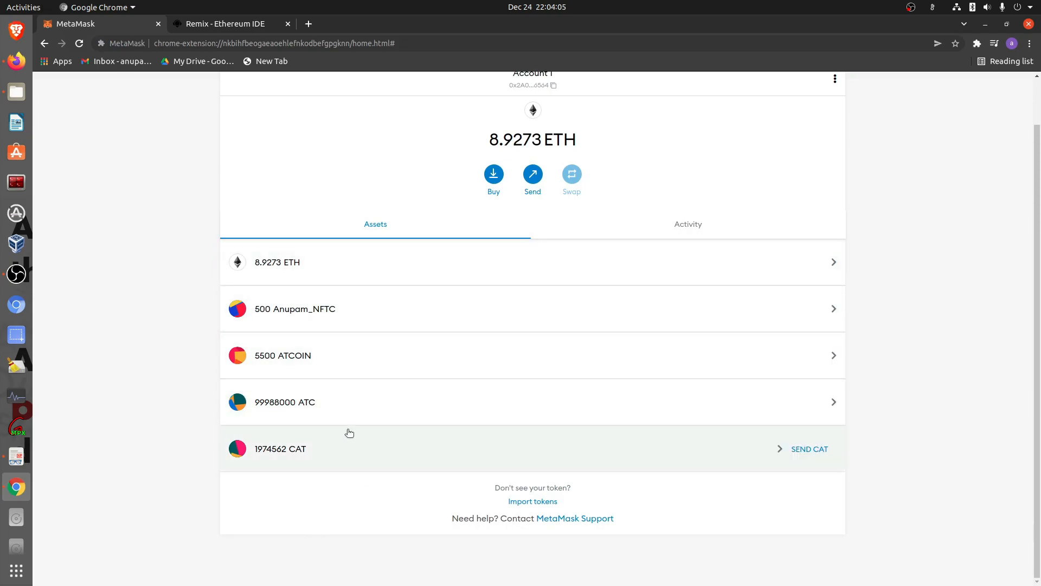
pyautogui.moveTo(398, 364)
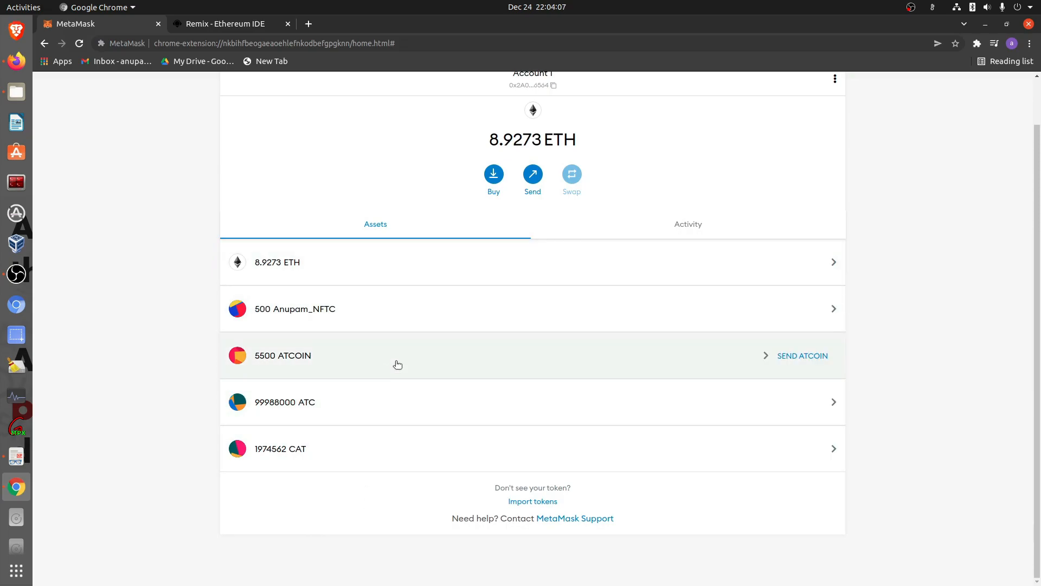
pyautogui.moveTo(223, 358)
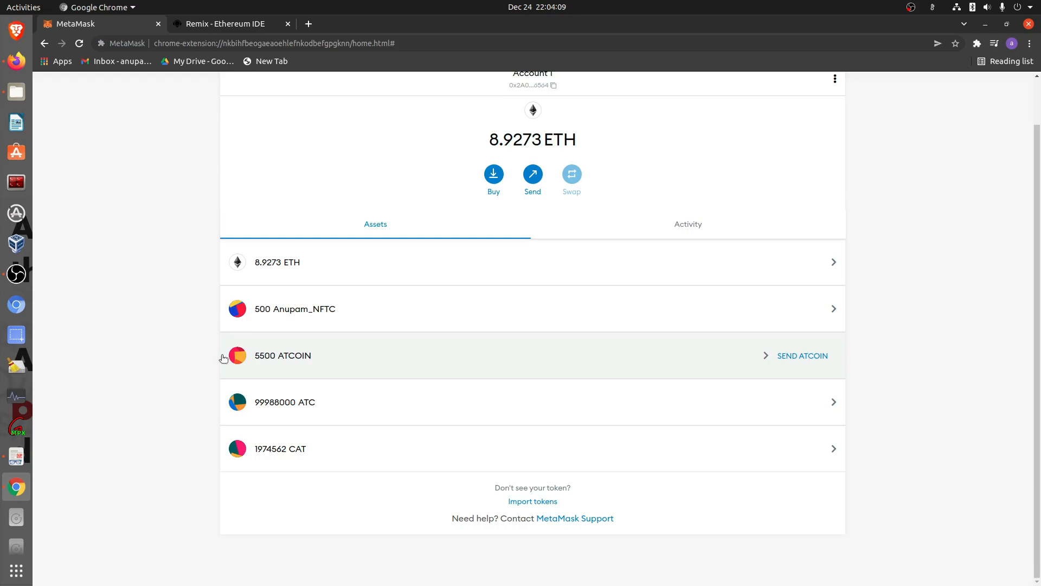
pyautogui.moveTo(22, 410)
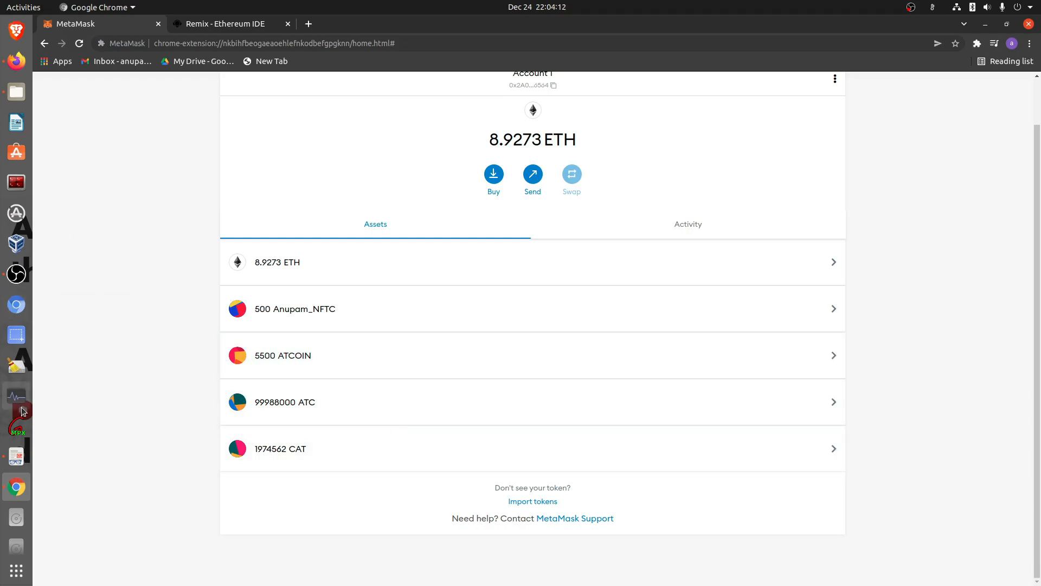
pyautogui.moveTo(16, 486)
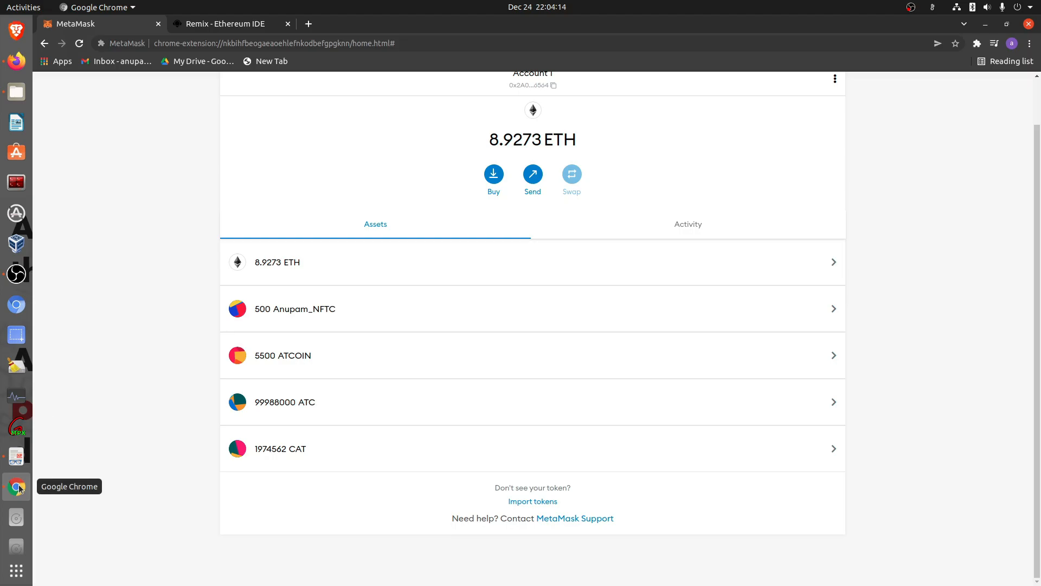
pyautogui.click(229, 23)
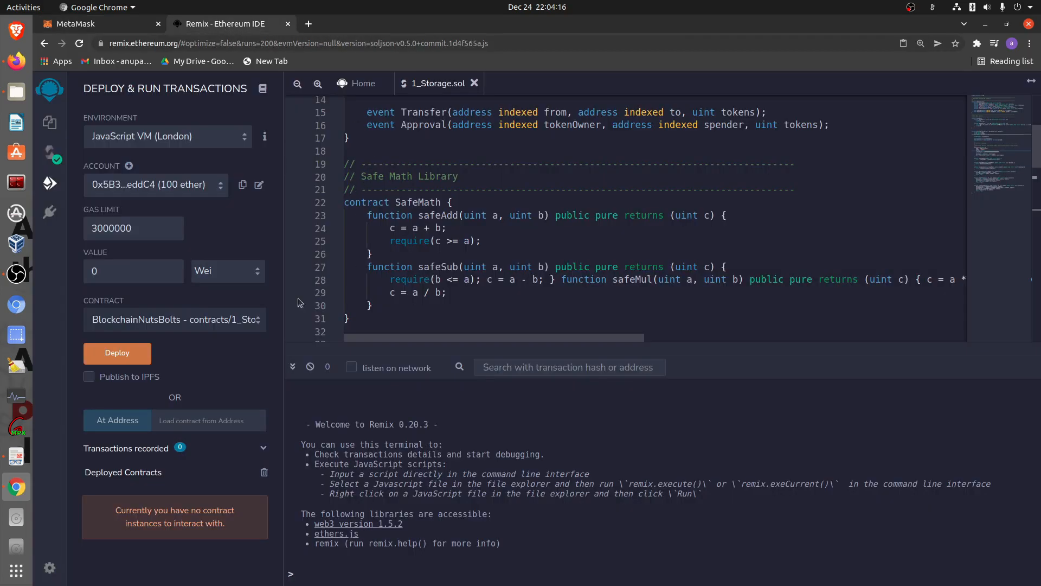
pyautogui.moveTo(150, 216)
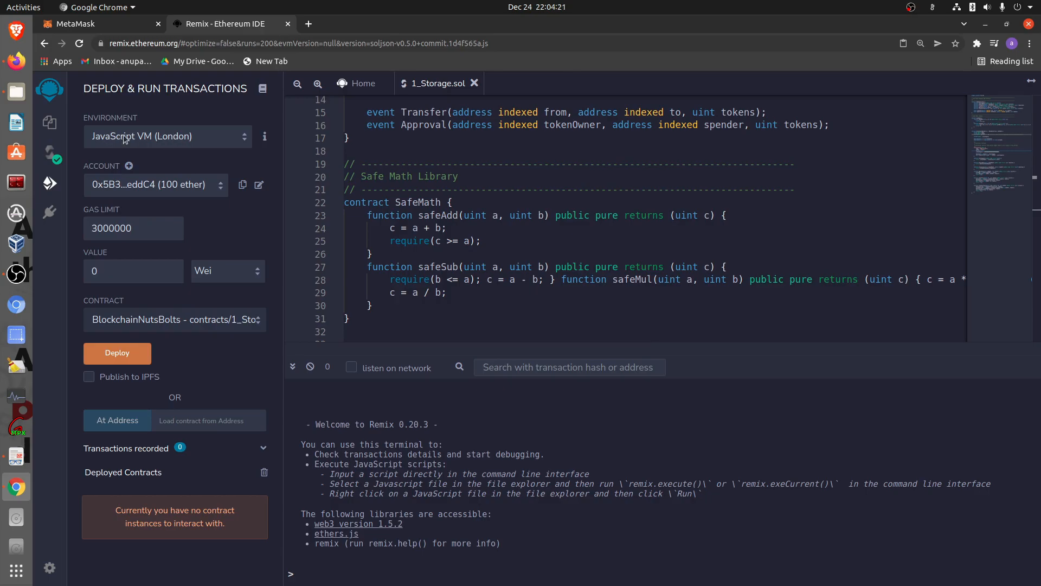
# Switch the environment to Injected Web3 on Ropsten and deploy BlockchainNutsBolts
pyautogui.click(167, 136)
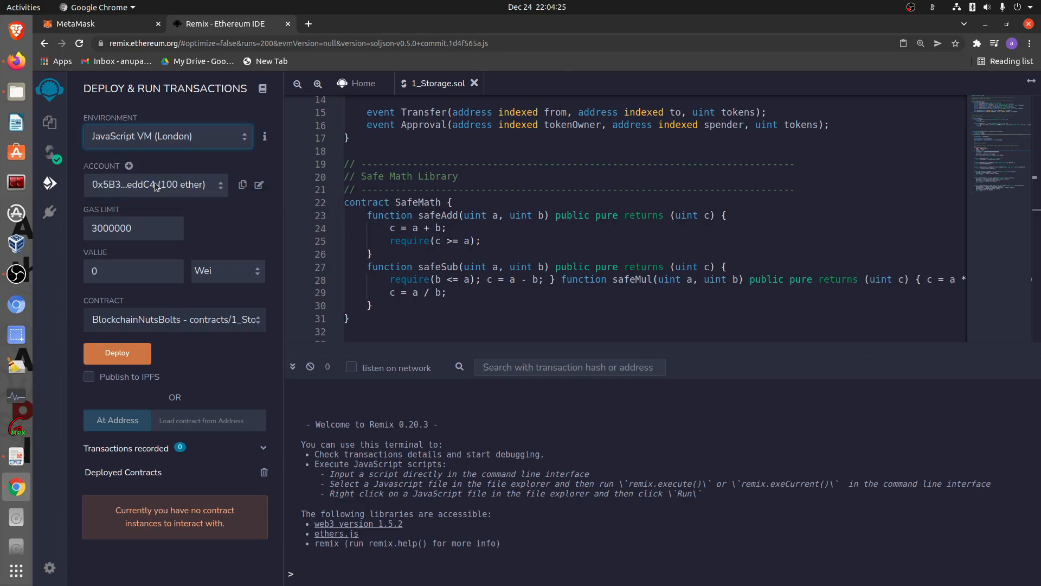
pyautogui.click(168, 136)
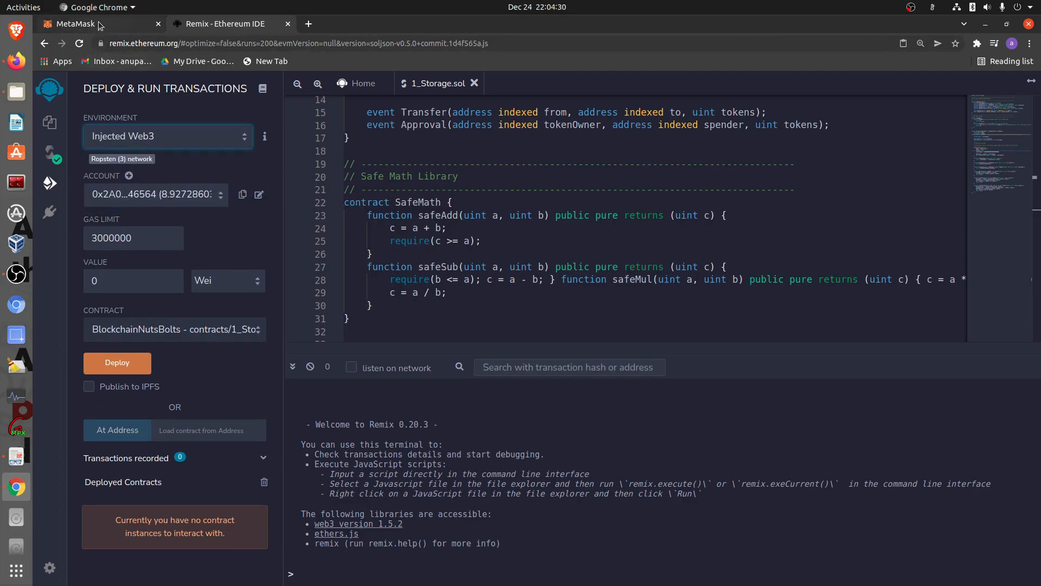
pyautogui.click(75, 24)
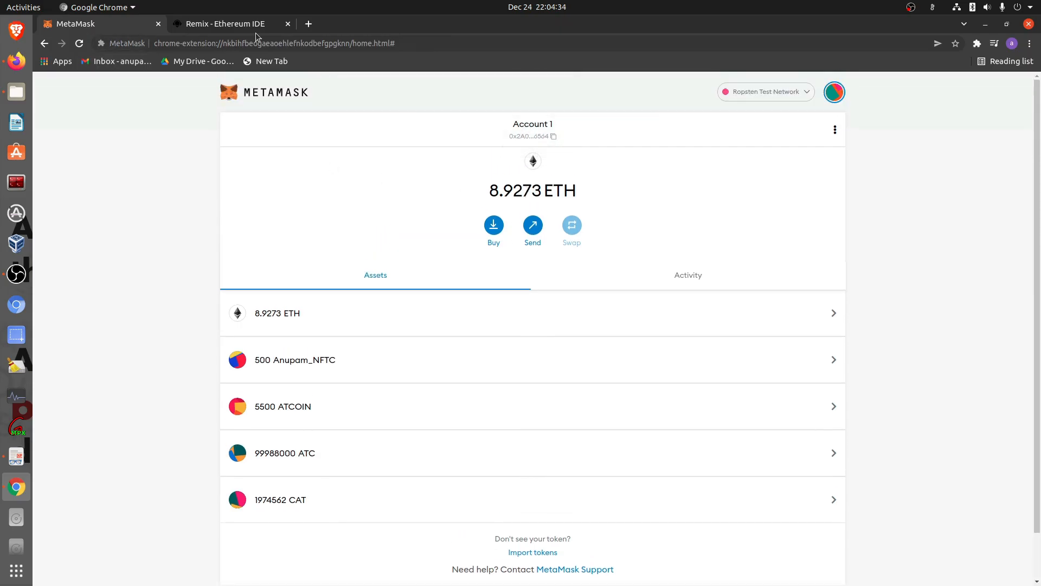
pyautogui.click(225, 24)
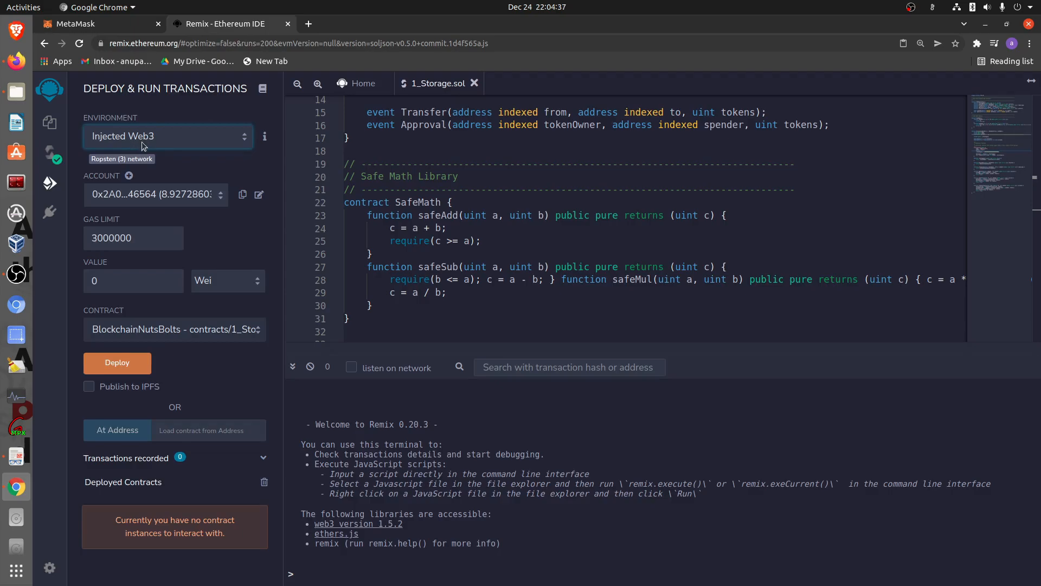
pyautogui.moveTo(21, 203)
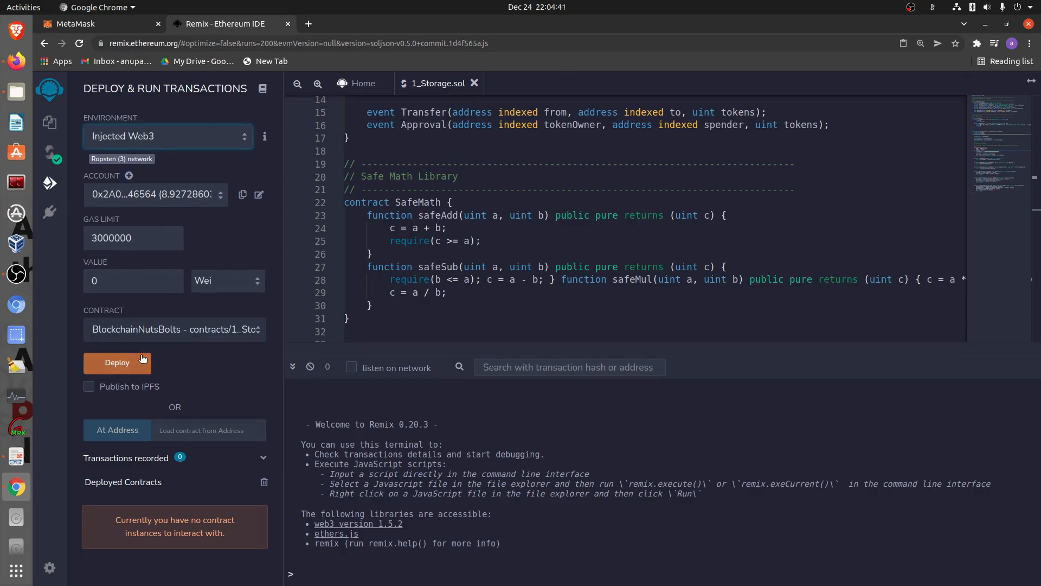
pyautogui.moveTo(142, 360)
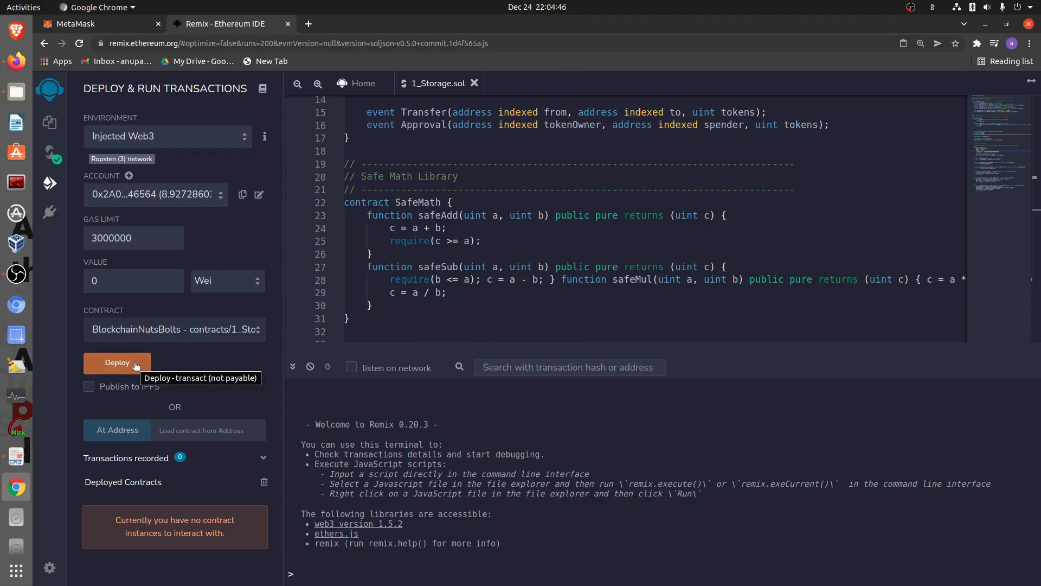
pyautogui.click(117, 363)
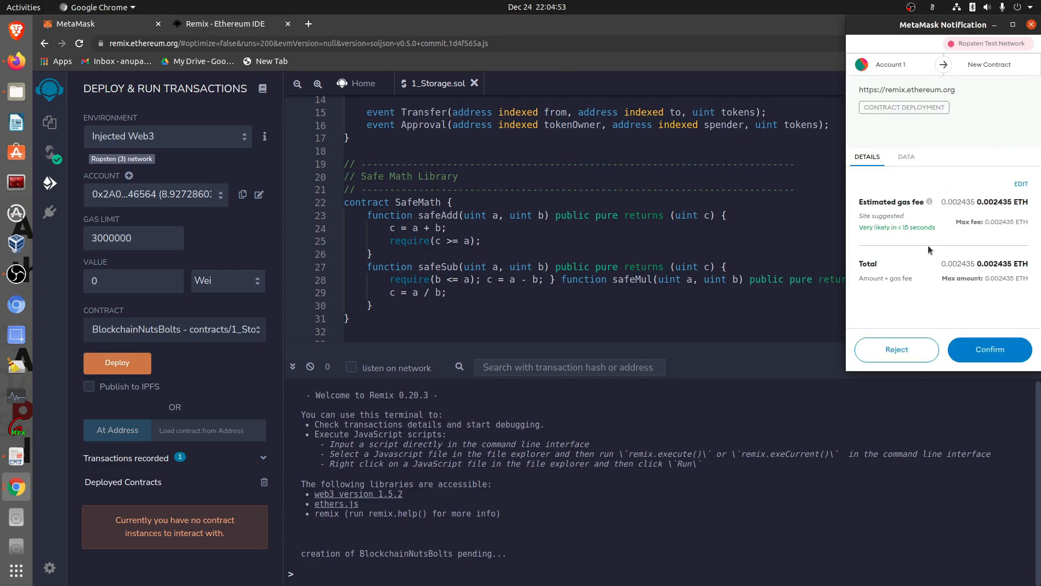
pyautogui.moveTo(996, 343)
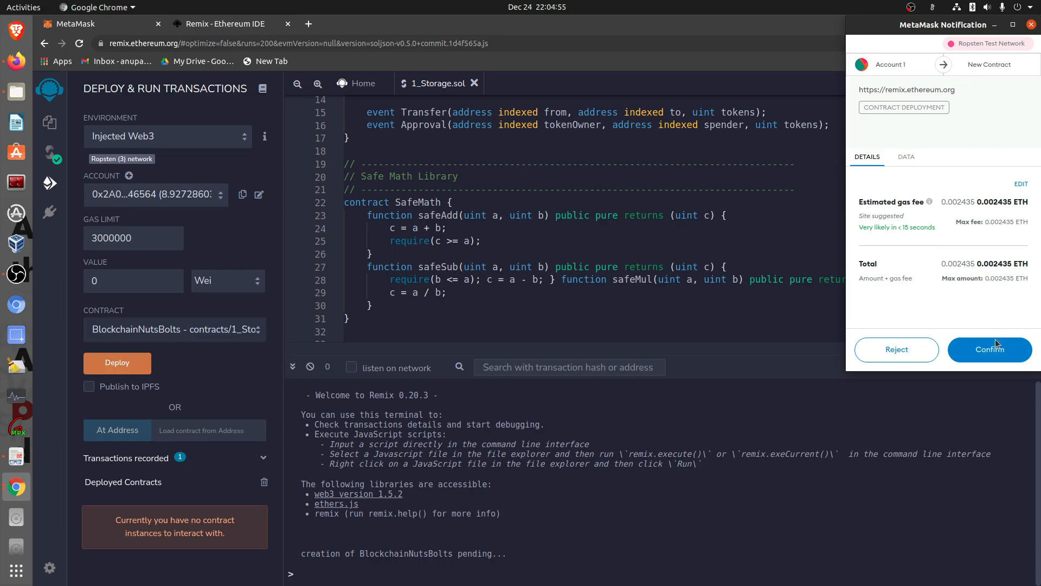
pyautogui.moveTo(871, 322)
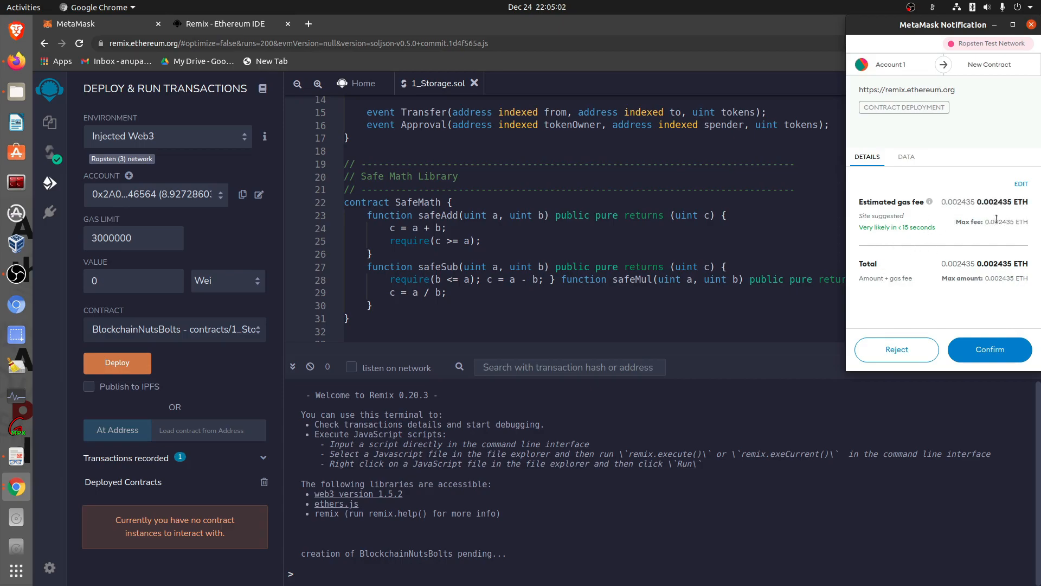
pyautogui.moveTo(921, 240)
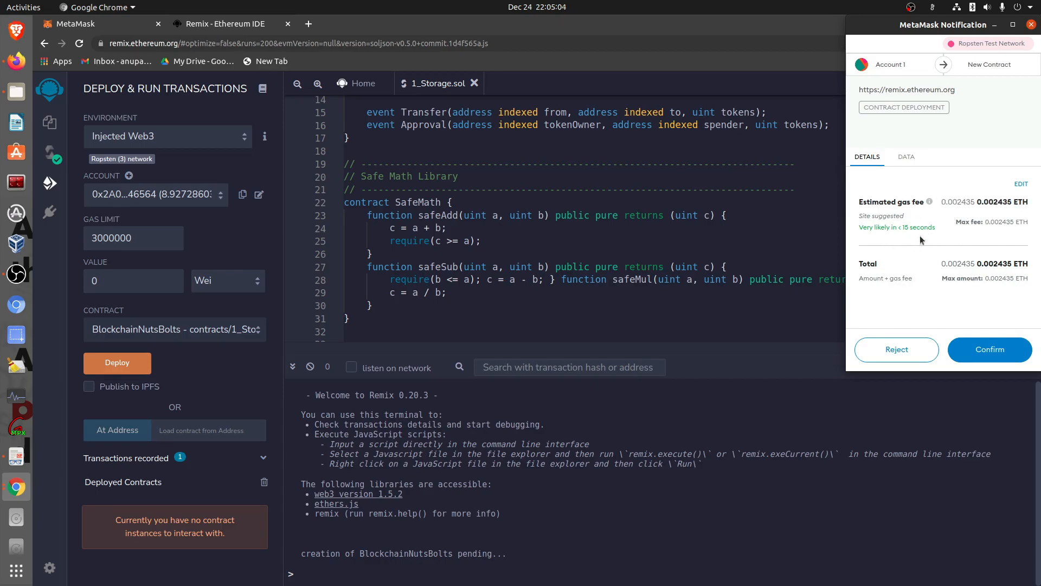
pyautogui.moveTo(963, 202)
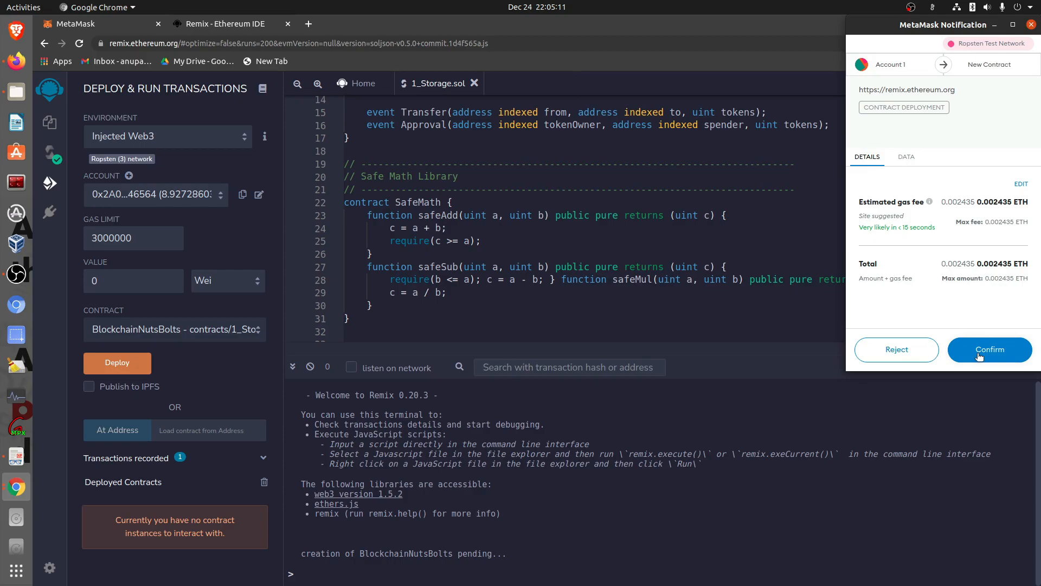
pyautogui.moveTo(912, 229)
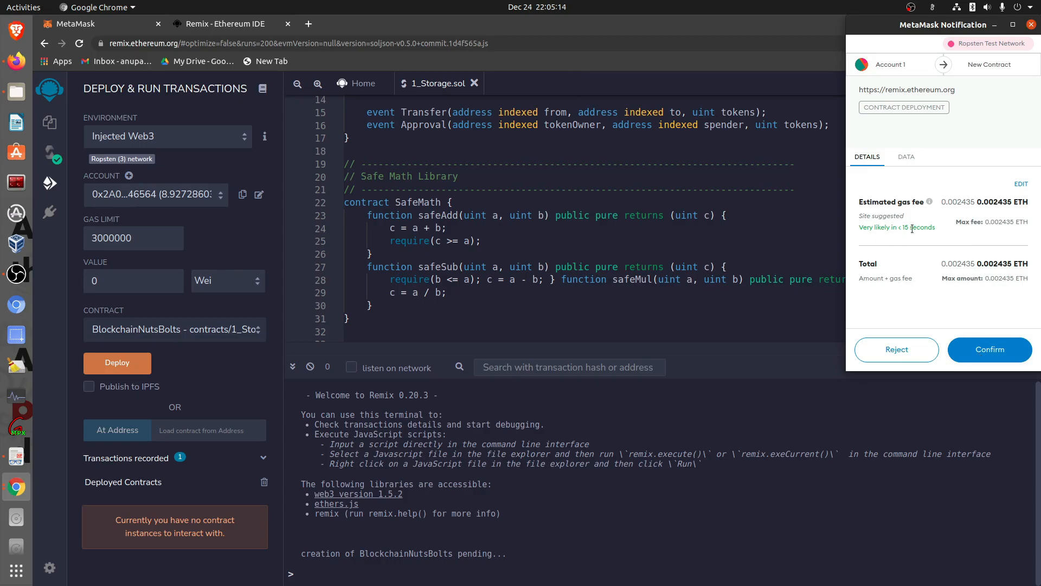
pyautogui.moveTo(983, 347)
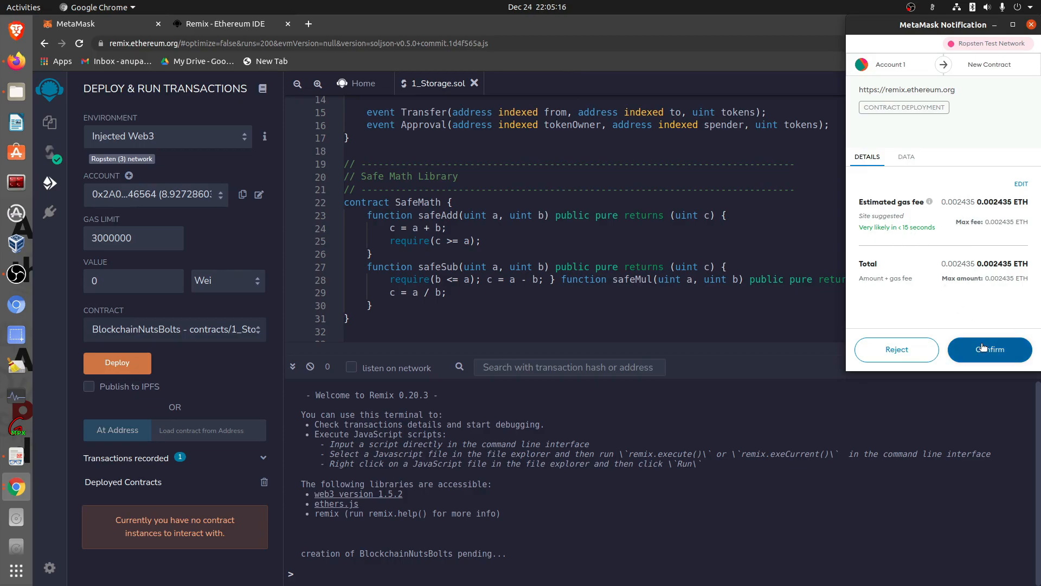
# Confirm the contract deployment with its 0.002435 ETH gas fee in MetaMask
pyautogui.click(989, 349)
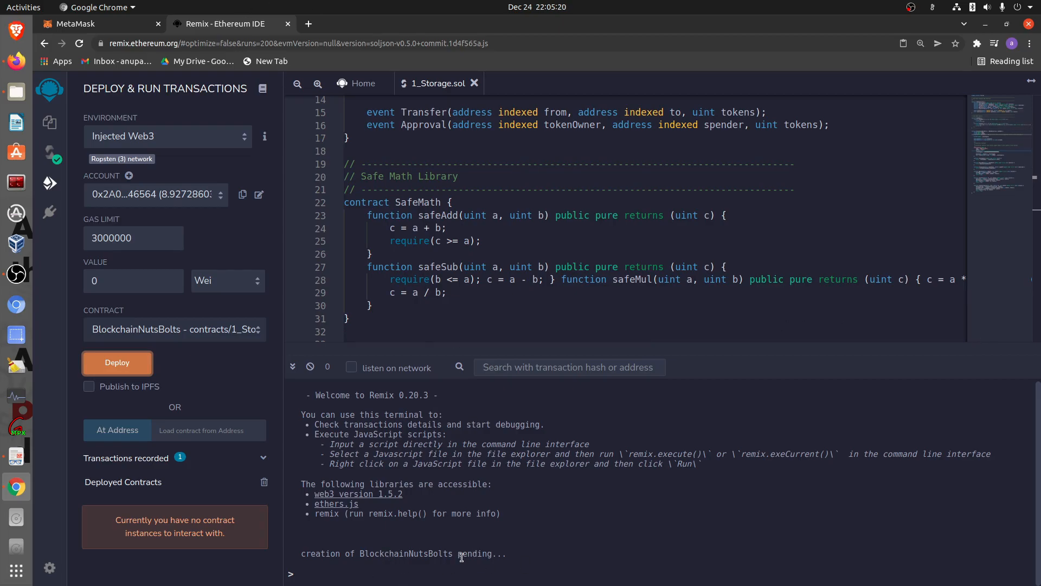
pyautogui.moveTo(449, 550)
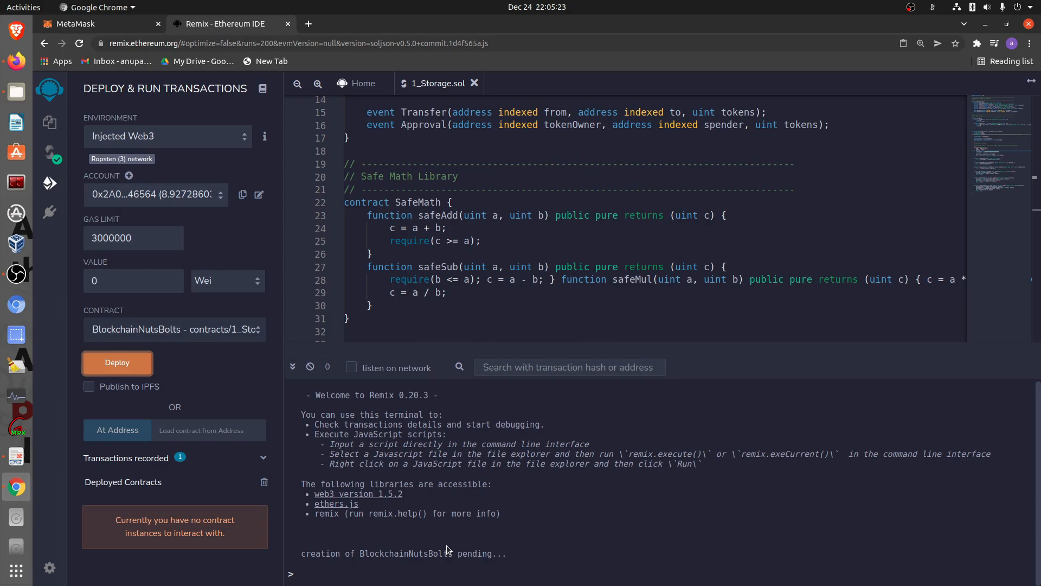
pyautogui.moveTo(539, 567)
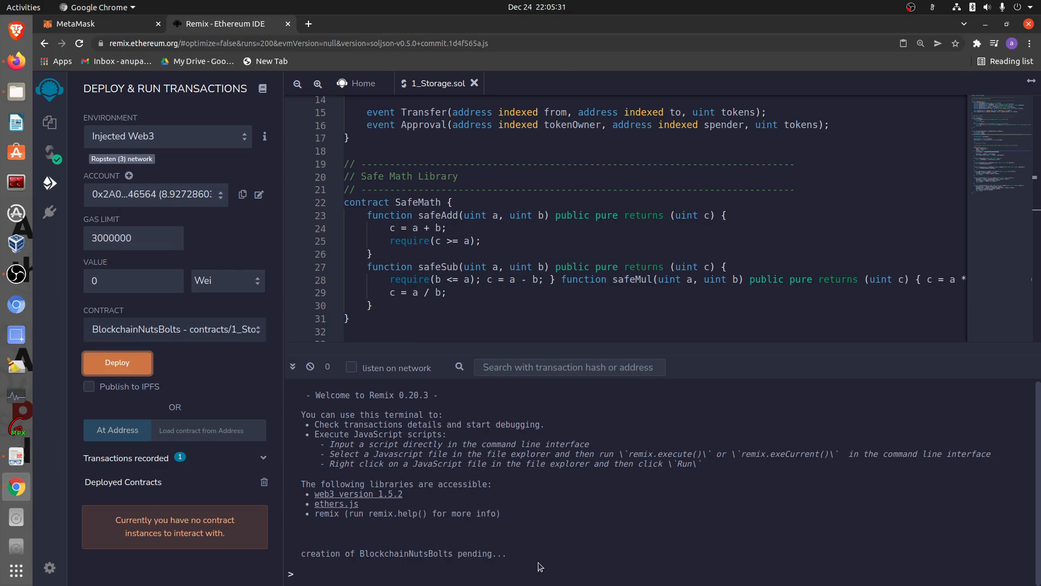
pyautogui.moveTo(531, 532)
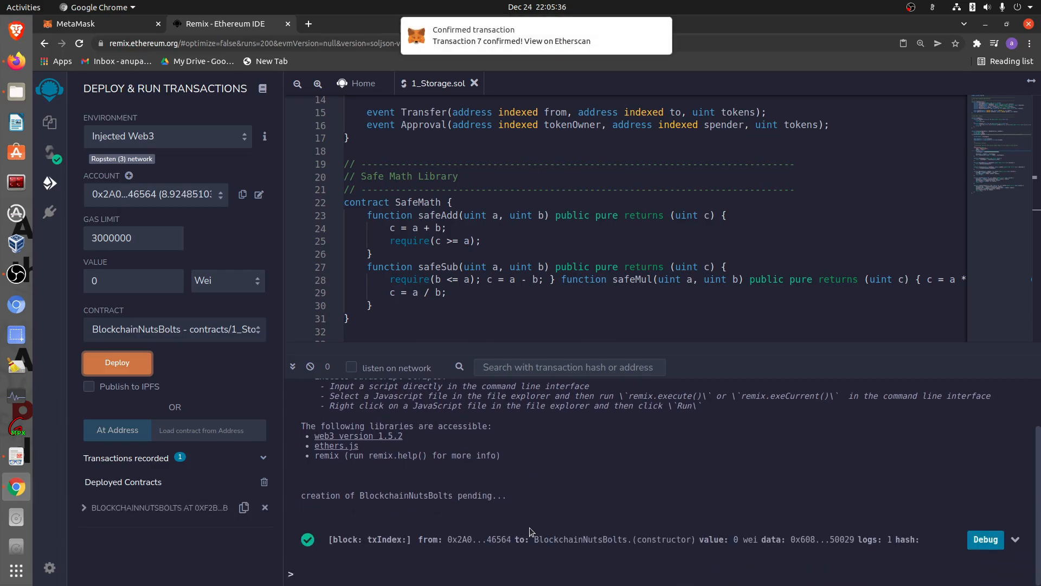
pyautogui.moveTo(324, 549)
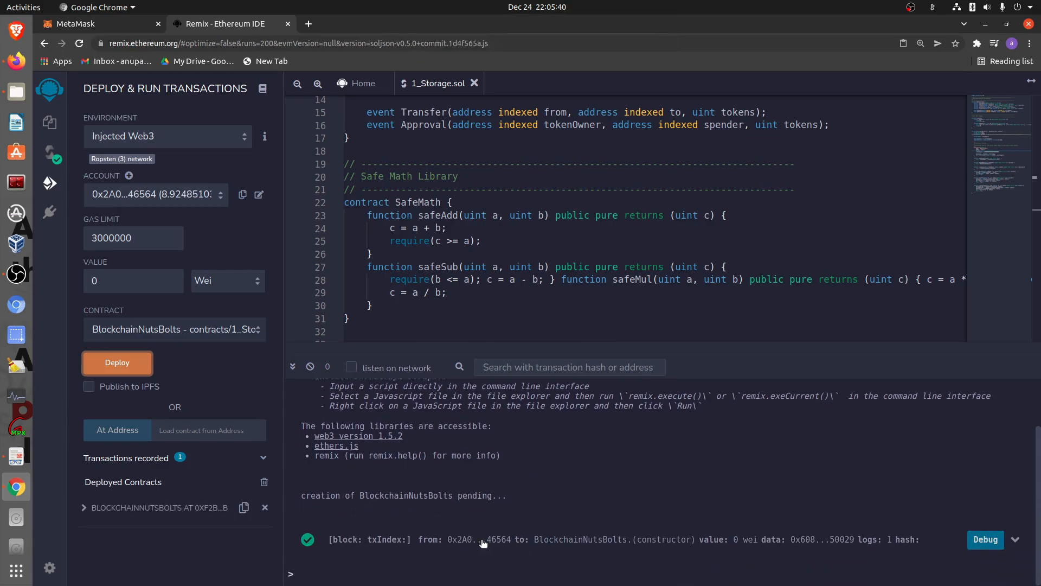
pyautogui.moveTo(769, 540)
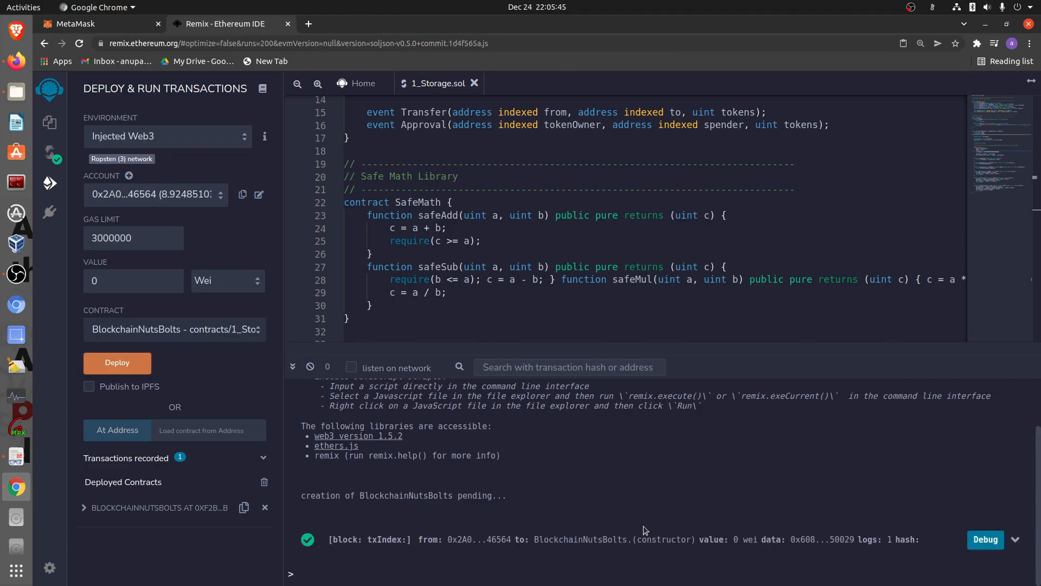
pyautogui.moveTo(425, 552)
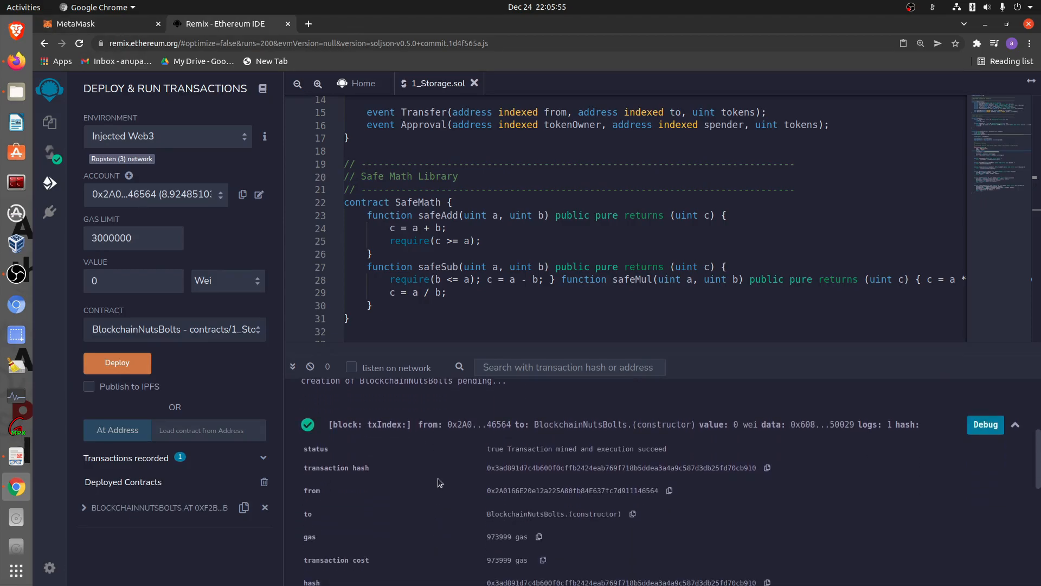
# Scroll the Remix terminal to review the successful BlockchainNutsBolts deployment receipt
pyautogui.scroll(-3)
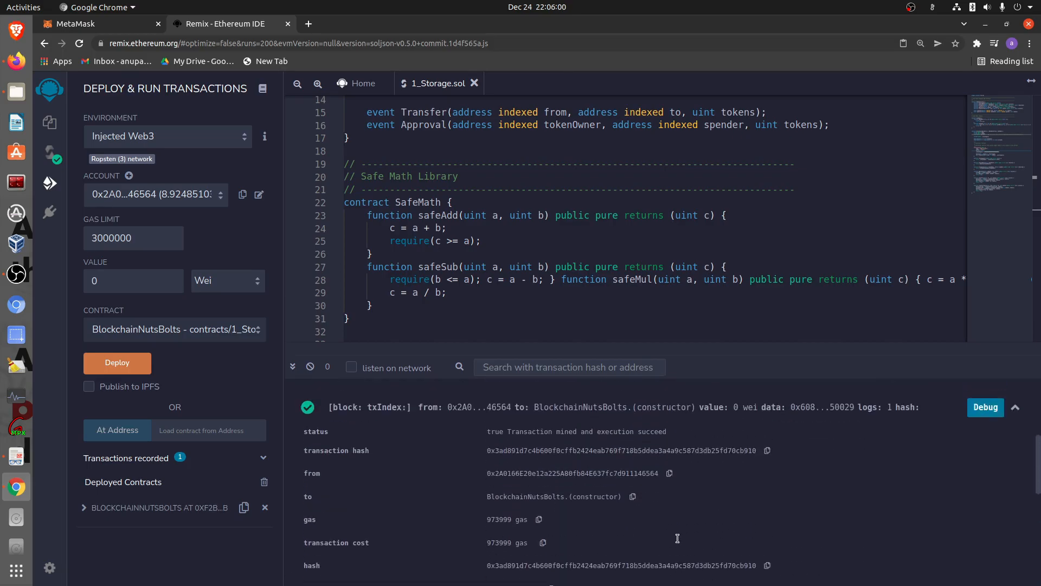
pyautogui.moveTo(677, 448)
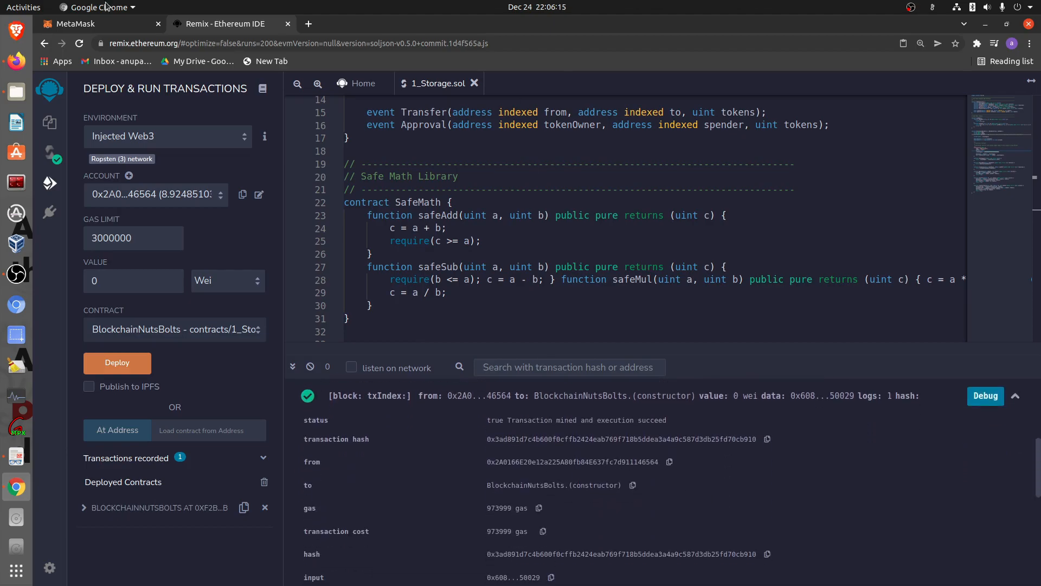
# Open the Contract Deployment transaction from MetaMask Activity on the Ropsten block explorer
pyautogui.click(75, 24)
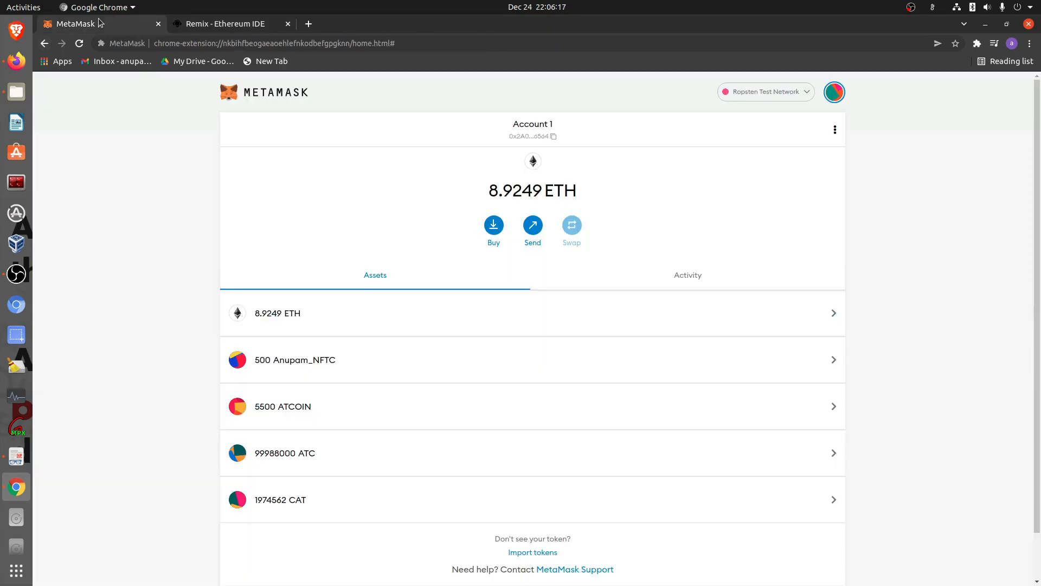
pyautogui.moveTo(601, 253)
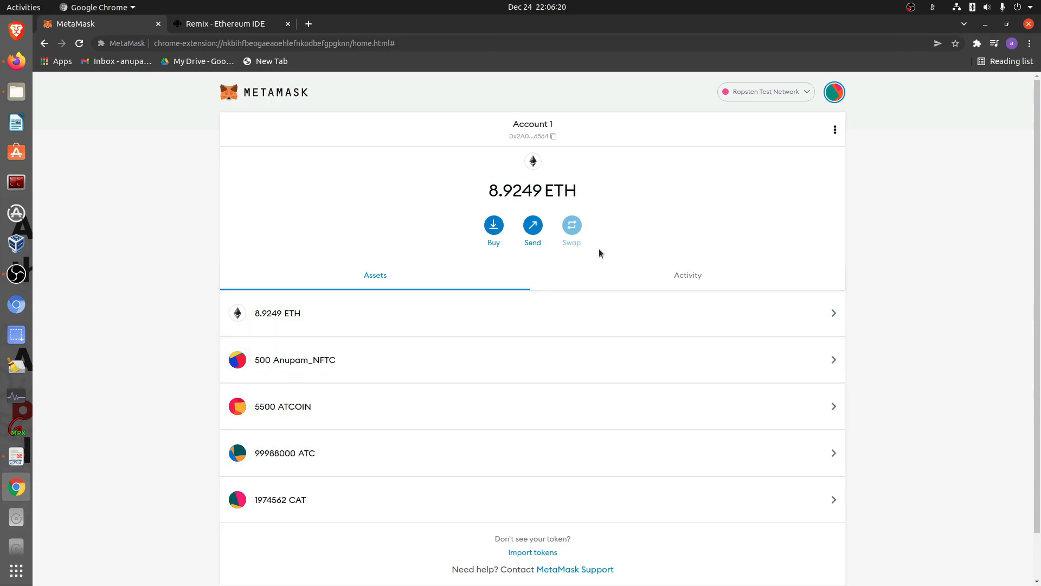
pyautogui.click(687, 275)
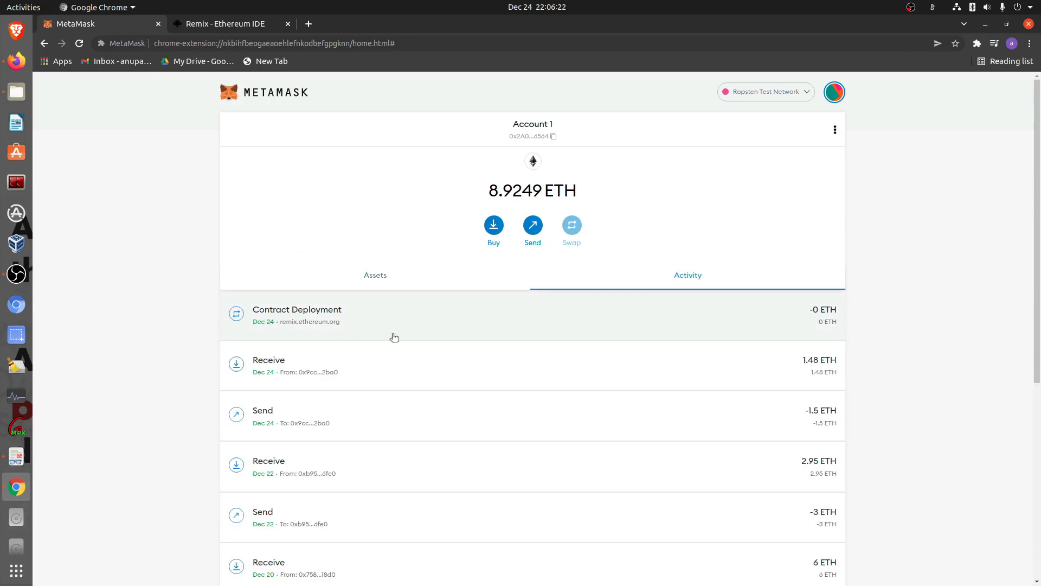
pyautogui.moveTo(803, 318)
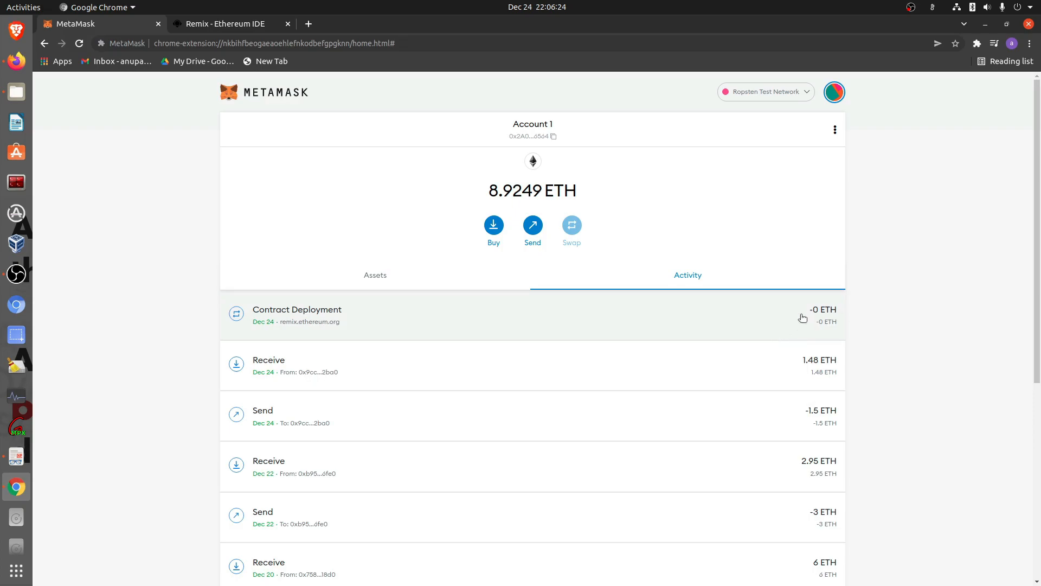
pyautogui.click(297, 315)
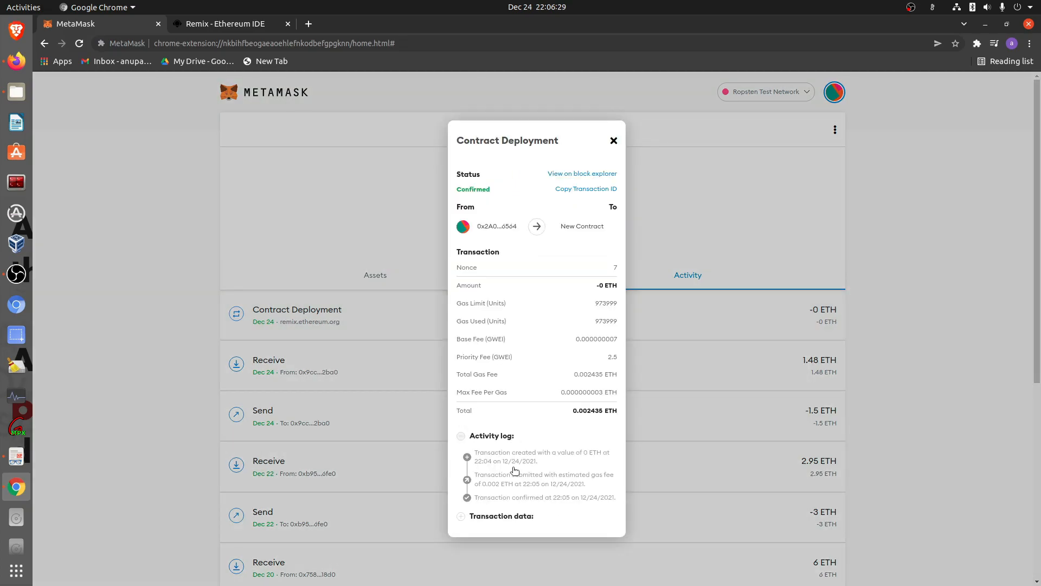
pyautogui.click(582, 174)
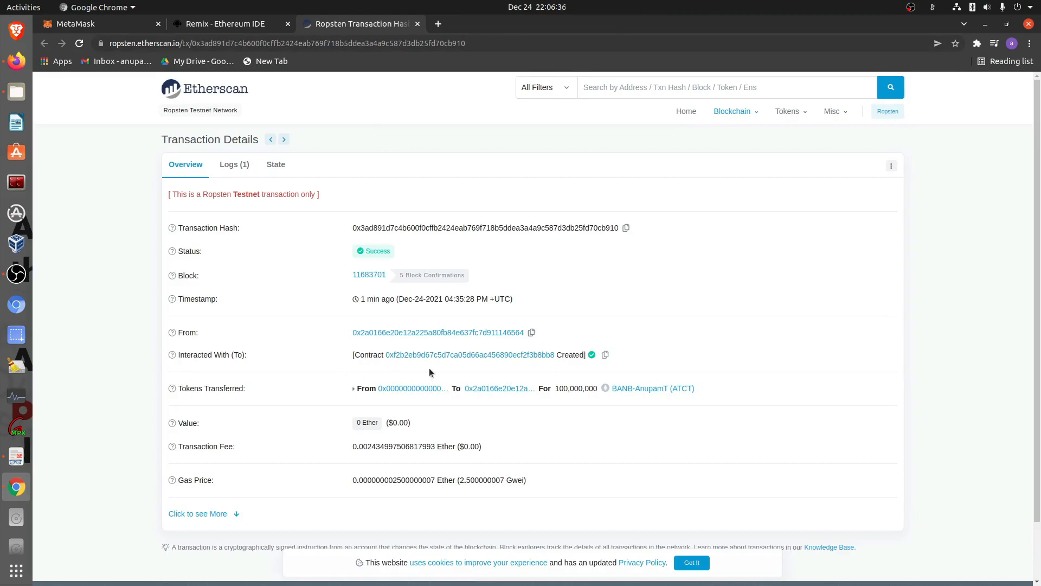
pyautogui.click(605, 354)
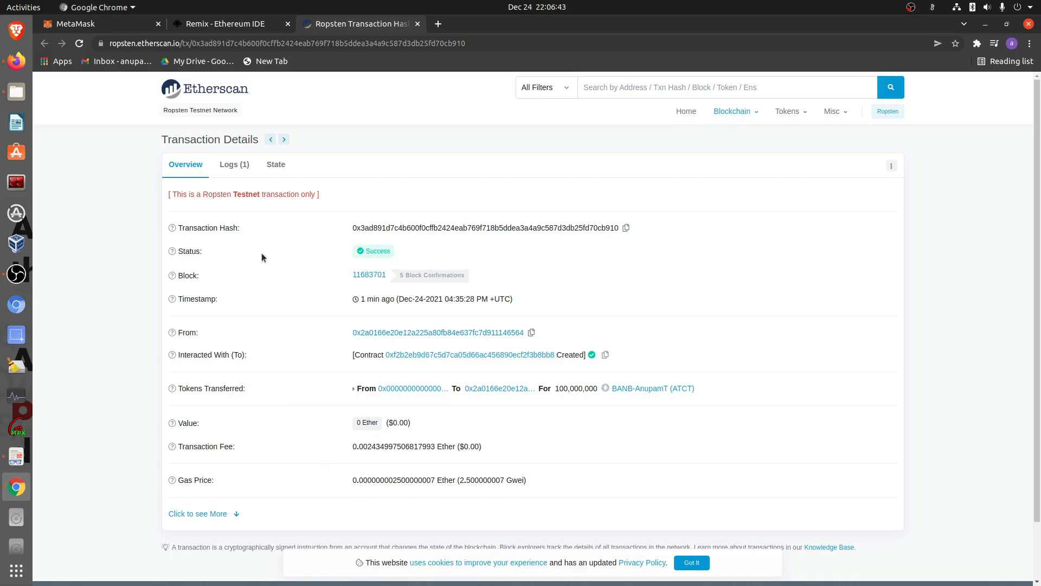
pyautogui.moveTo(253, 332)
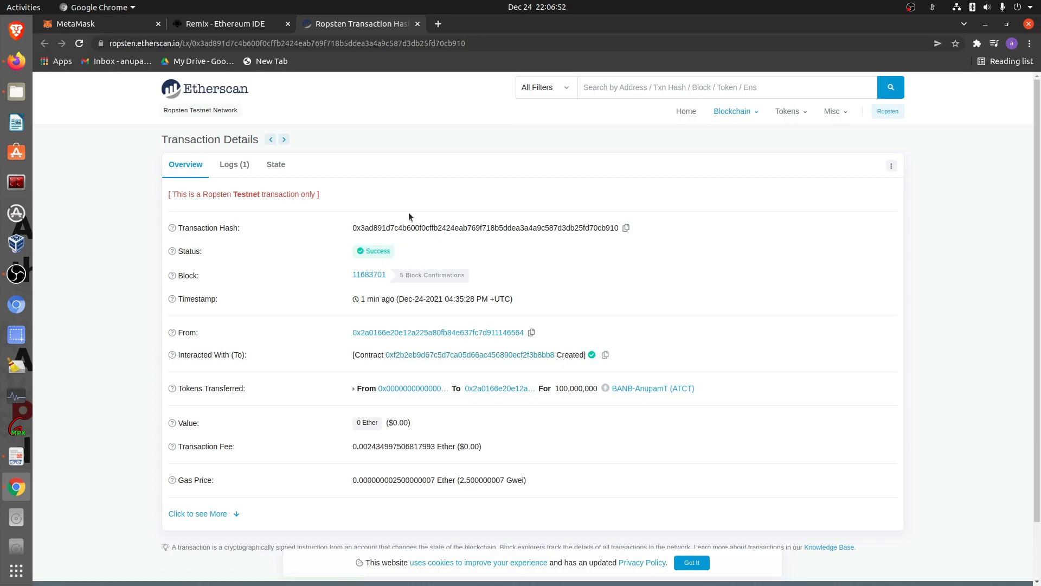
pyautogui.moveTo(471, 251)
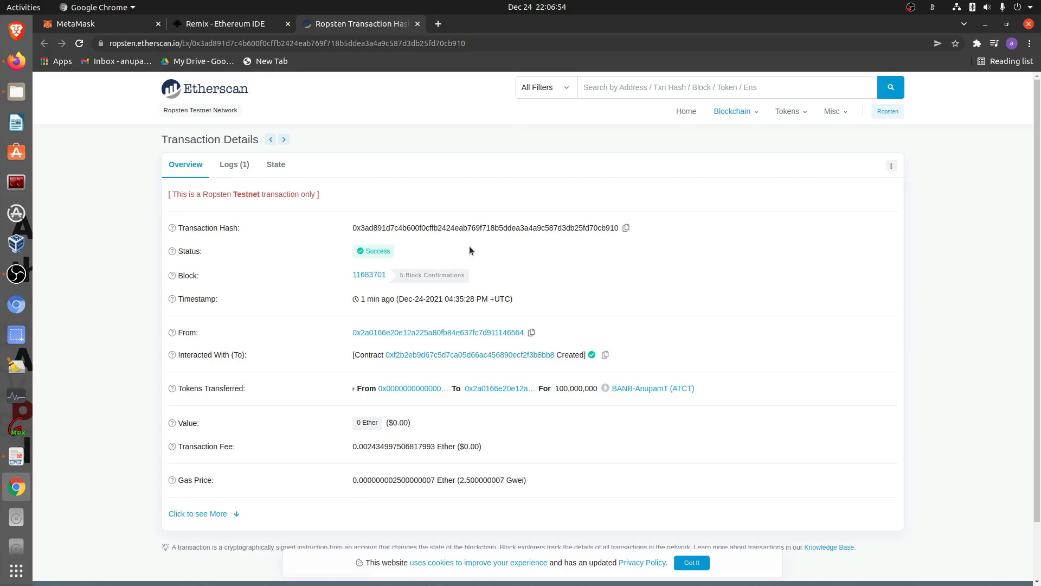
pyautogui.moveTo(271, 399)
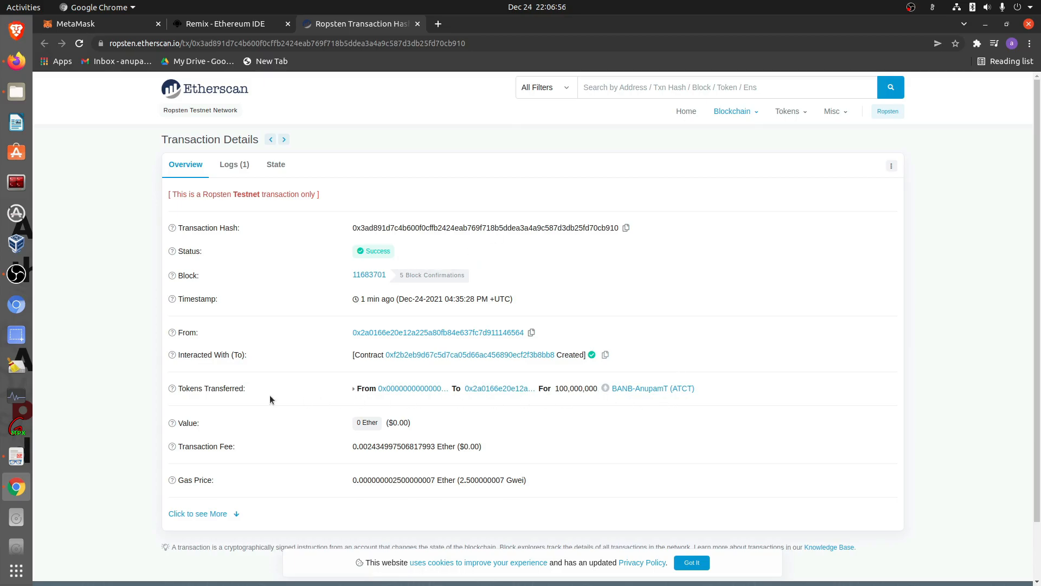
pyautogui.moveTo(472, 399)
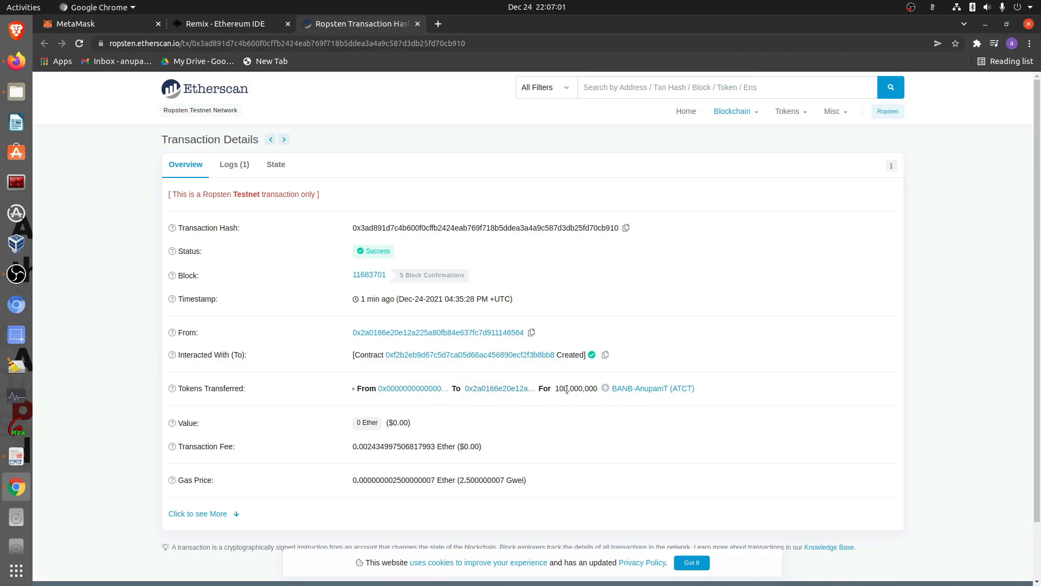
pyautogui.moveTo(671, 399)
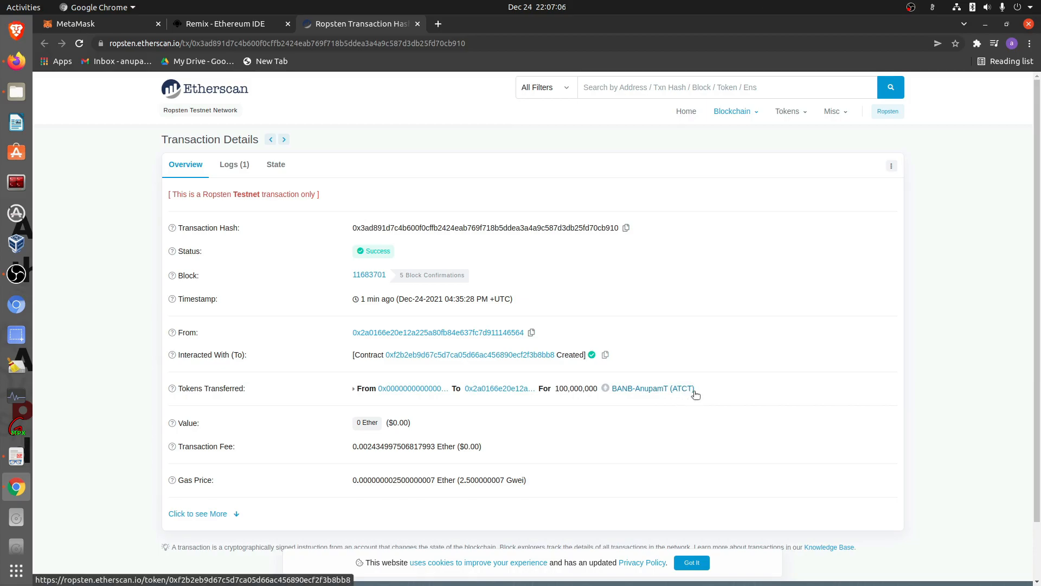
pyautogui.moveTo(28, 485)
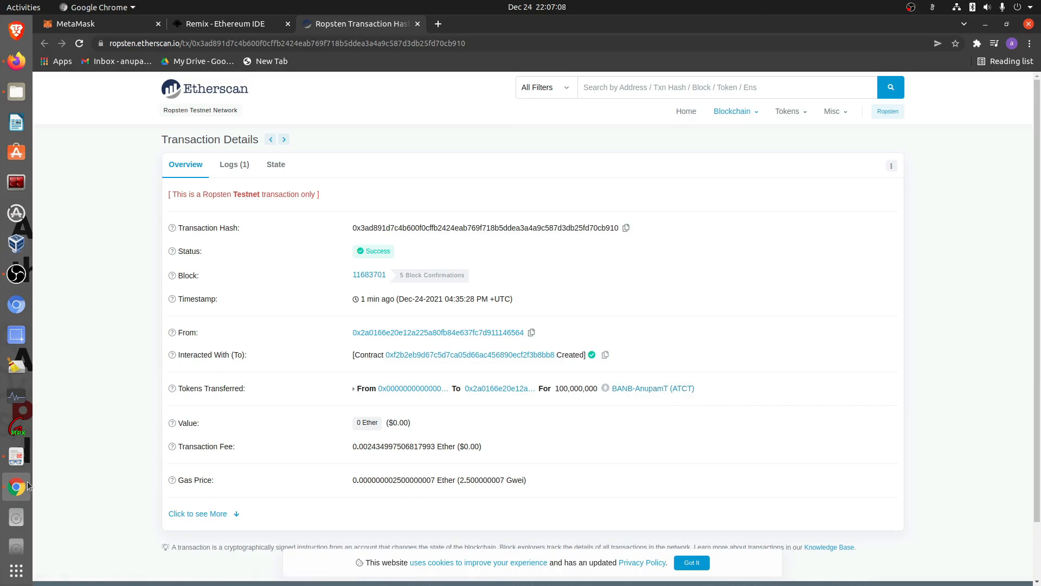
# Review the token's name and symbol in the Remix contract constructor
pyautogui.click(224, 23)
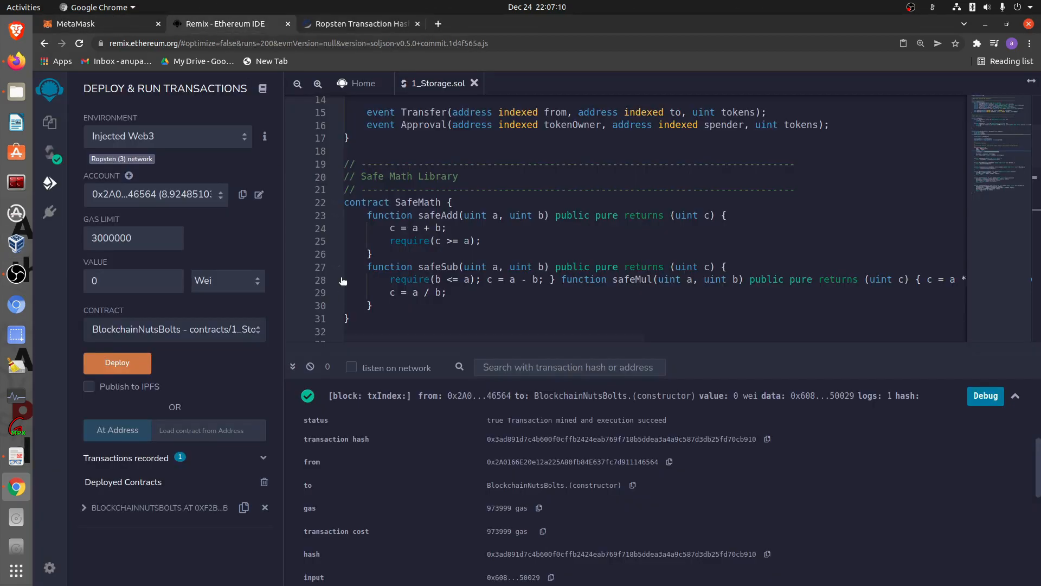
pyautogui.scroll(-3)
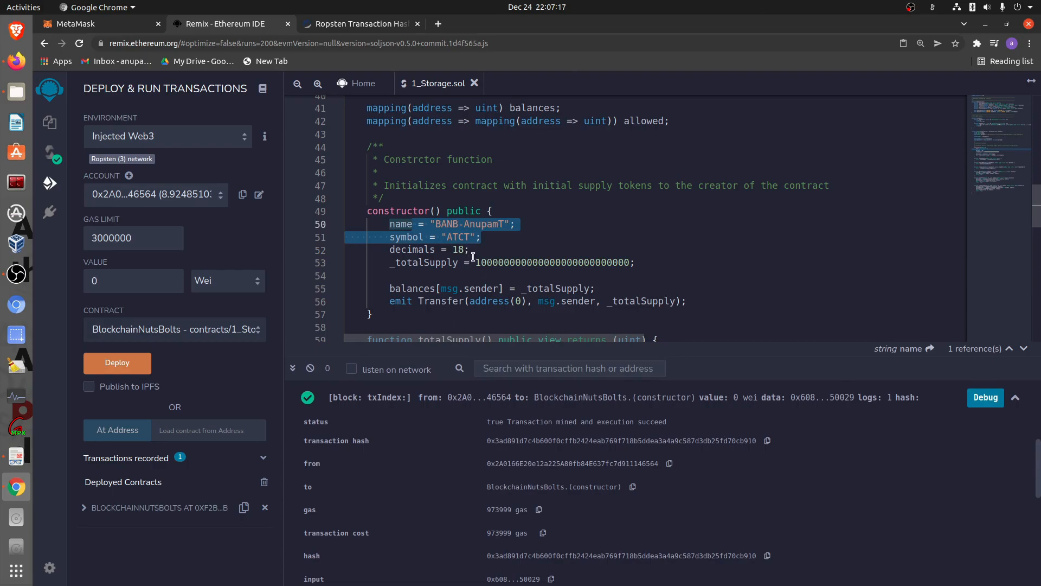
pyautogui.click(360, 23)
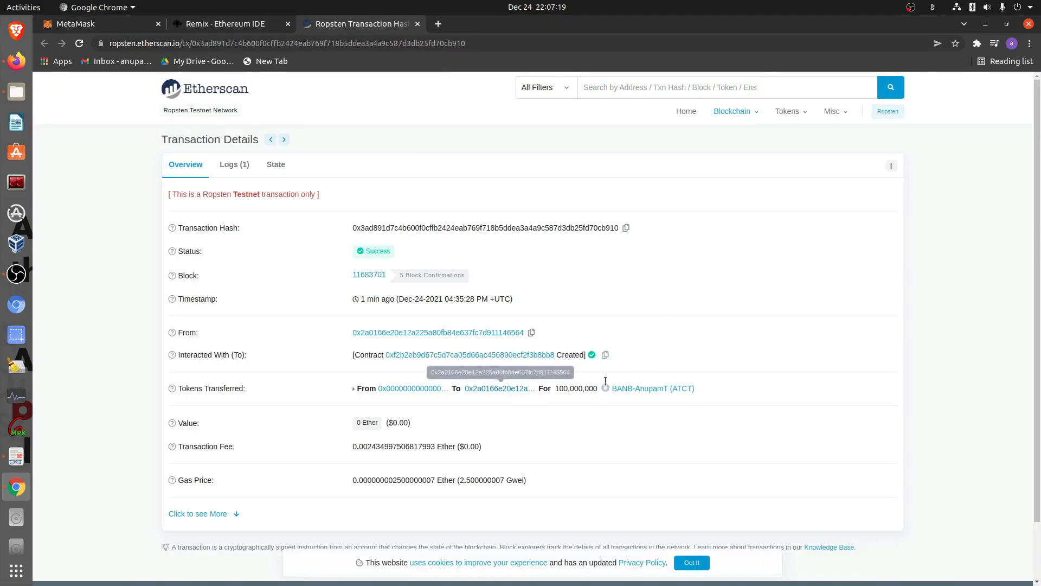
pyautogui.moveTo(530, 313)
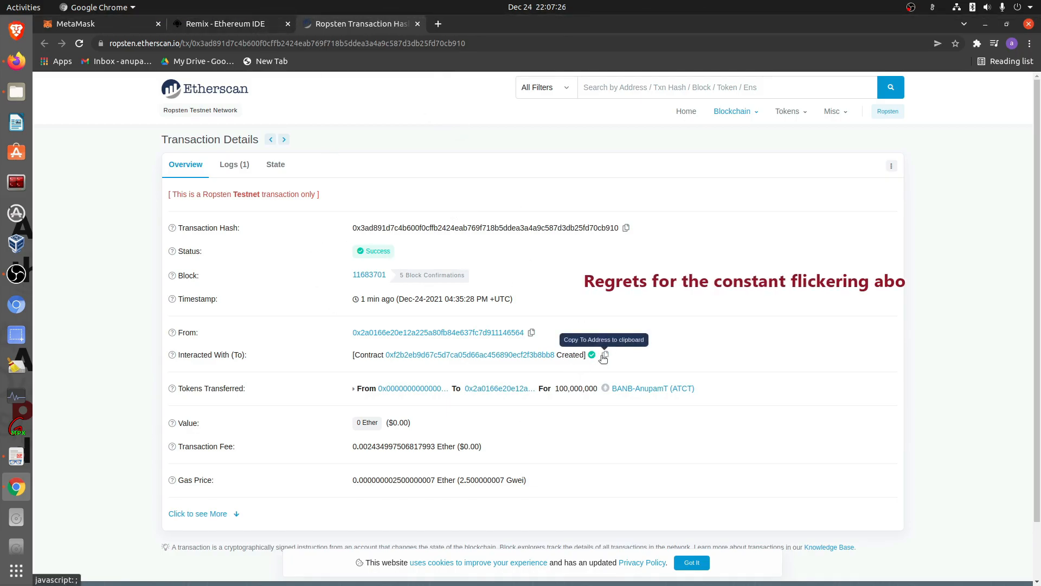
# Copy the created ATCT contract address from Etherscan and show MetaMask's asset list
pyautogui.click(604, 354)
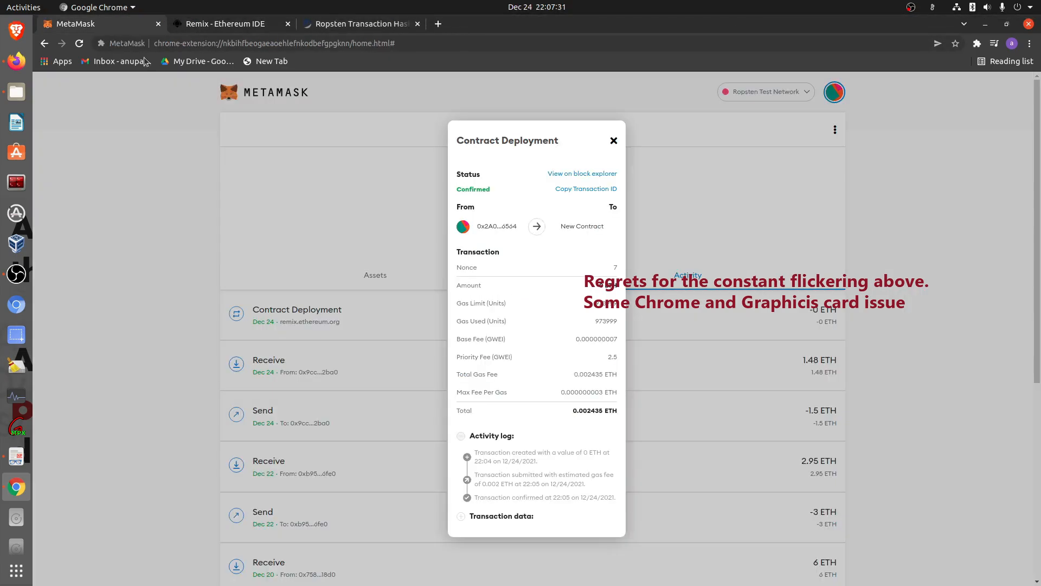
pyautogui.click(613, 140)
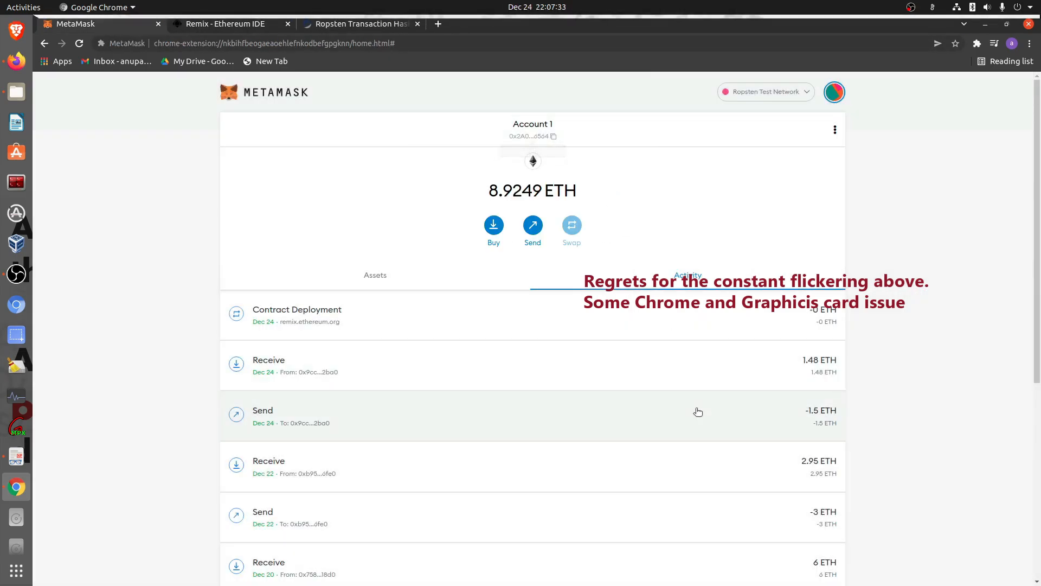
pyautogui.scroll(-3)
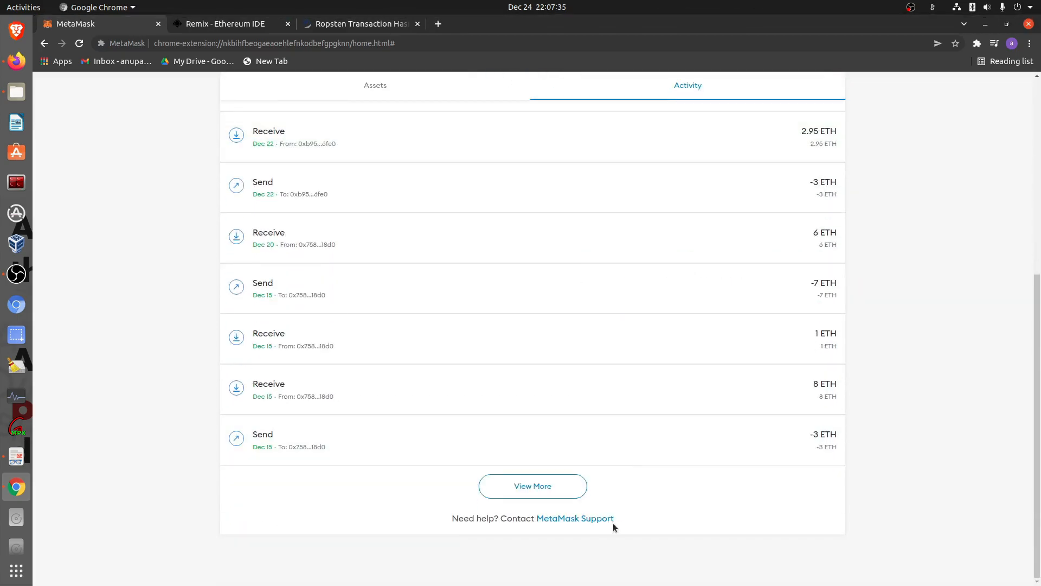
pyautogui.click(375, 85)
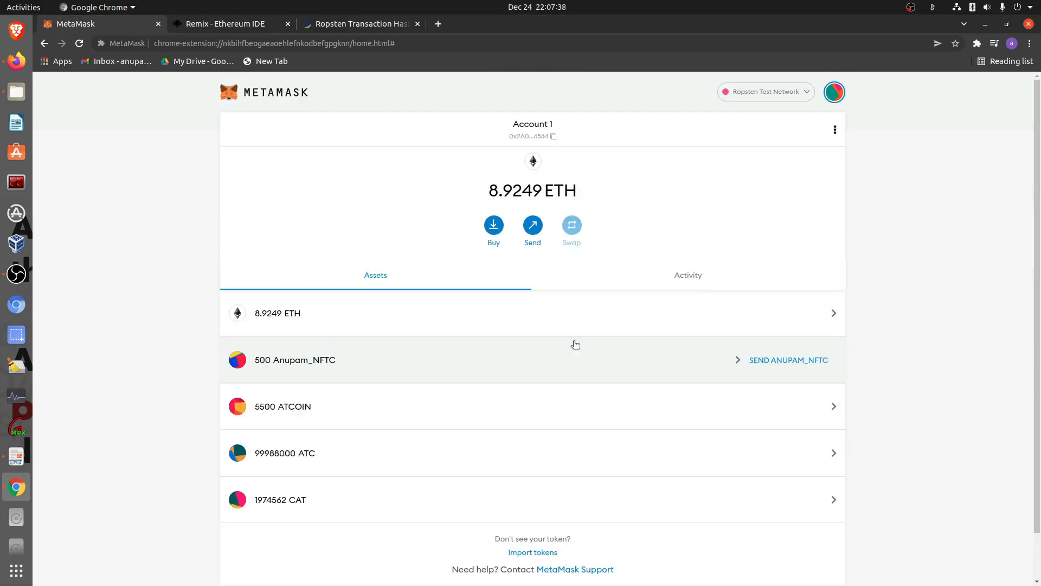
# Import the ATCT custom token by contract address and view its 100000000 ATCT balance
pyautogui.click(532, 552)
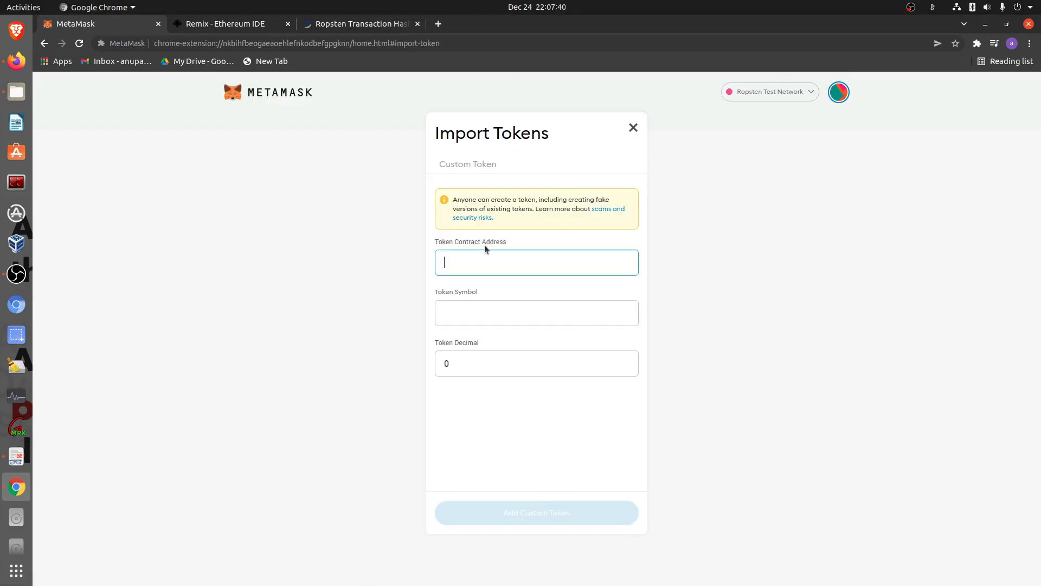
pyautogui.click(536, 262)
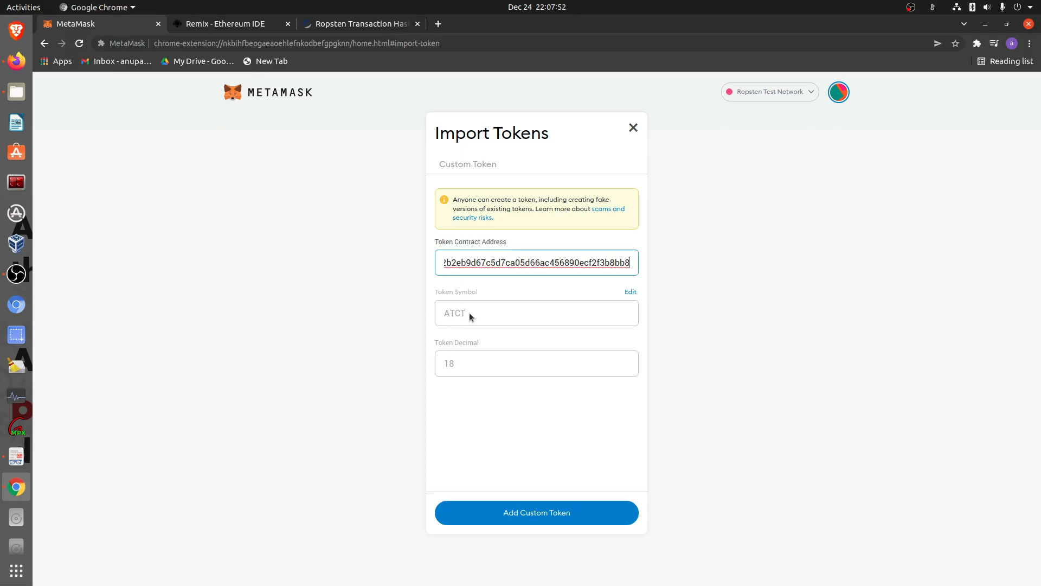
pyautogui.moveTo(480, 318)
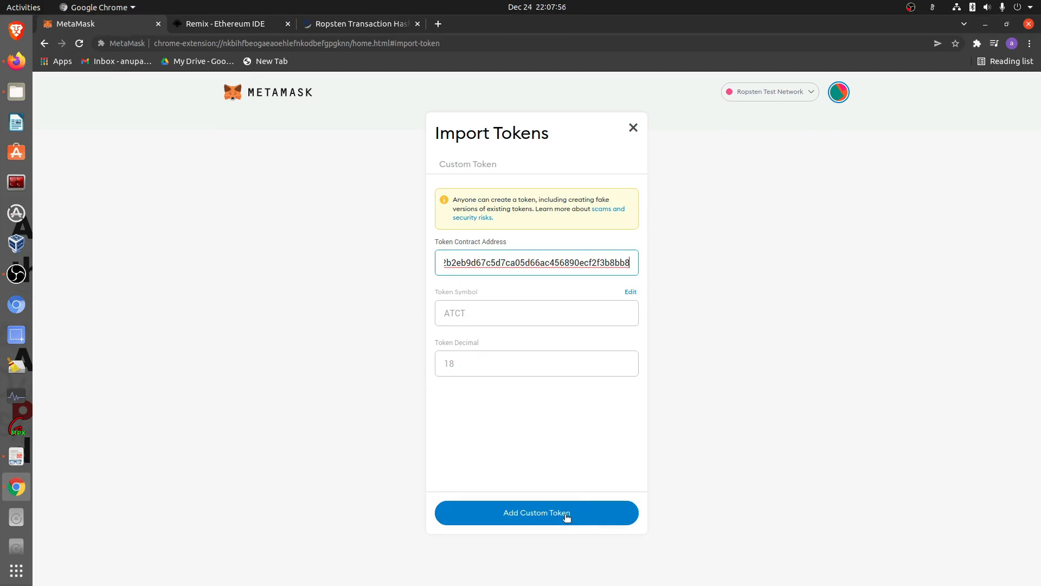
pyautogui.click(537, 512)
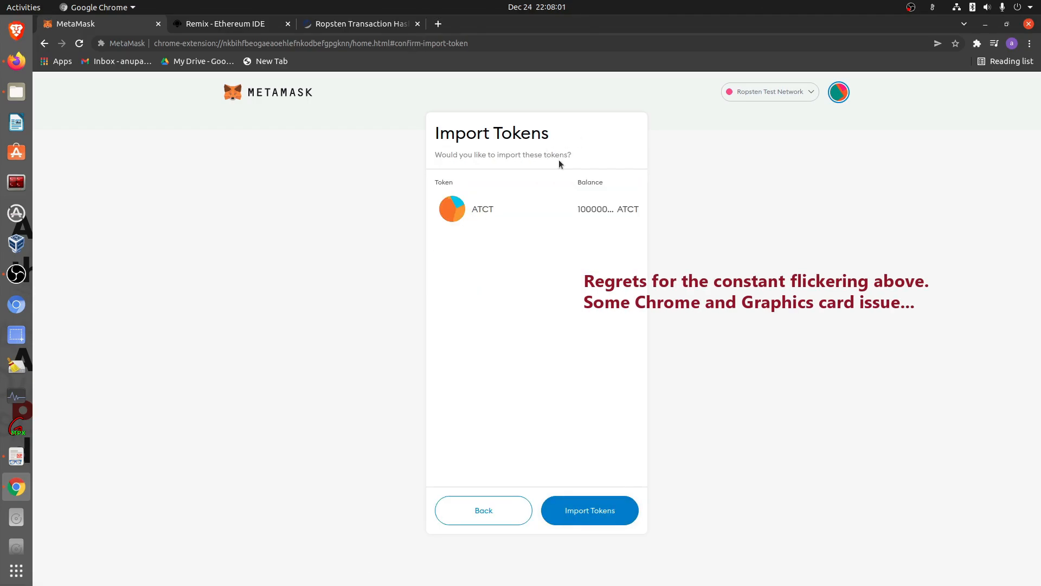
pyautogui.moveTo(595, 503)
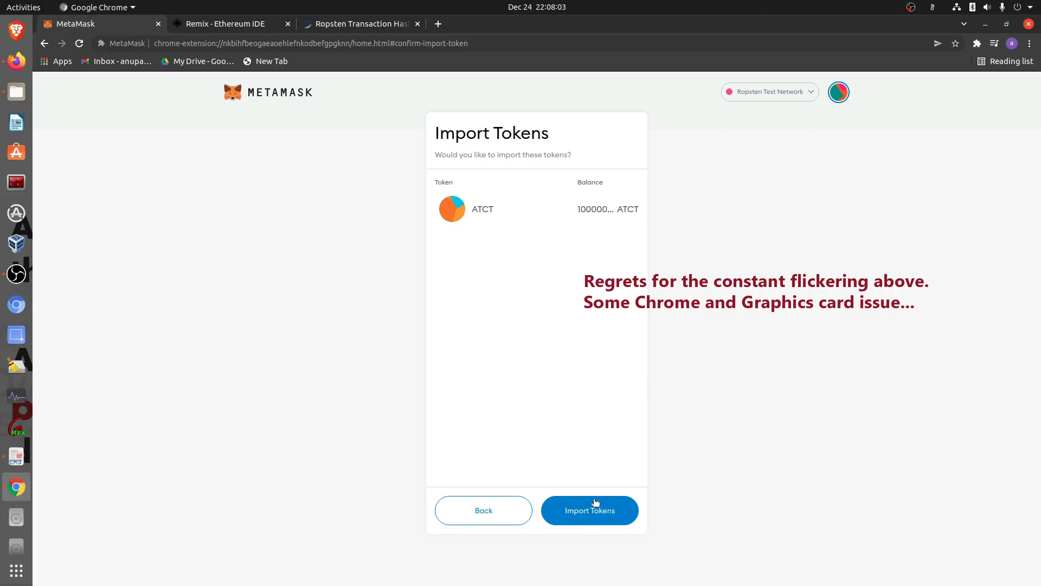
pyautogui.click(590, 511)
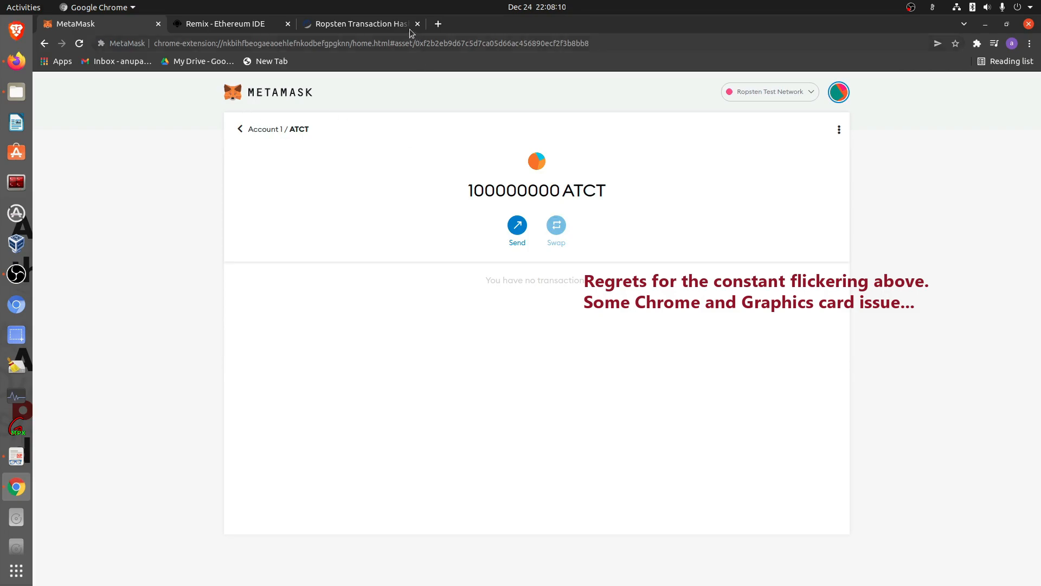
pyautogui.click(240, 129)
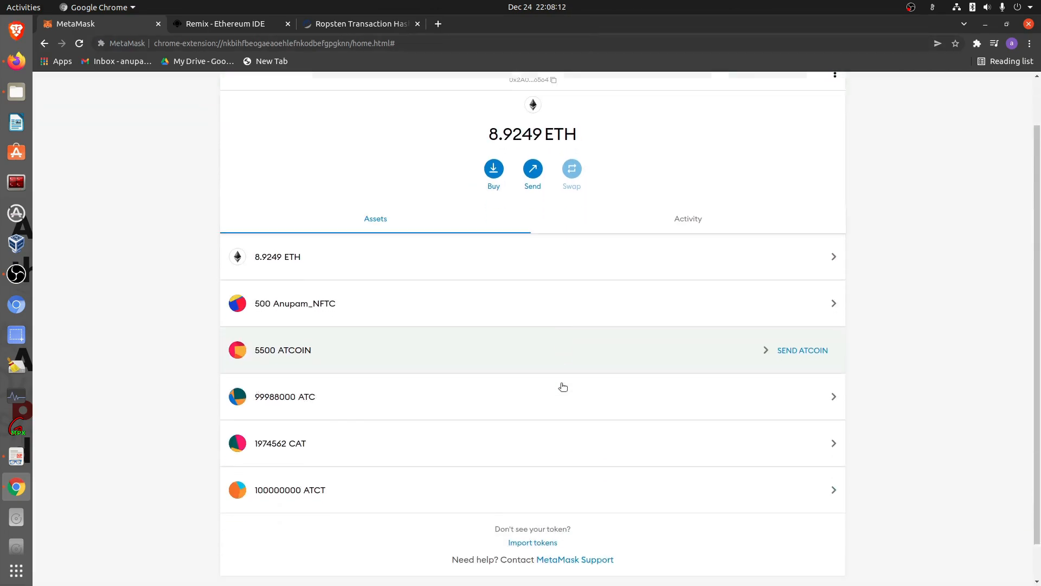
pyautogui.scroll(-3)
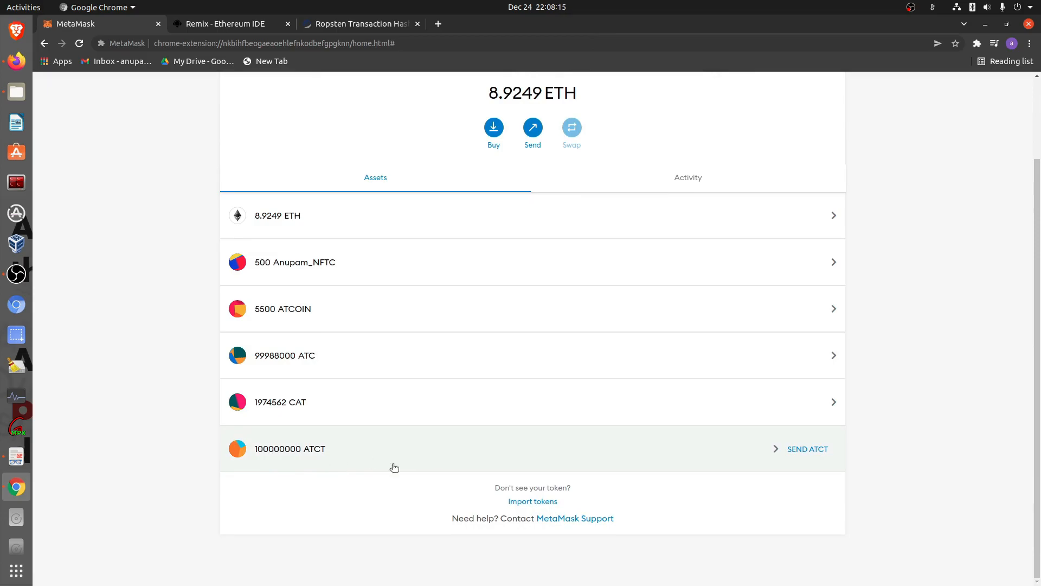
pyautogui.moveTo(411, 476)
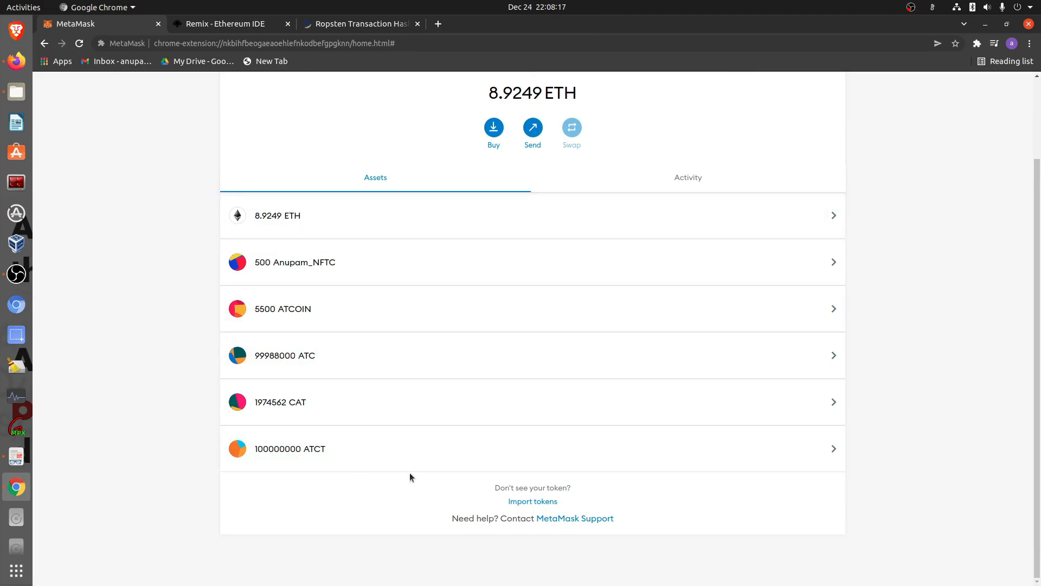
pyautogui.moveTo(404, 450)
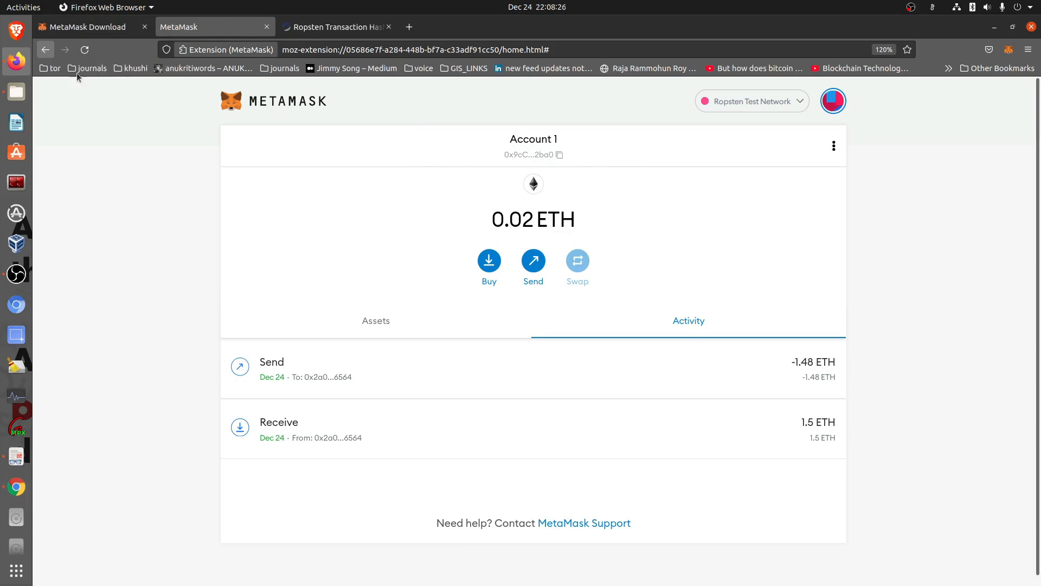
pyautogui.moveTo(544, 241)
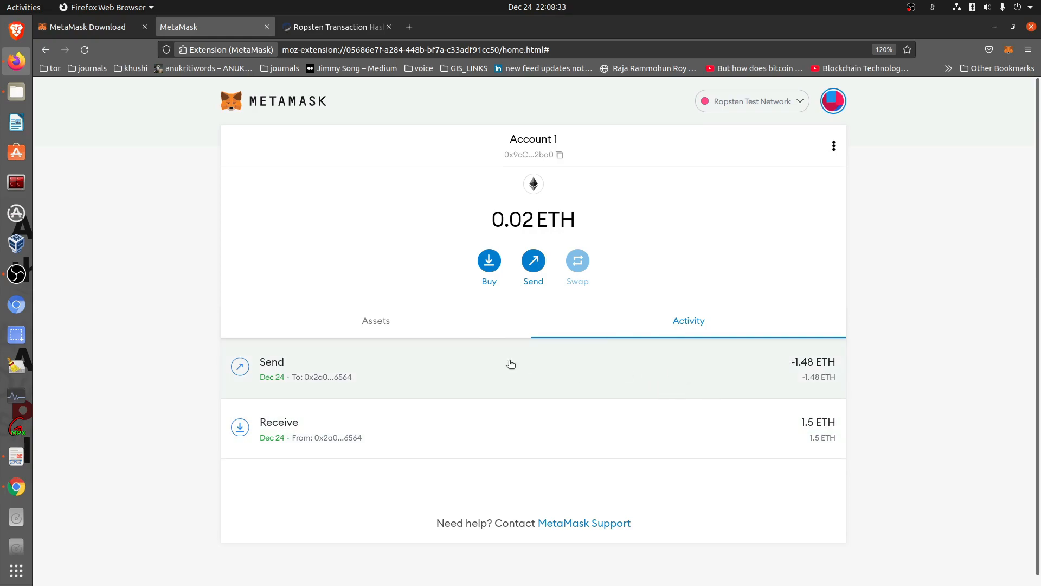
pyautogui.moveTo(484, 432)
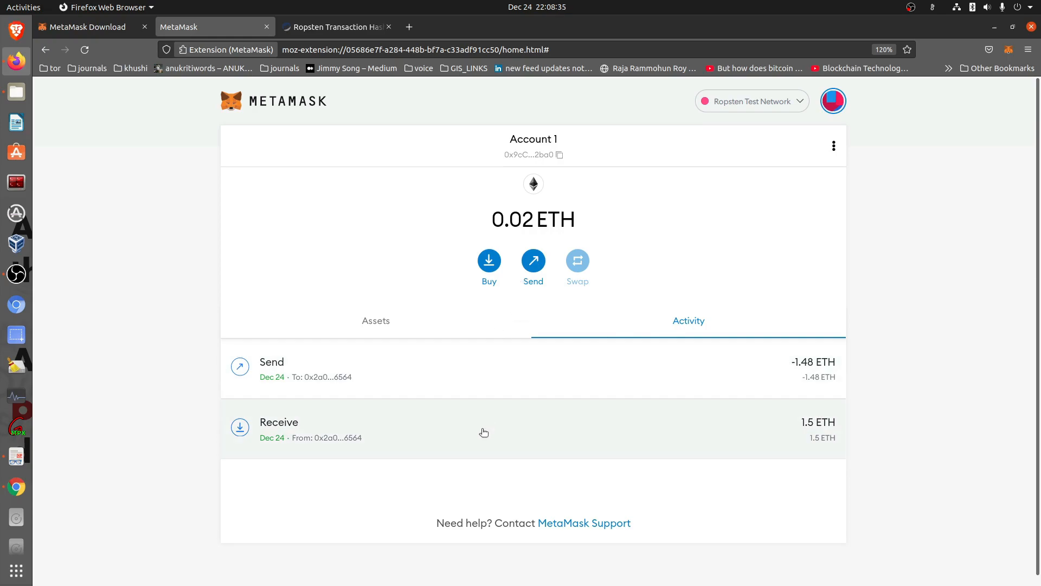
pyautogui.moveTo(527, 372)
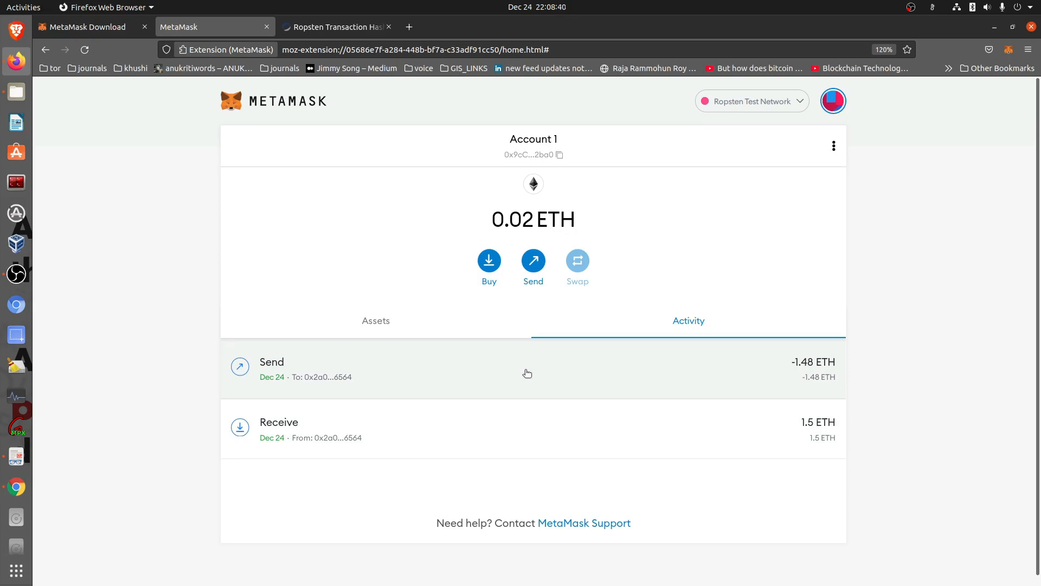
pyautogui.moveTo(477, 448)
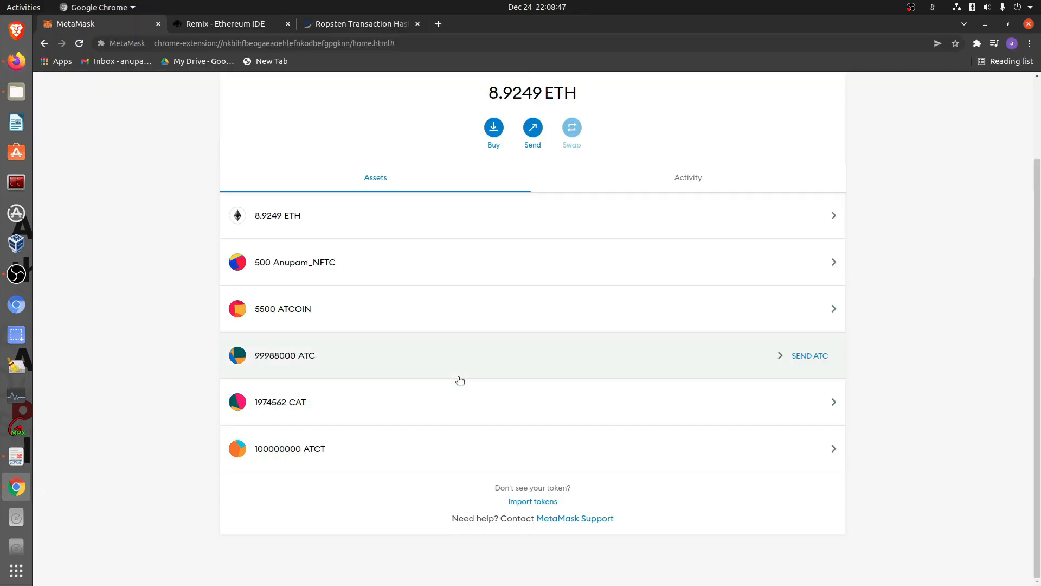
pyautogui.moveTo(803, 455)
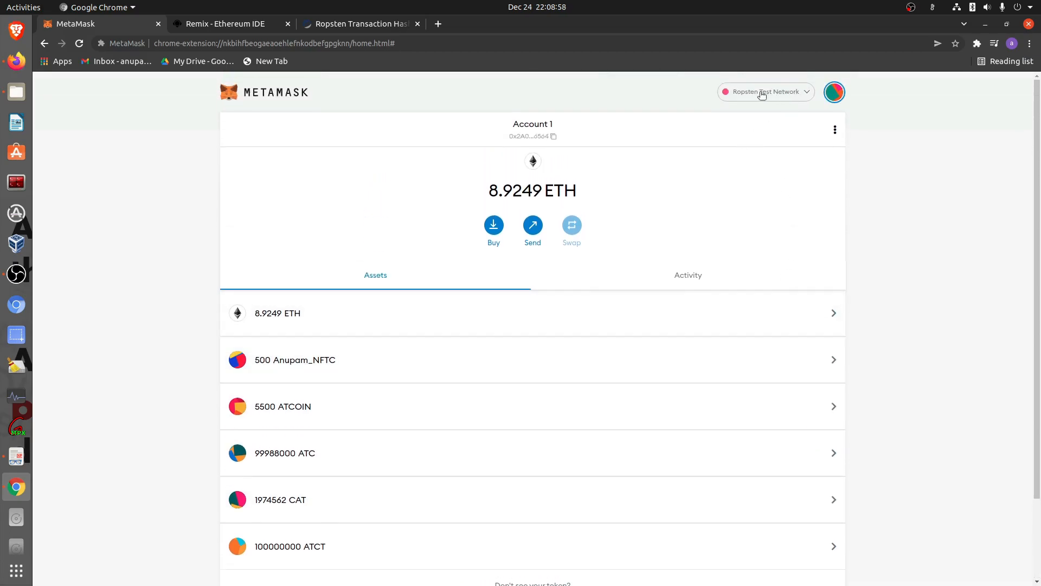
pyautogui.moveTo(770, 84)
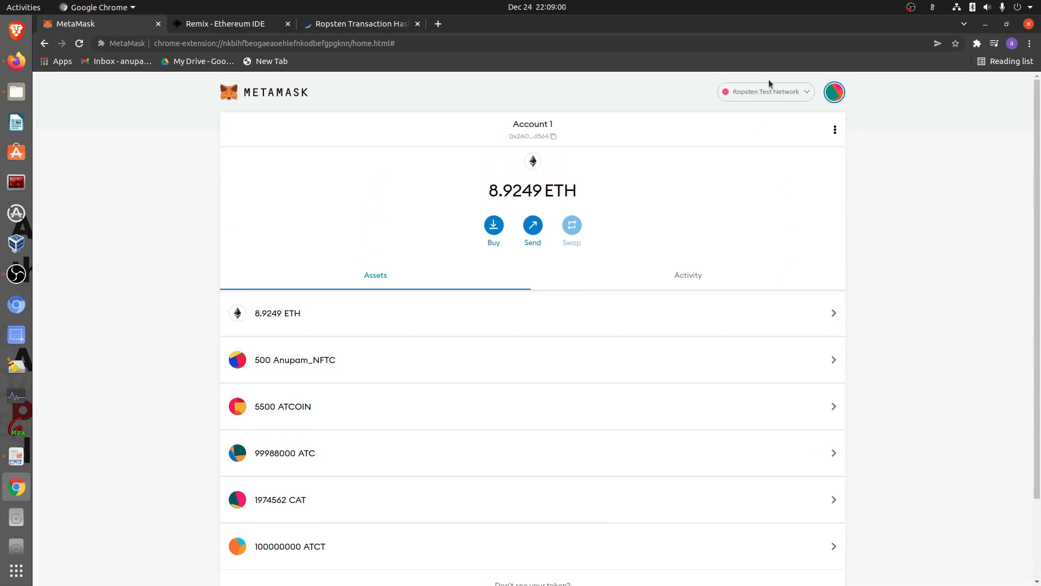
# Scroll to the ATCT asset and start a send of ATCT from the Chrome wallet
pyautogui.scroll(-3)
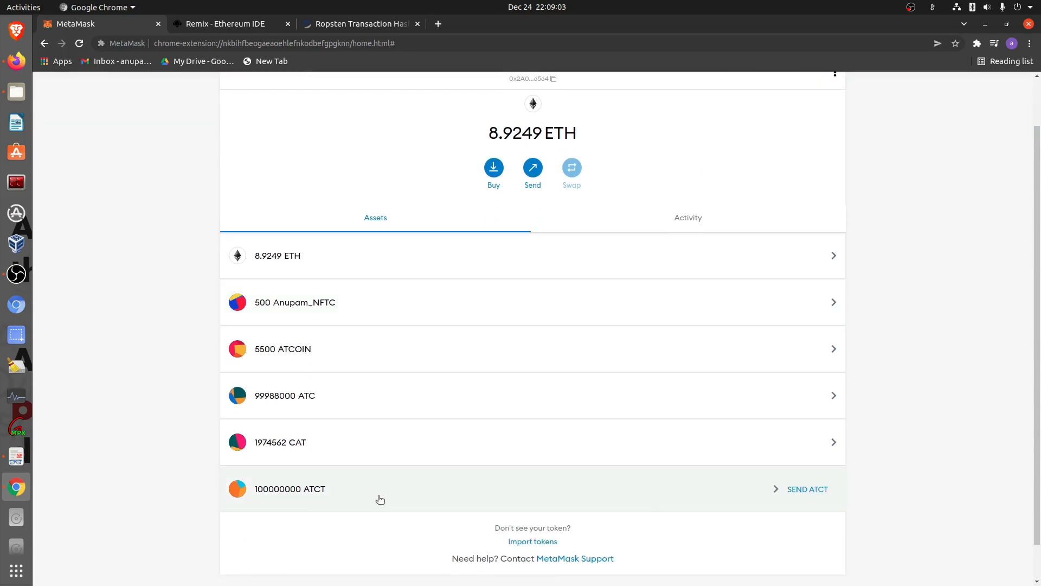
pyautogui.click(807, 489)
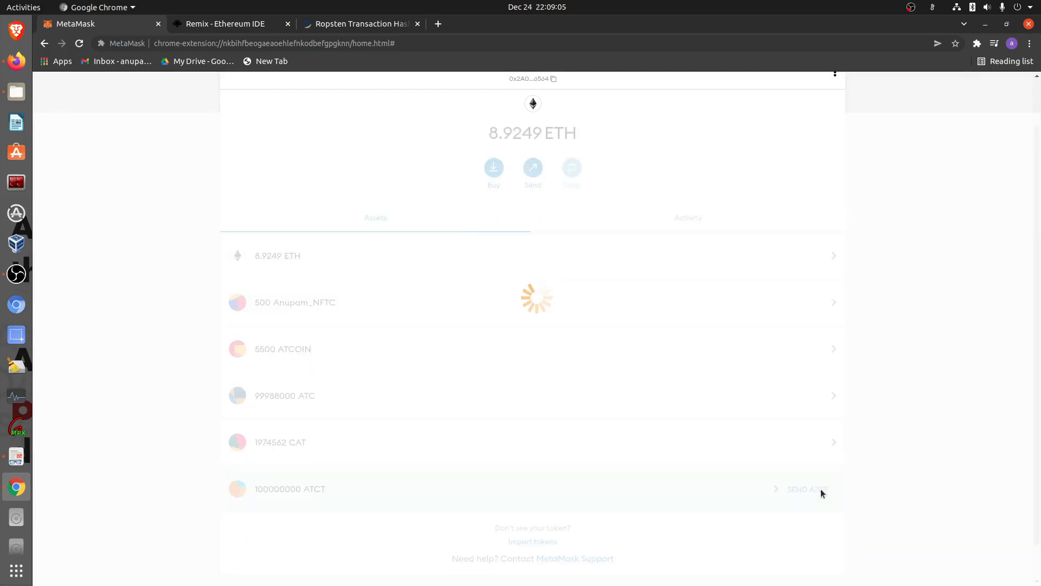
# Send 100000 ATCT to 0x9cC…2ba0 with High gas priority and confirm the transfer
pyautogui.click(533, 167)
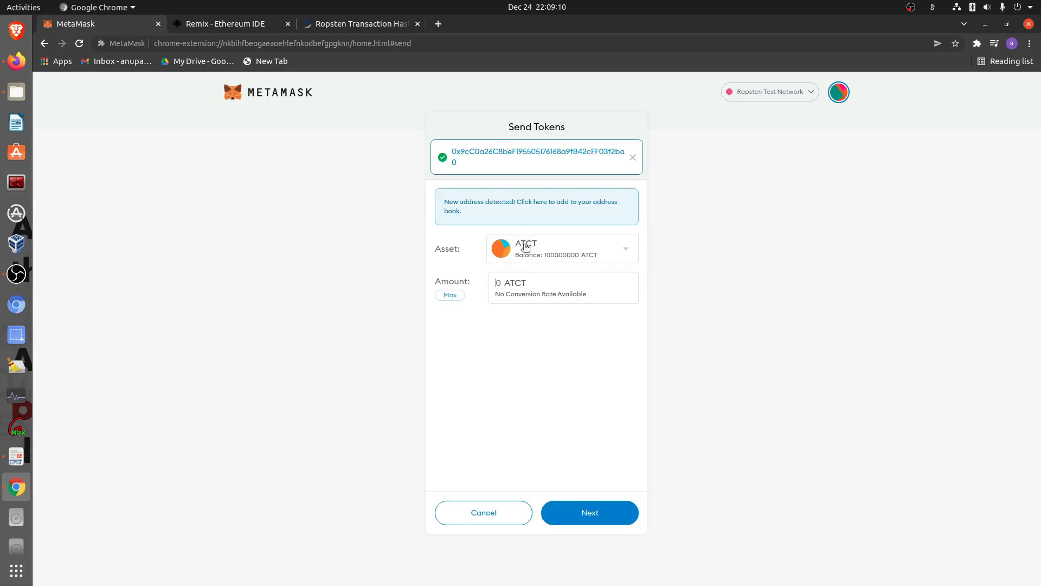
pyautogui.moveTo(565, 259)
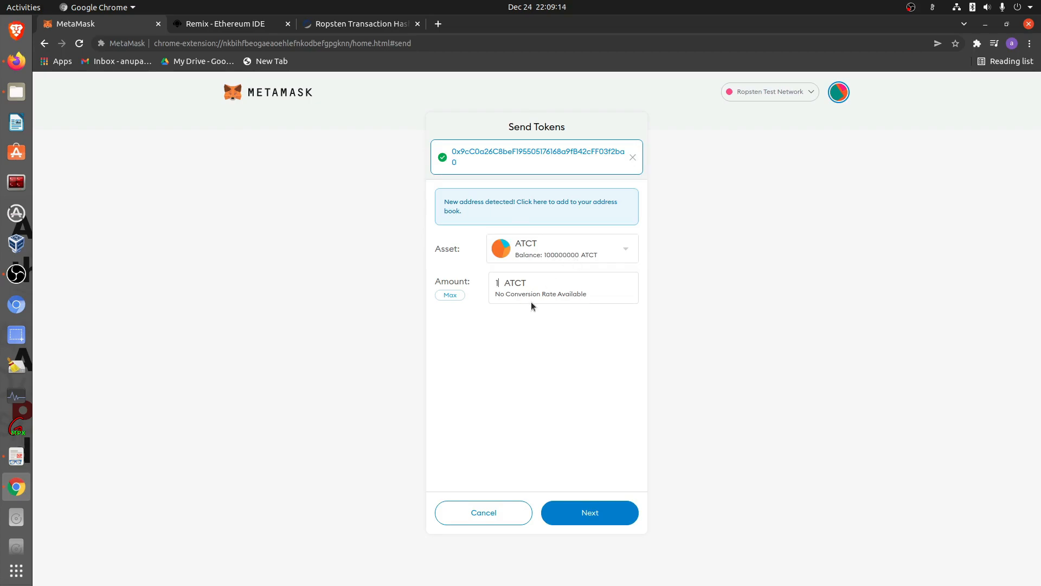
pyautogui.write('1000000')
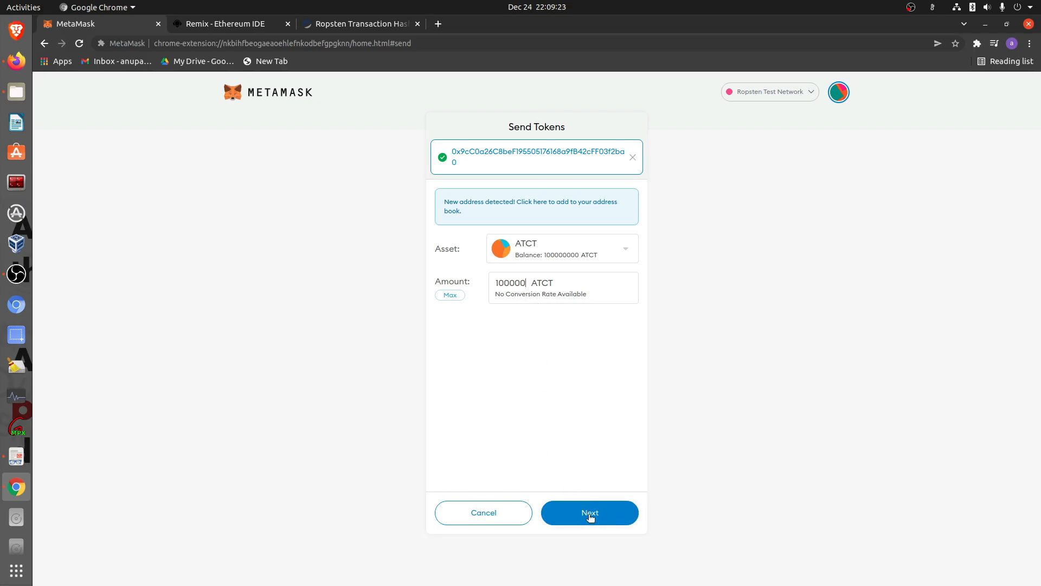
pyautogui.click(590, 513)
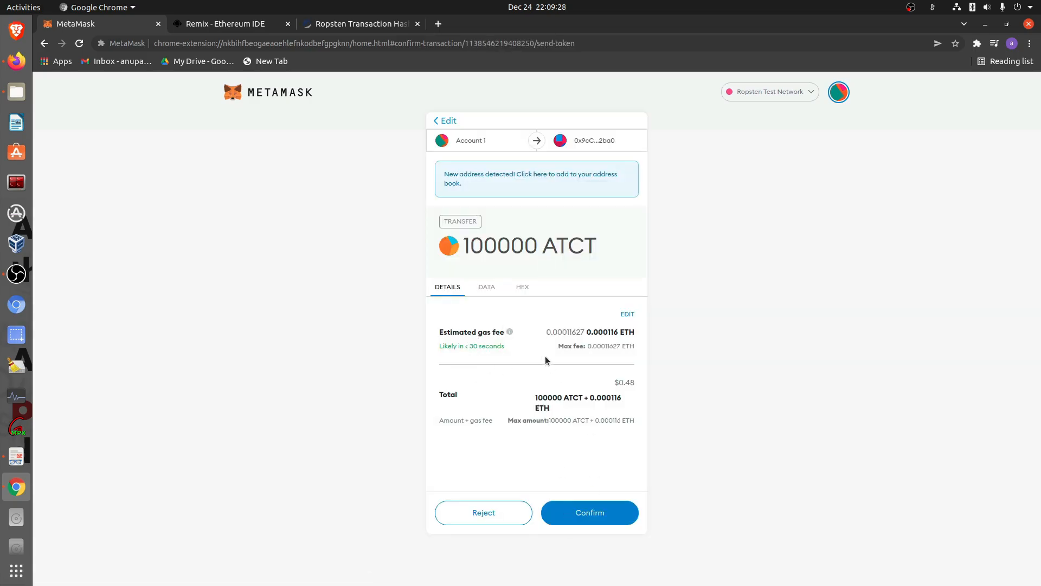
pyautogui.click(627, 314)
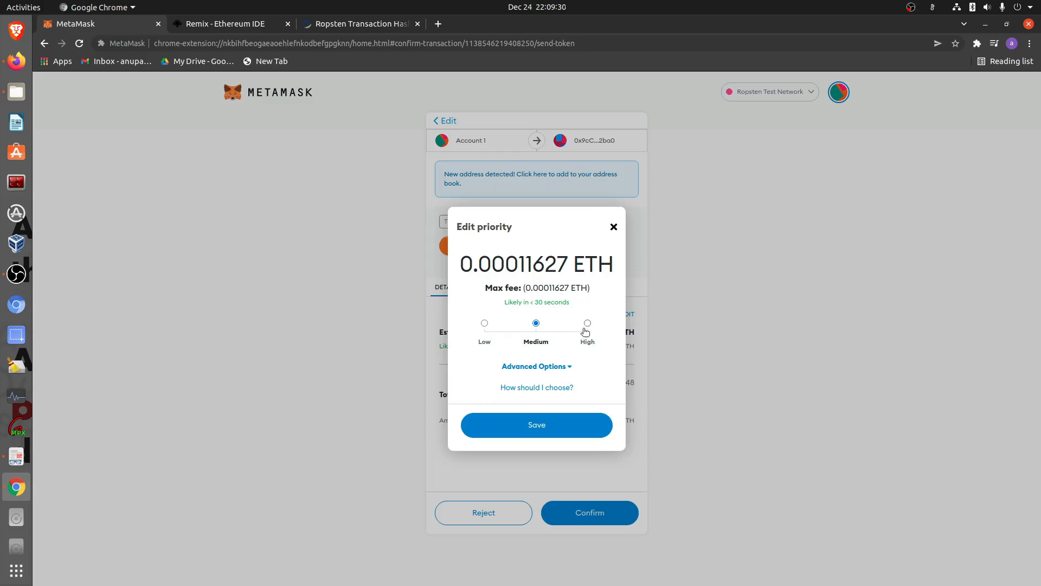
pyautogui.click(588, 323)
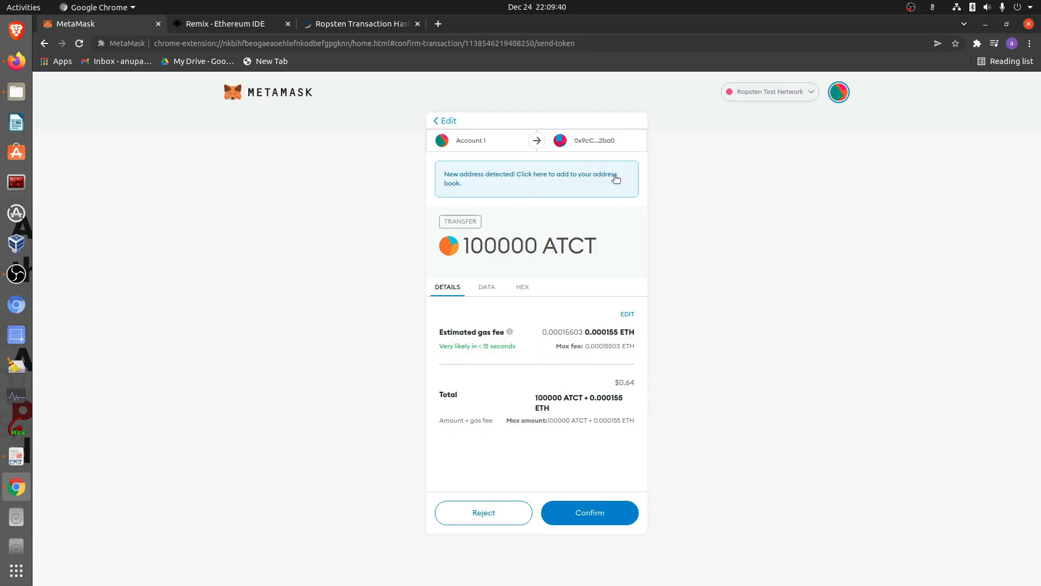
pyautogui.moveTo(543, 251)
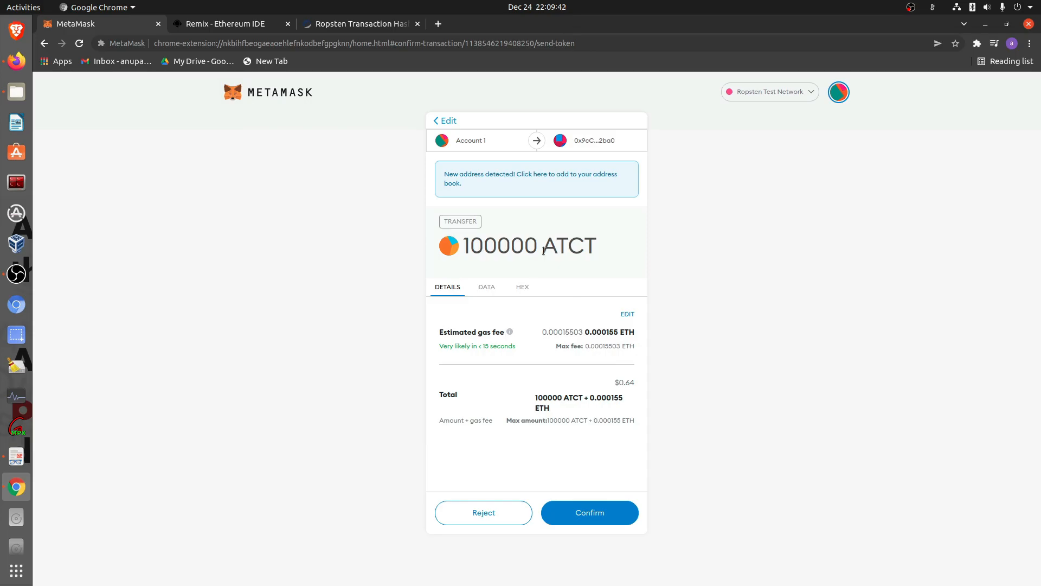
pyautogui.moveTo(552, 558)
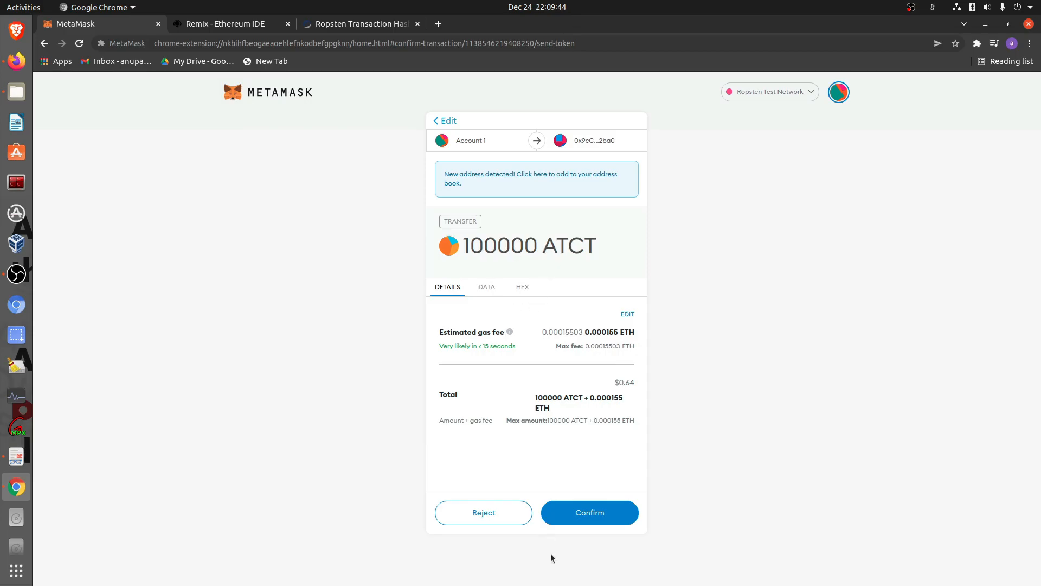
pyautogui.click(589, 513)
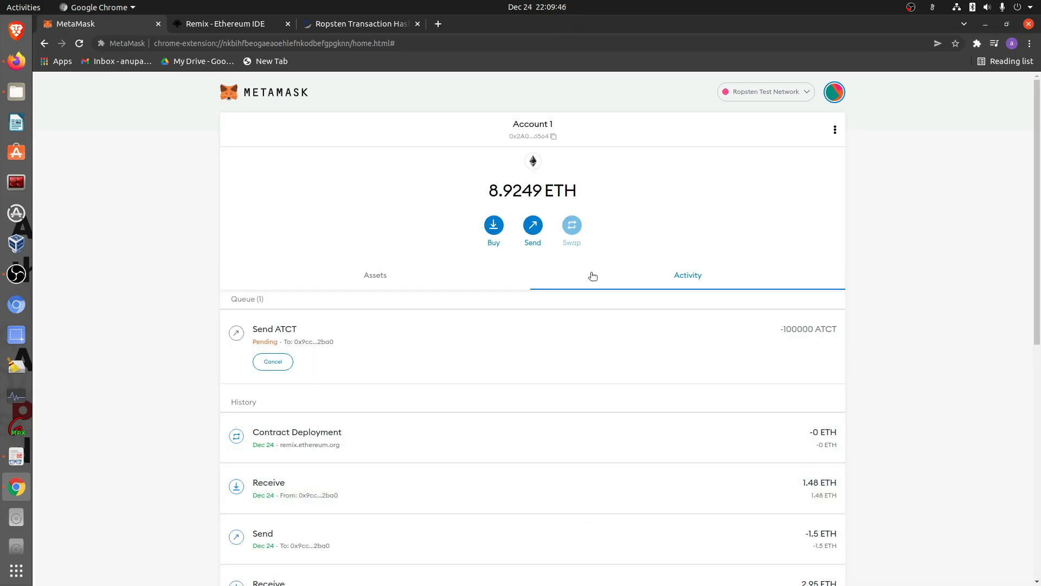
pyautogui.moveTo(856, 366)
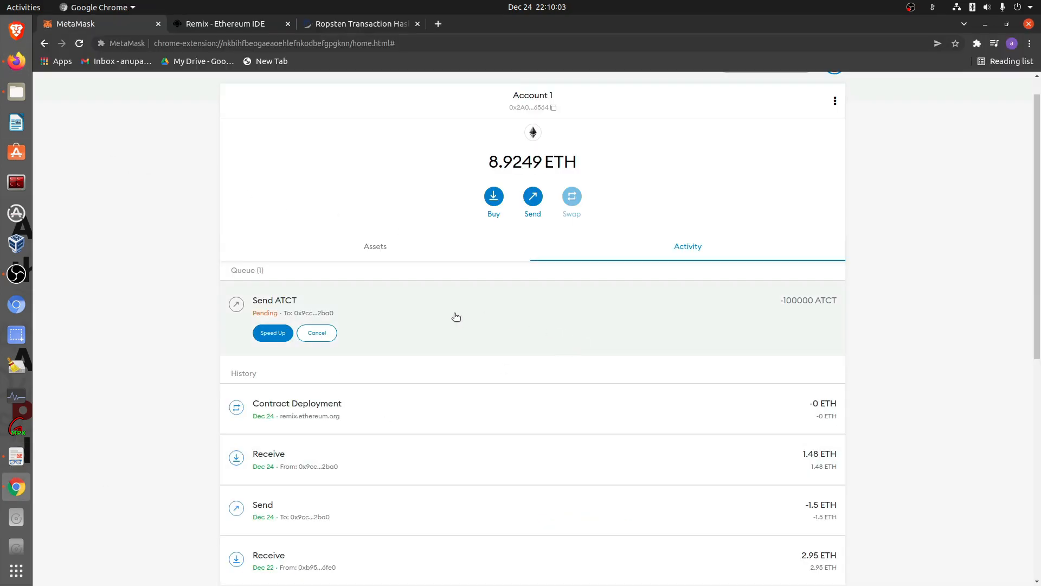
pyautogui.moveTo(361, 333)
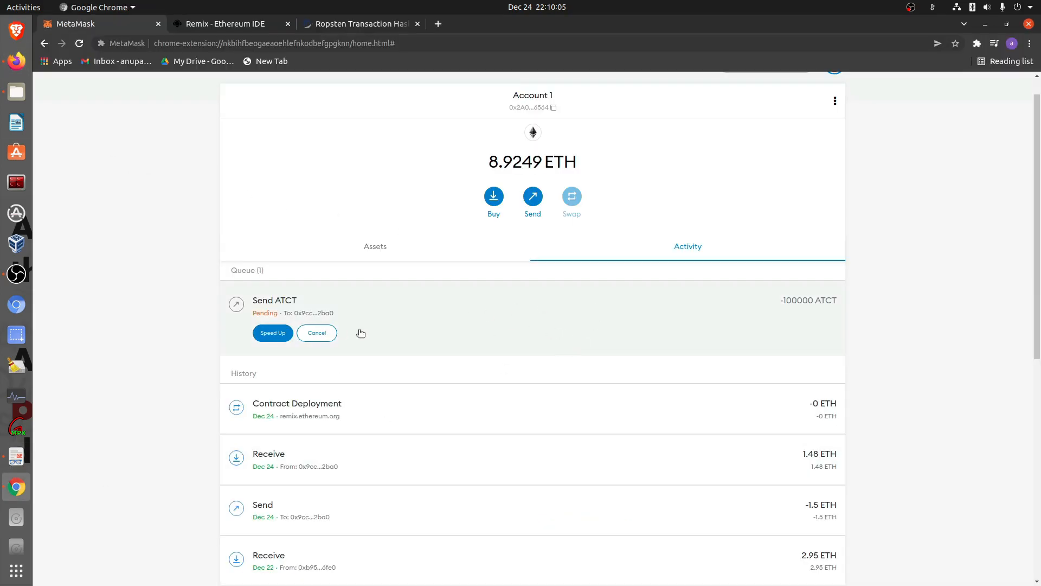
pyautogui.moveTo(276, 318)
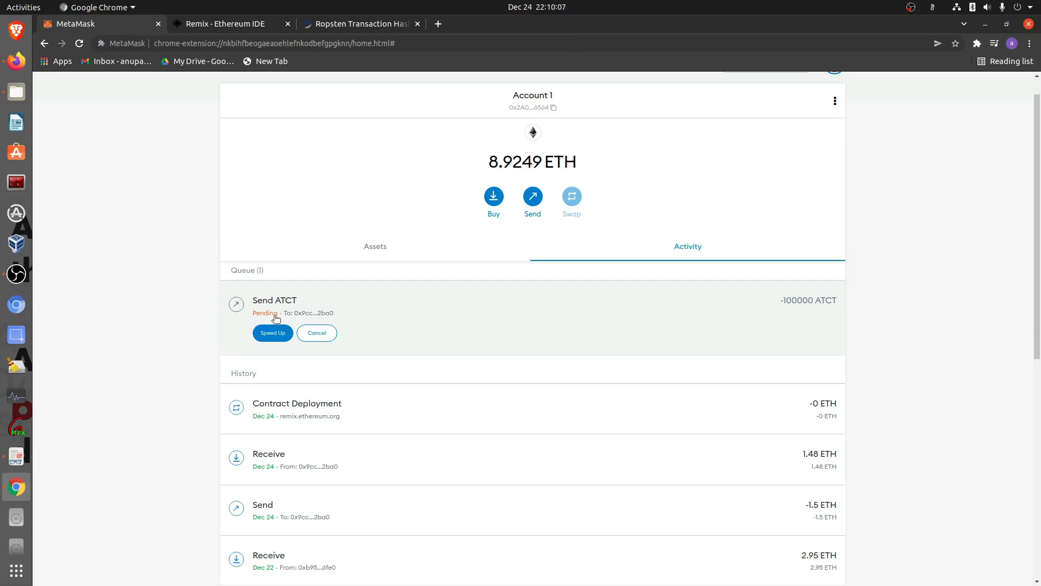
pyautogui.moveTo(562, 380)
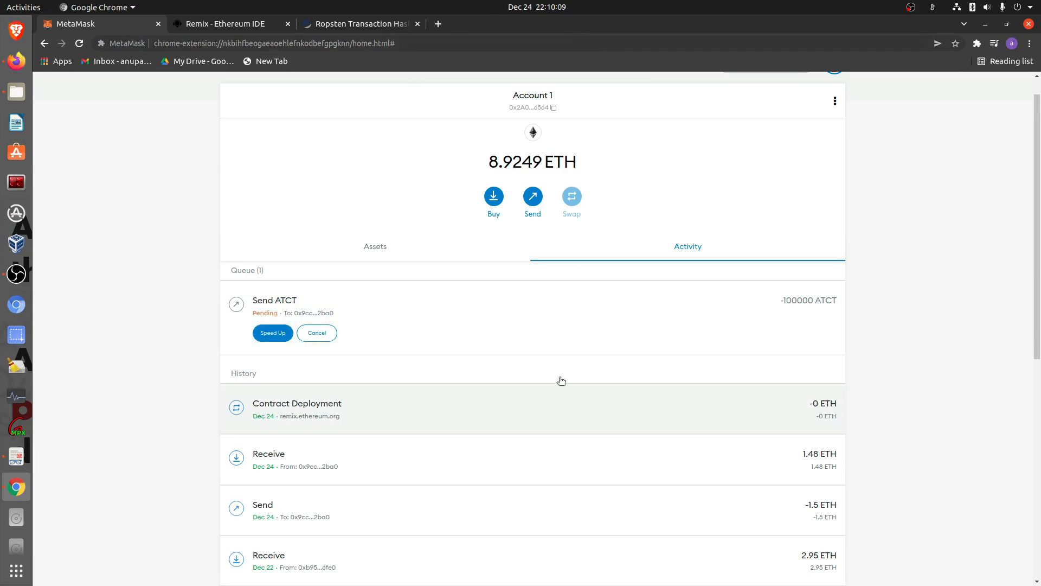
pyautogui.moveTo(561, 346)
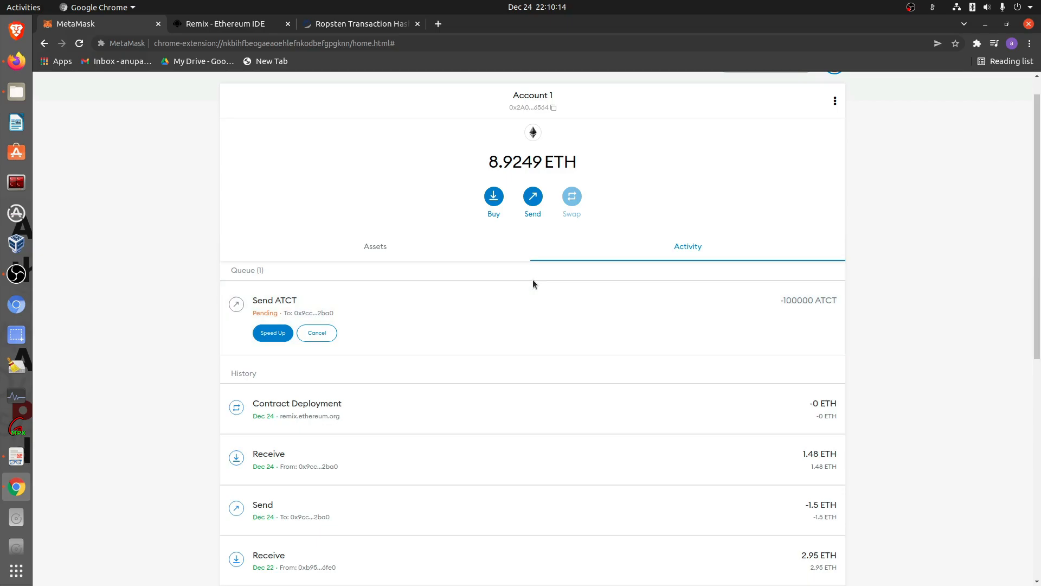
pyautogui.moveTo(558, 327)
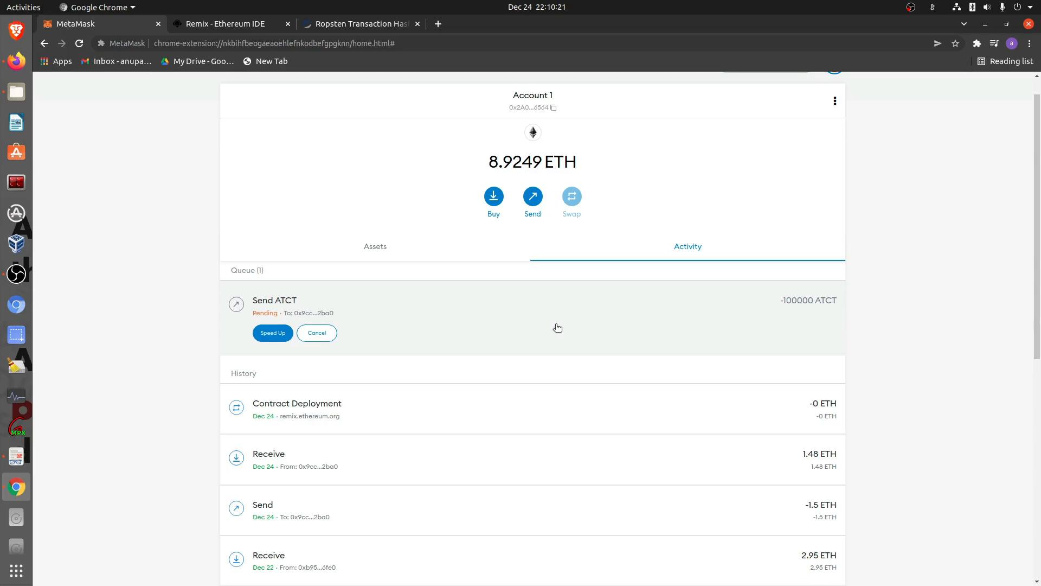
pyautogui.moveTo(740, 321)
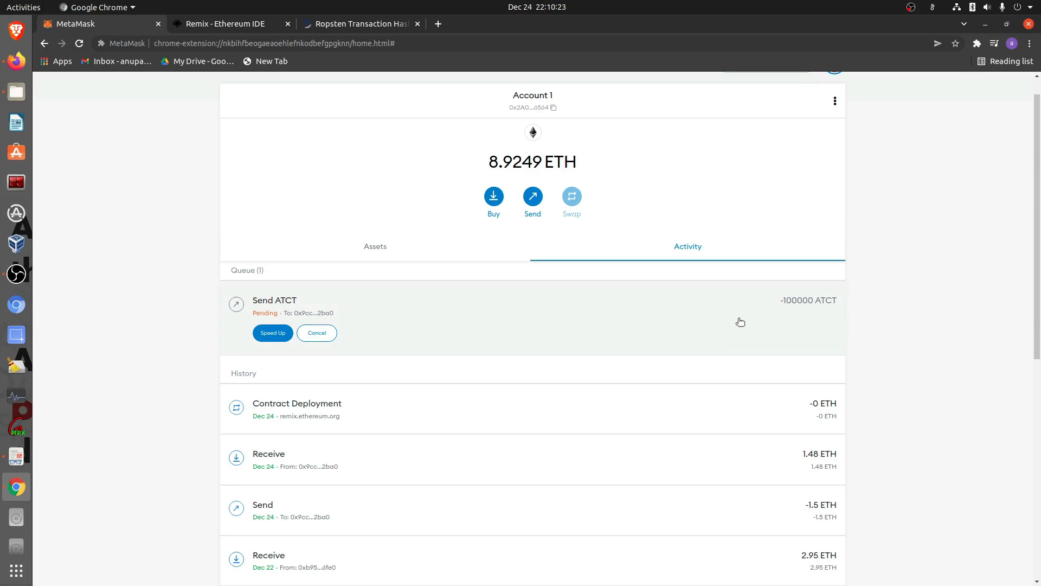
pyautogui.moveTo(799, 315)
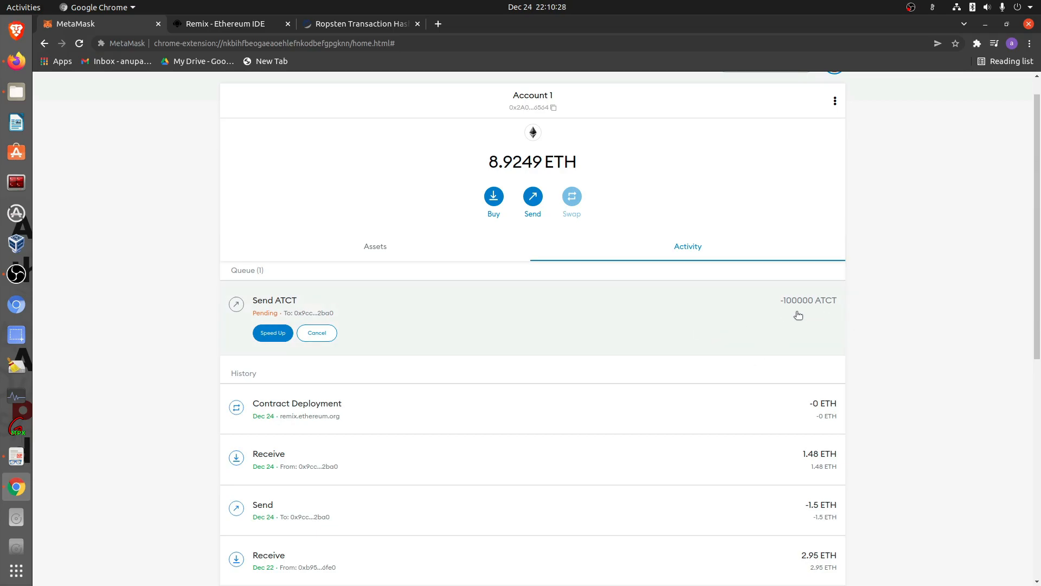
pyautogui.moveTo(439, 349)
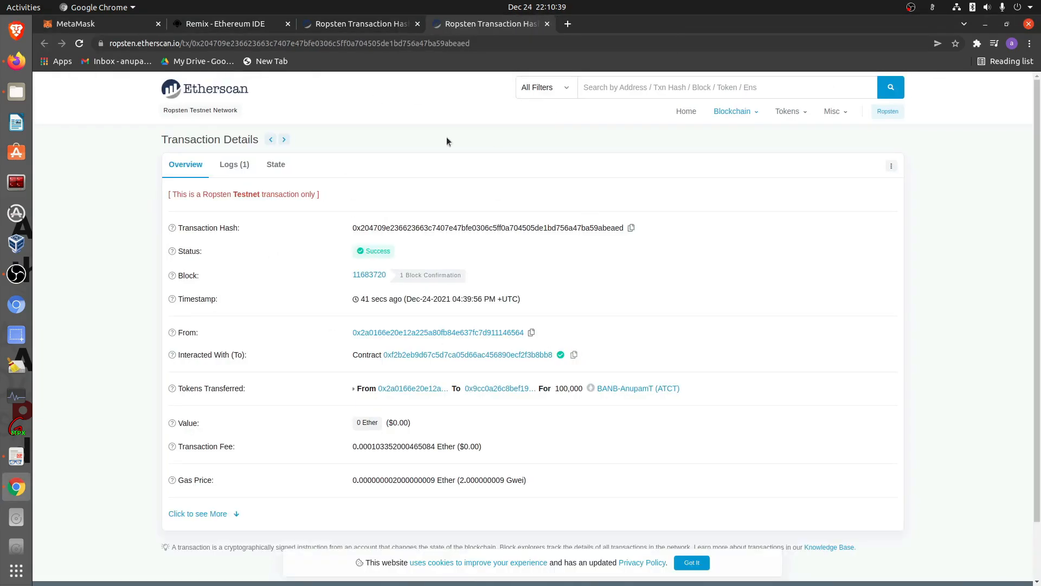
pyautogui.moveTo(452, 117)
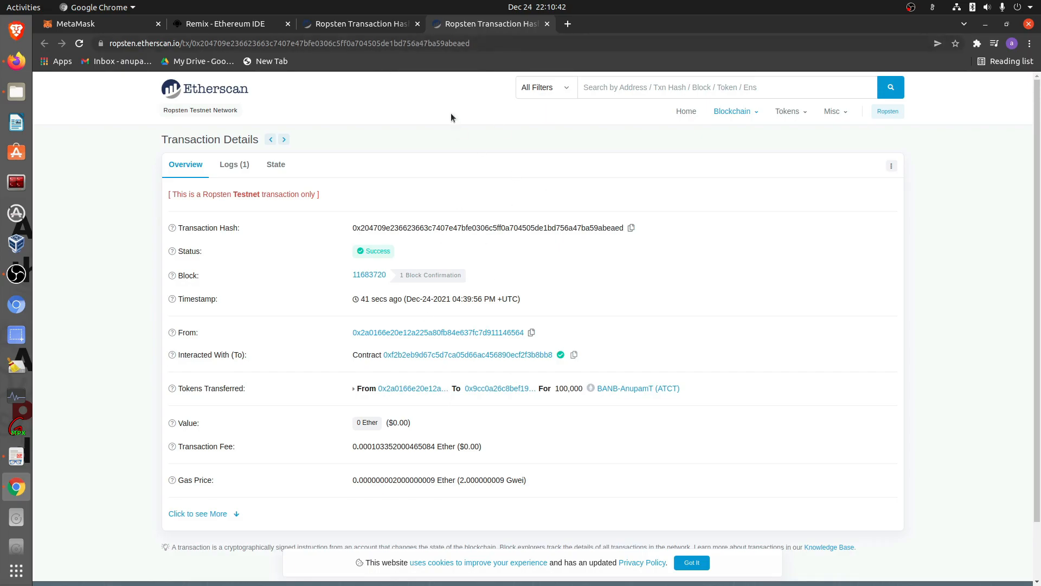
pyautogui.moveTo(337, 373)
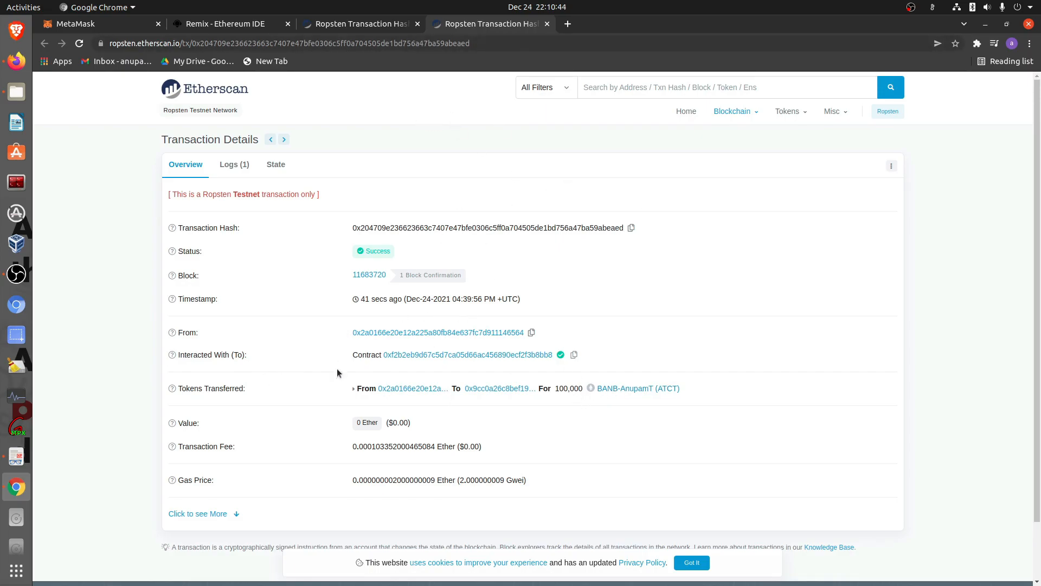
pyautogui.moveTo(525, 372)
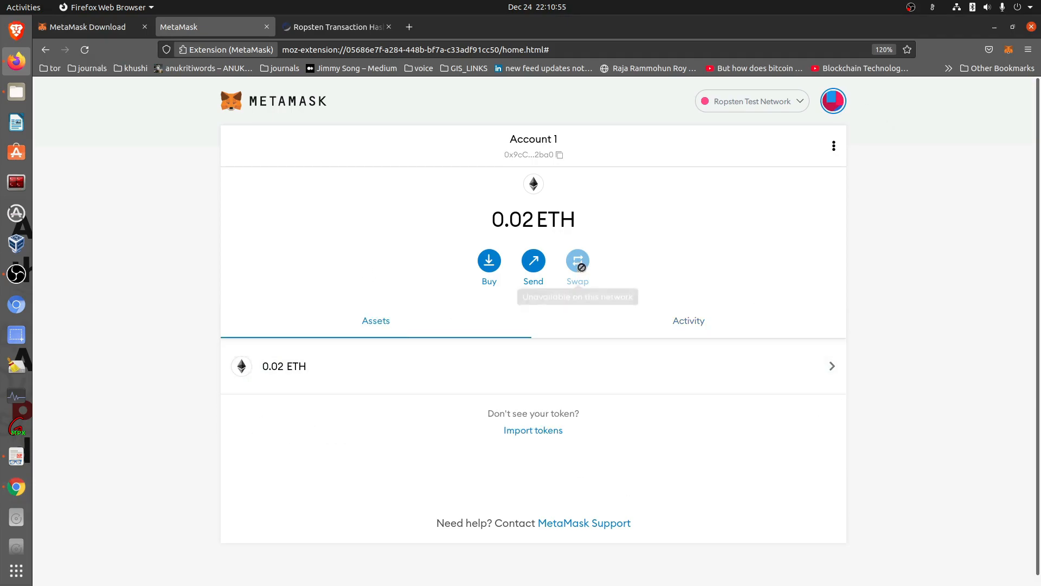
pyautogui.moveTo(554, 432)
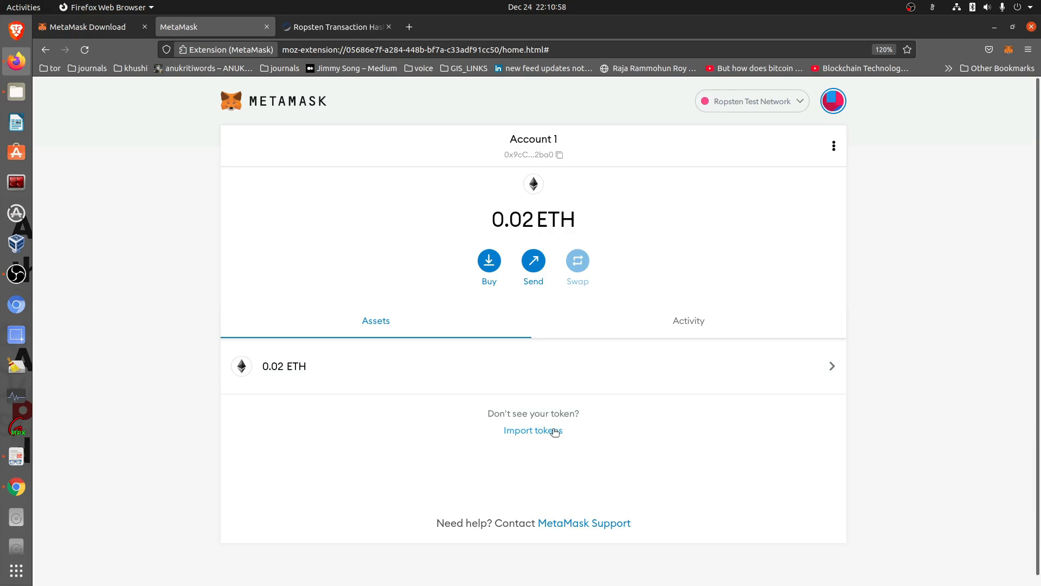
# Import the ATCT contract as a custom token so 100000 ATCT shows beside 0.02 ETH
pyautogui.click(533, 430)
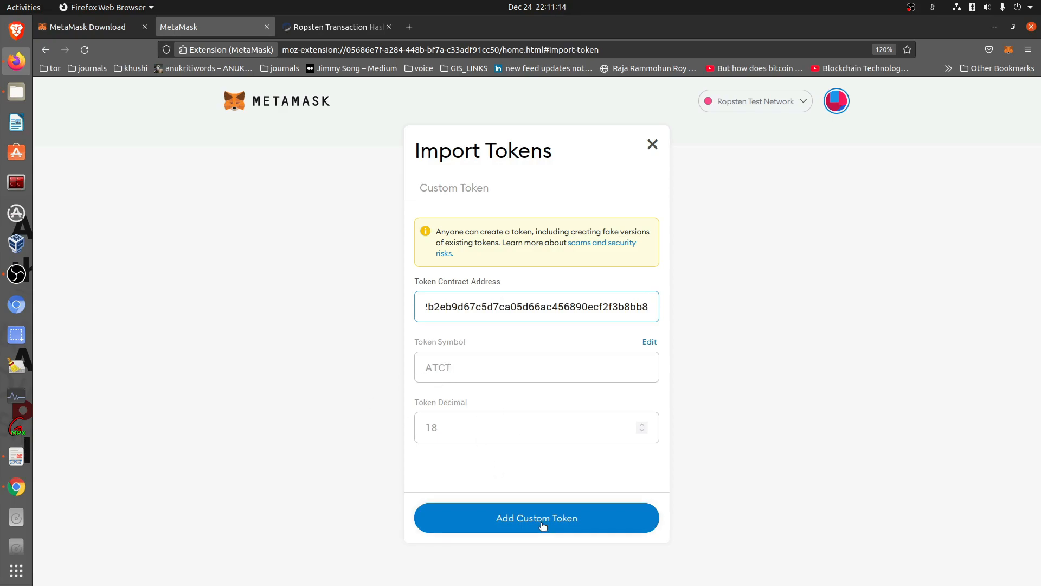
pyautogui.click(537, 518)
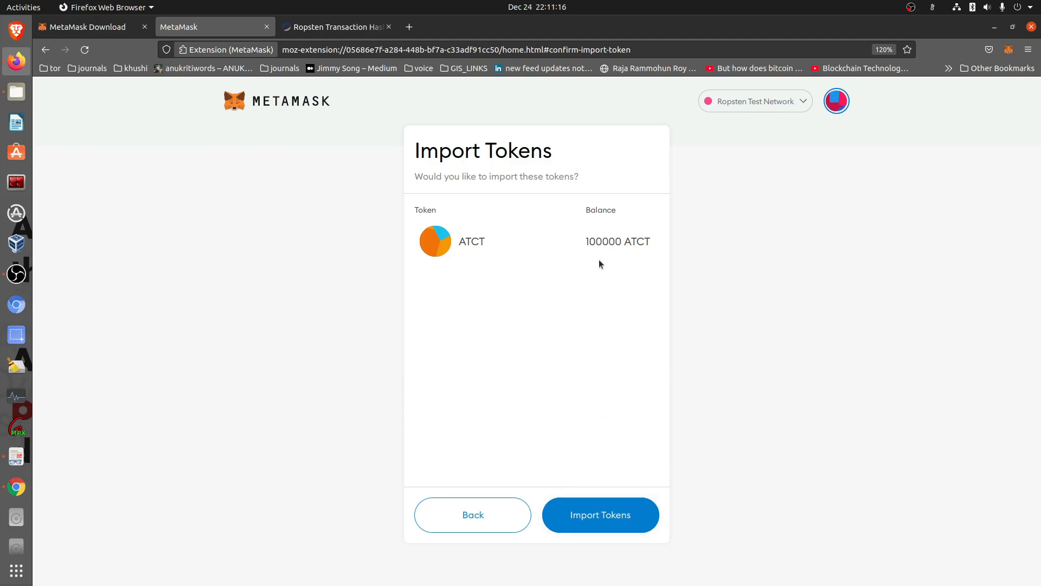
pyautogui.moveTo(640, 241)
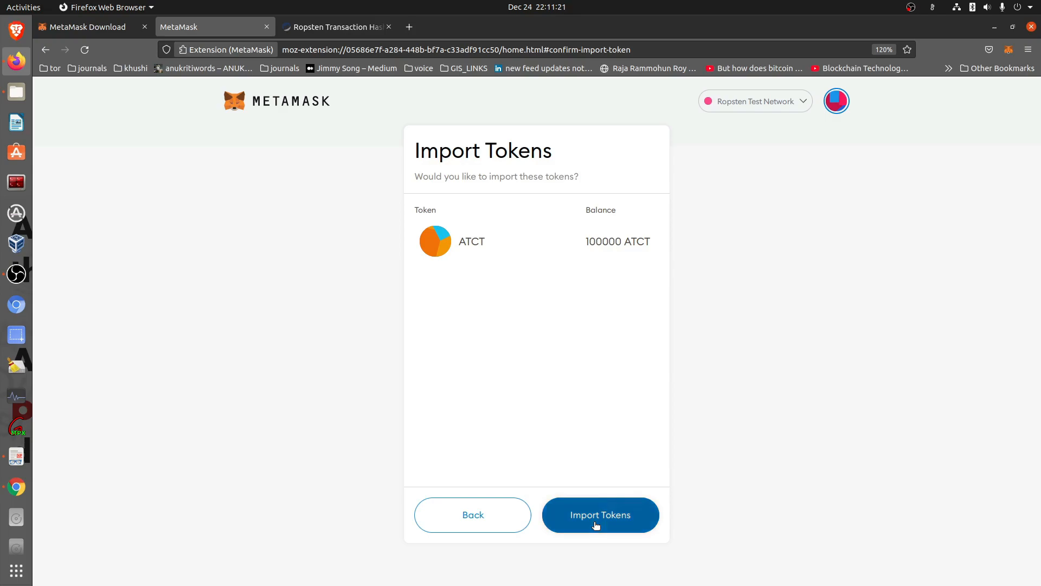
pyautogui.click(601, 515)
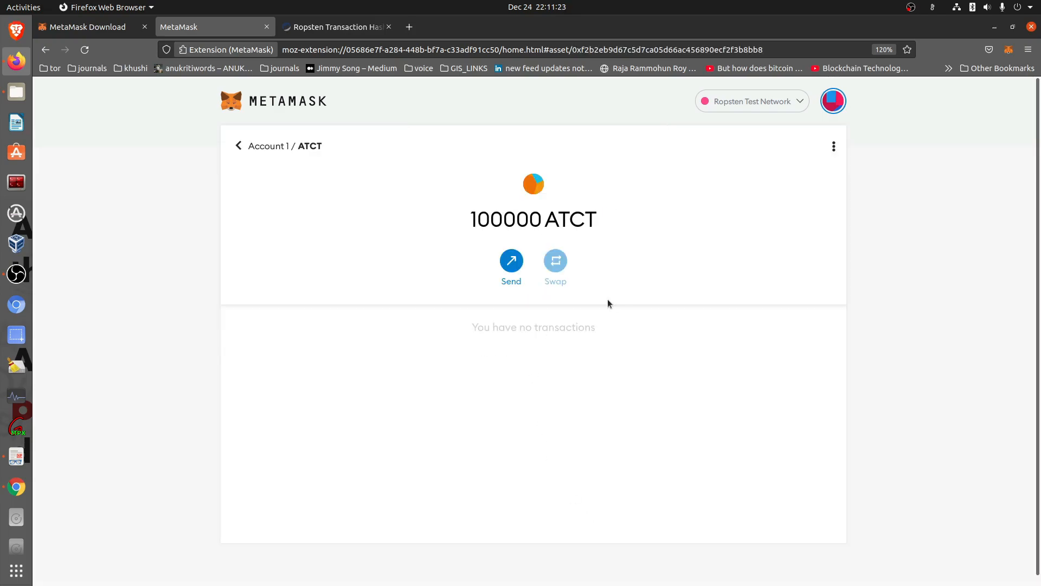
pyautogui.click(238, 145)
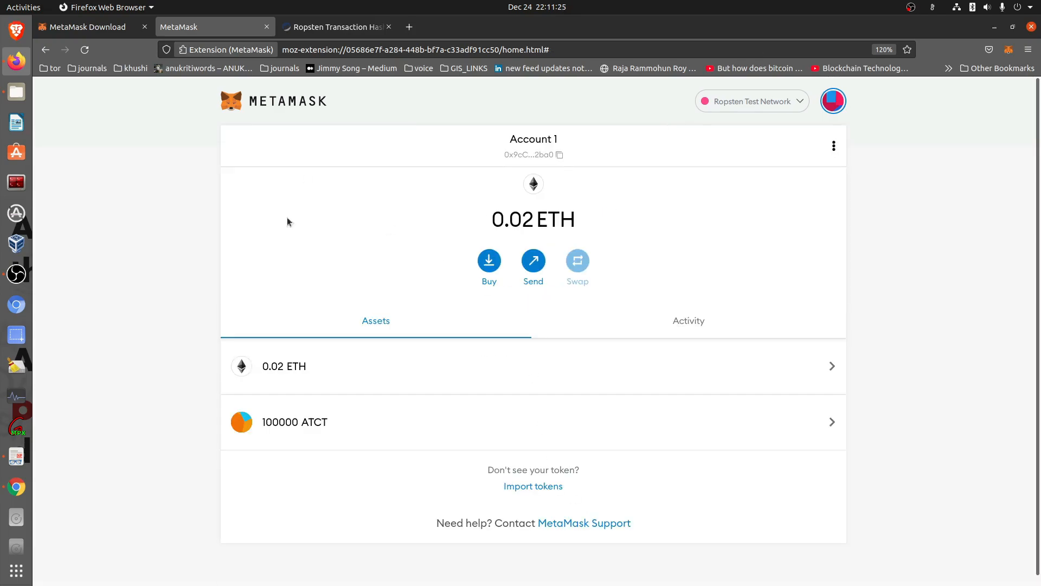
pyautogui.moveTo(532, 454)
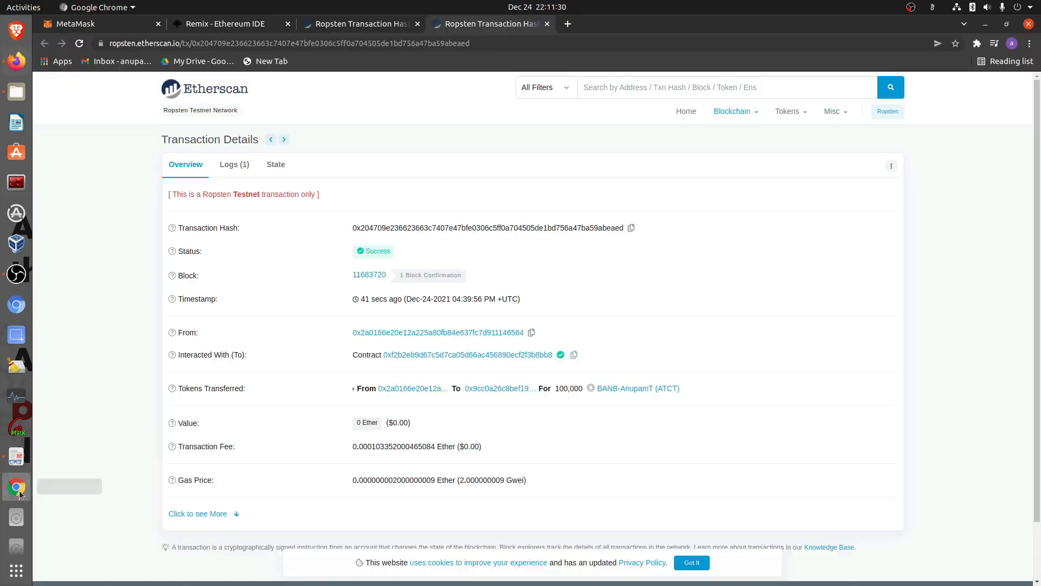
pyautogui.moveTo(149, 384)
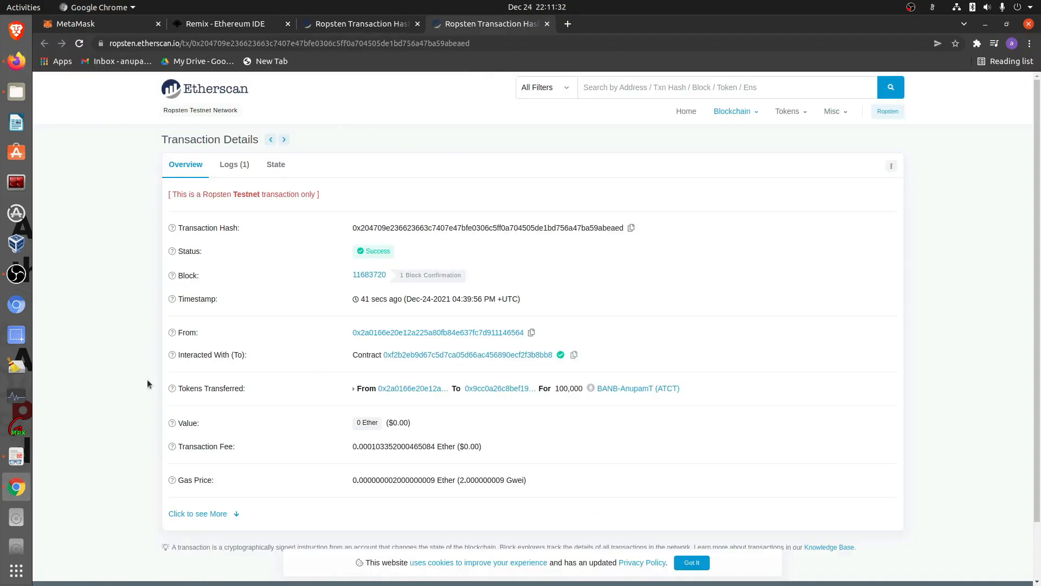
pyautogui.moveTo(460, 387)
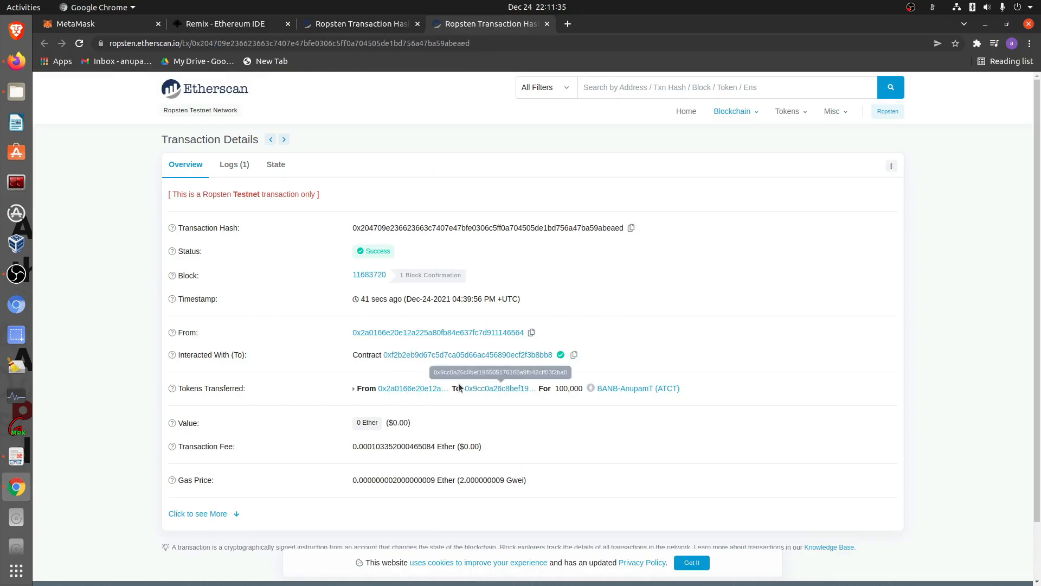
pyautogui.moveTo(456, 380)
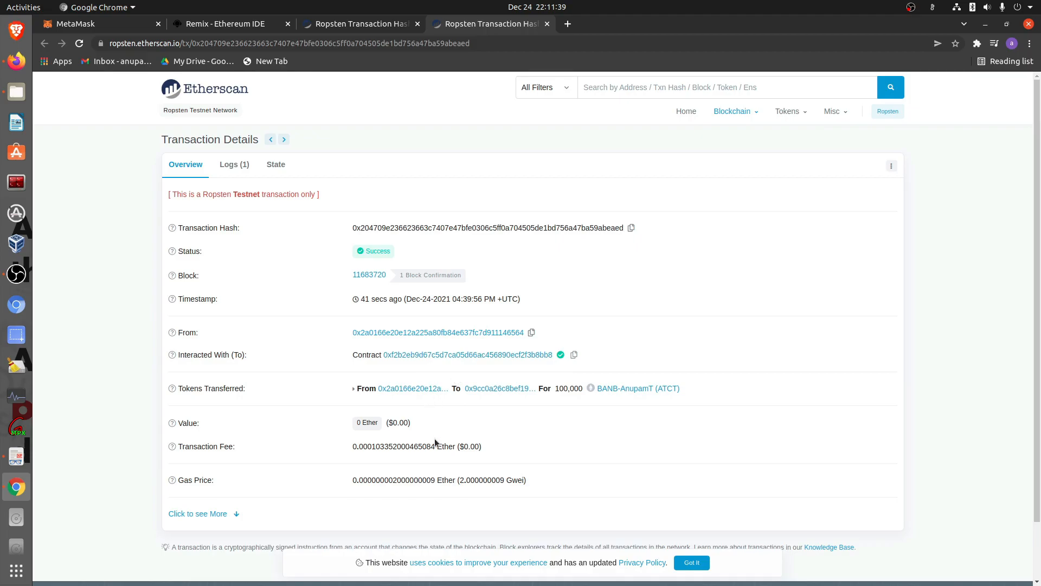
pyautogui.moveTo(205, 458)
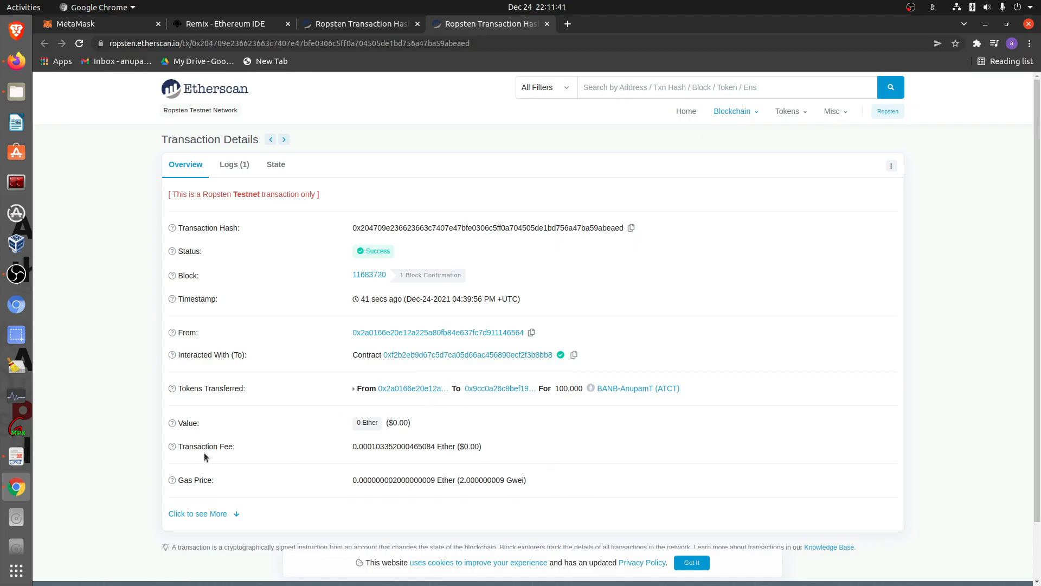
pyautogui.moveTo(618, 458)
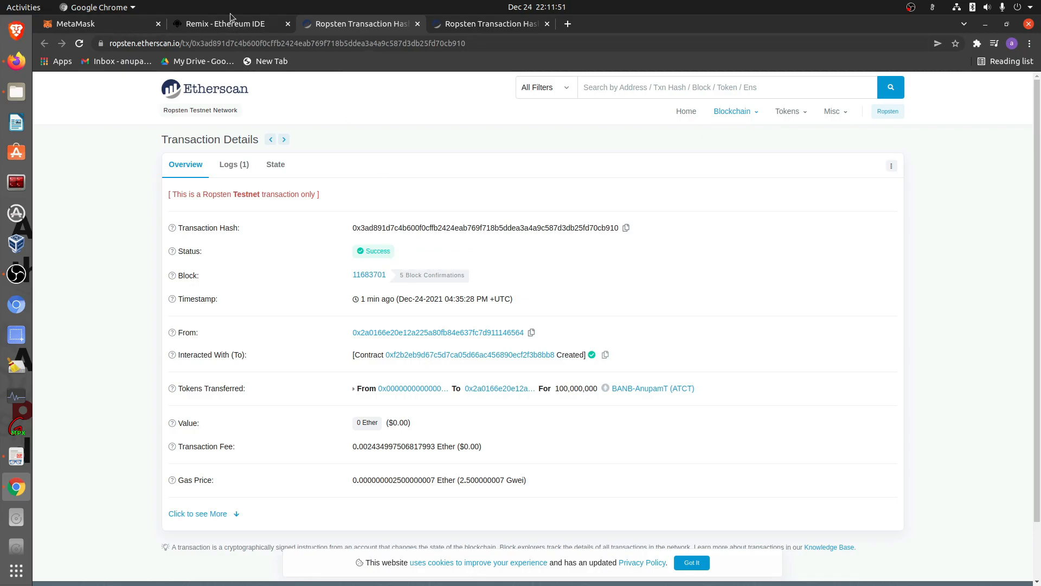
# Scroll through the ERC20 token contract code in Remix
pyautogui.click(225, 23)
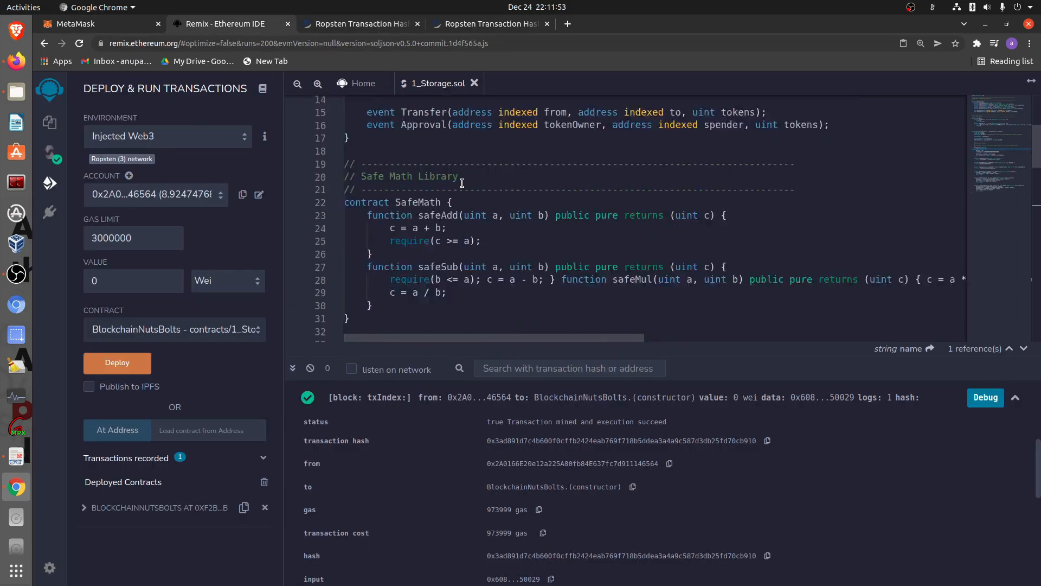
pyautogui.scroll(-3)
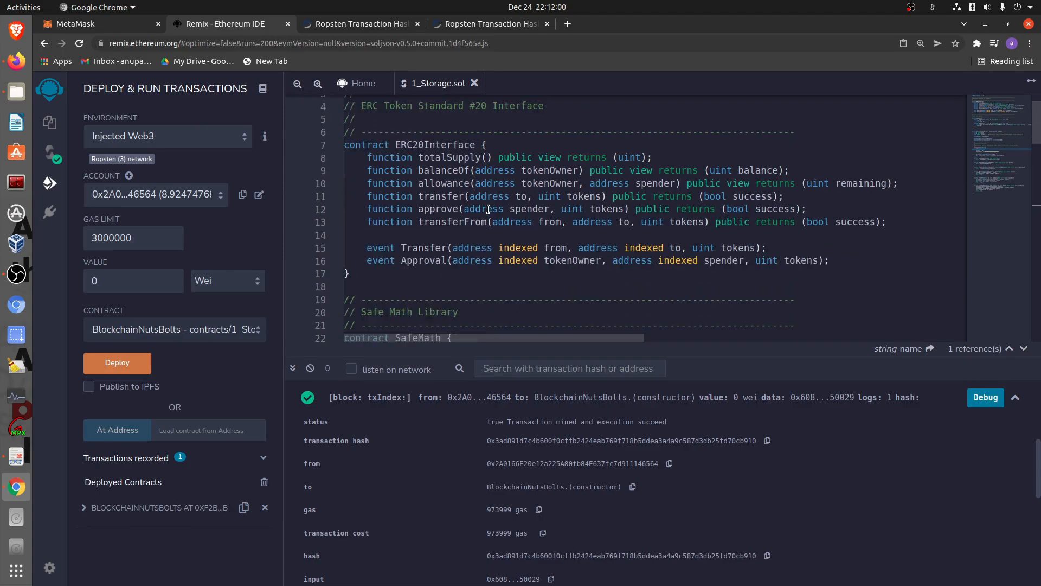
pyautogui.scroll(-3)
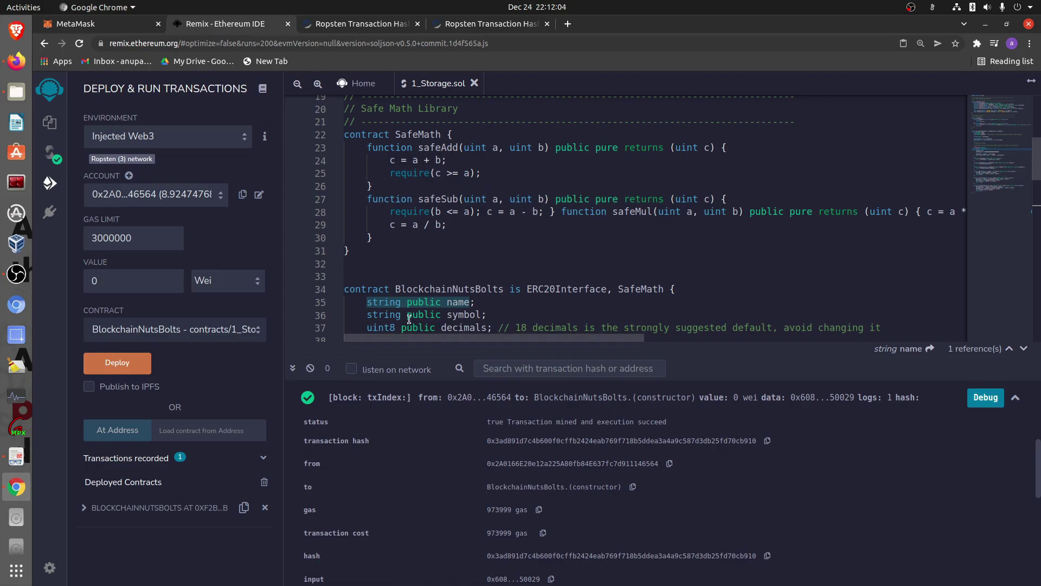
pyautogui.moveTo(462, 238)
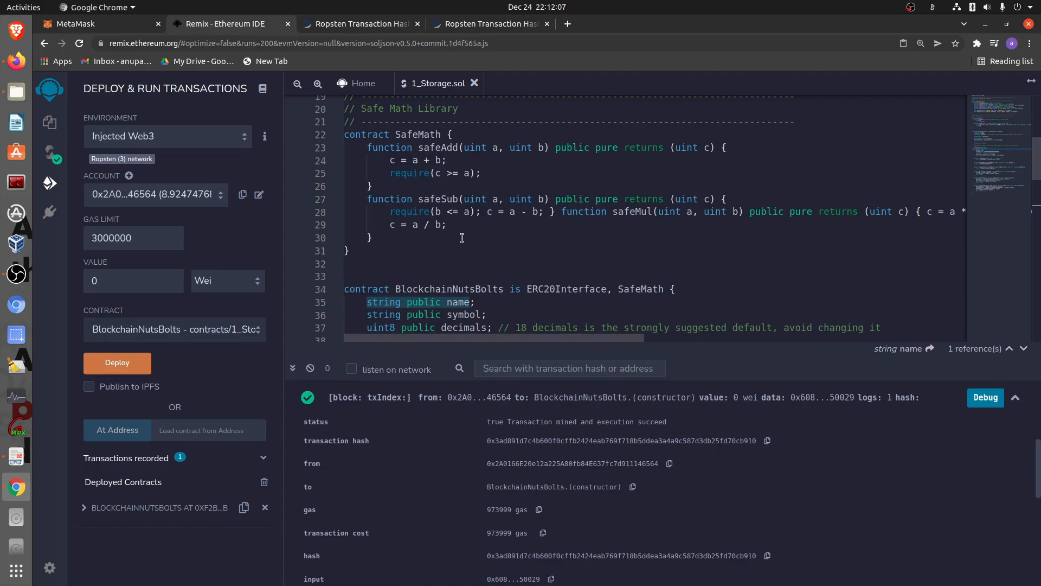
pyautogui.moveTo(492, 246)
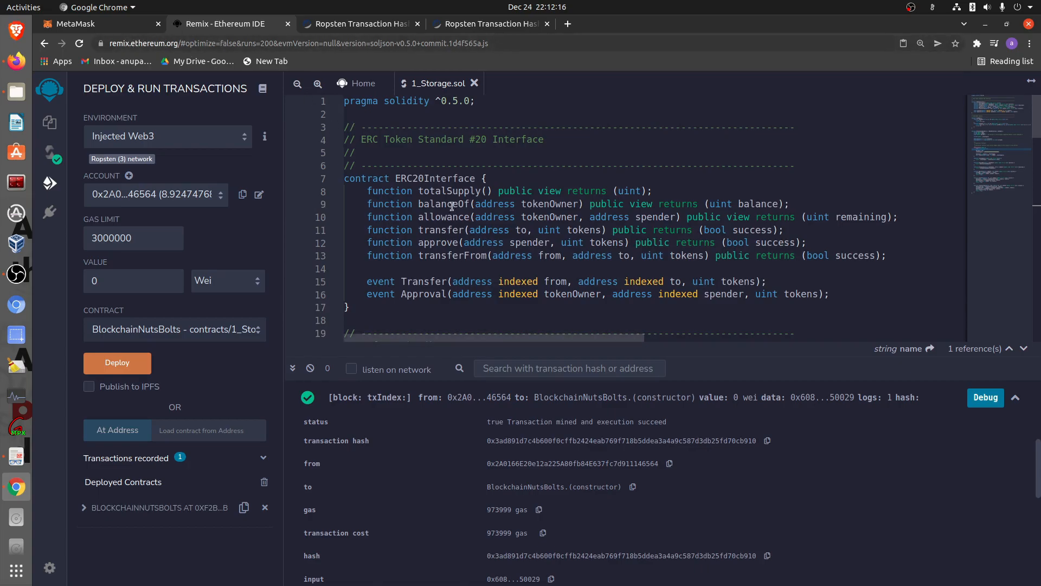
pyautogui.moveTo(50, 123)
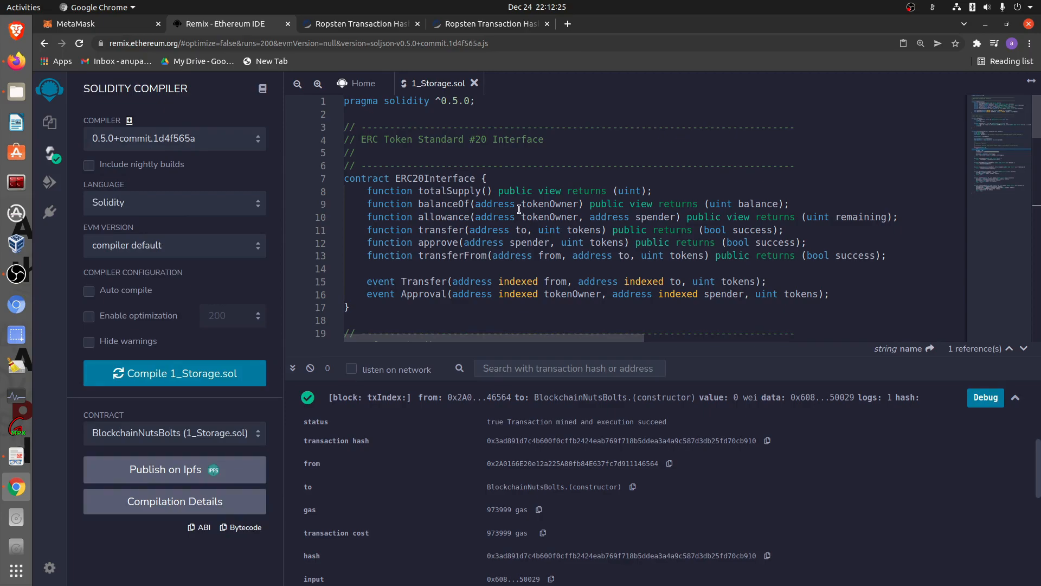
pyautogui.moveTo(484, 191)
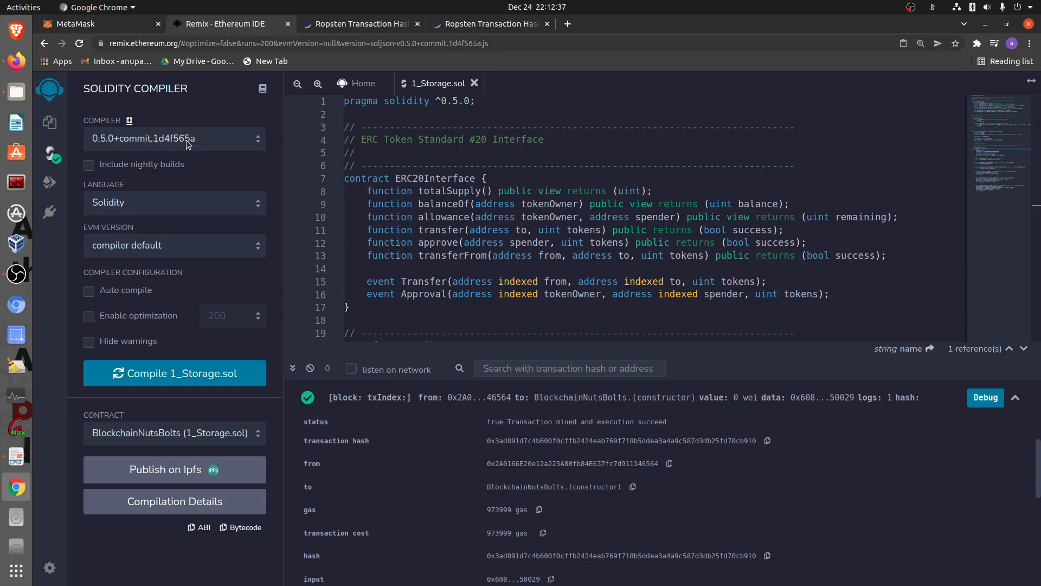
pyautogui.moveTo(108, 163)
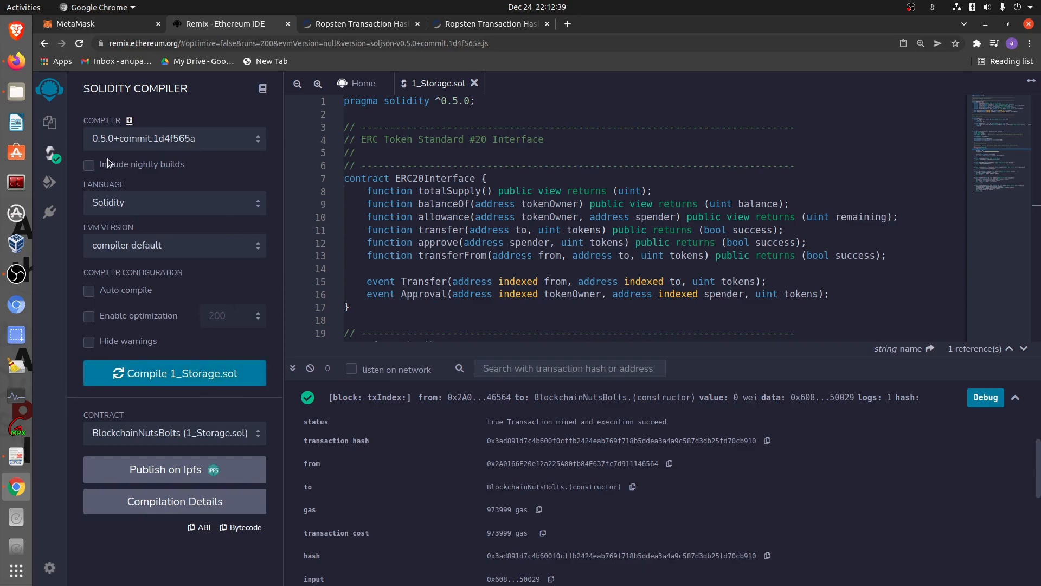
# Revisit the Deploy & Run settings and scroll through the deployment logs
pyautogui.click(50, 182)
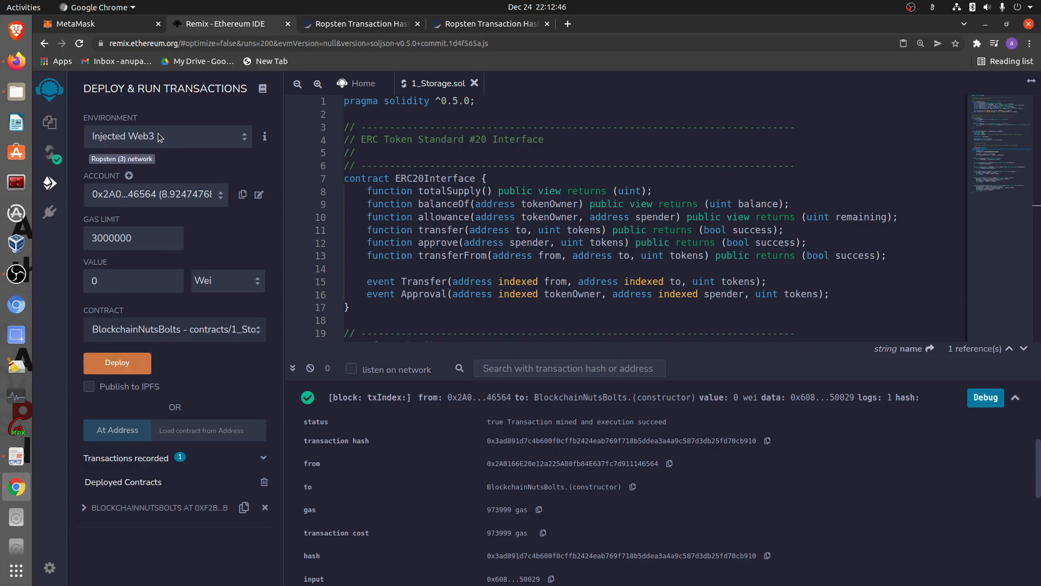
pyautogui.moveTo(134, 363)
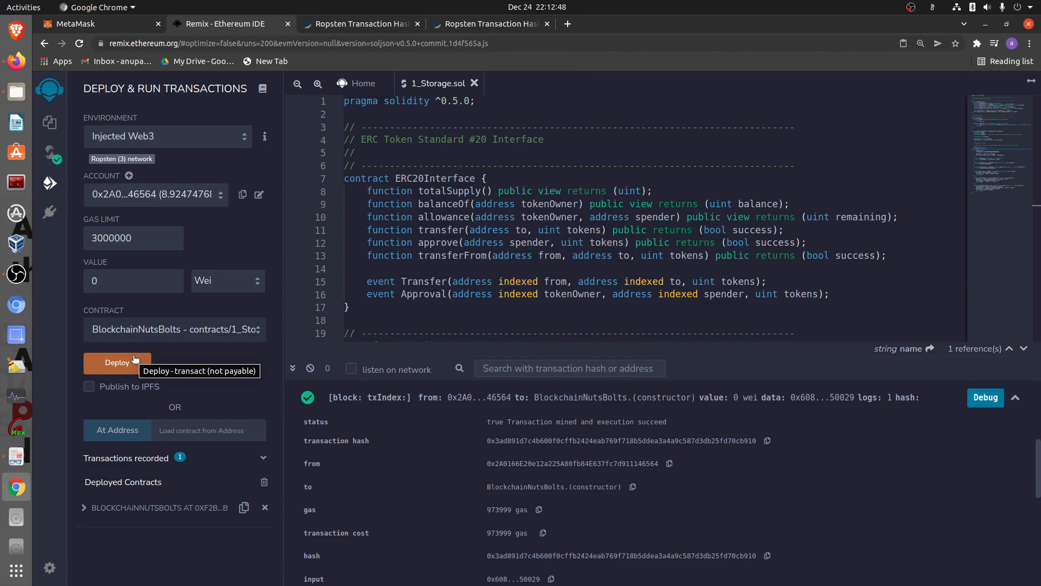
pyautogui.moveTo(256, 97)
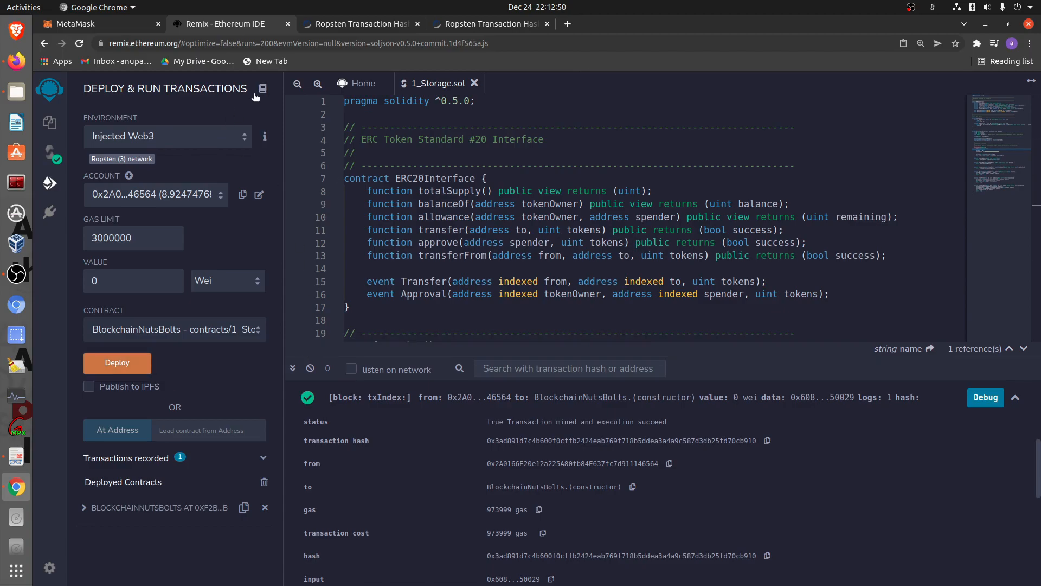
pyautogui.scroll(-3)
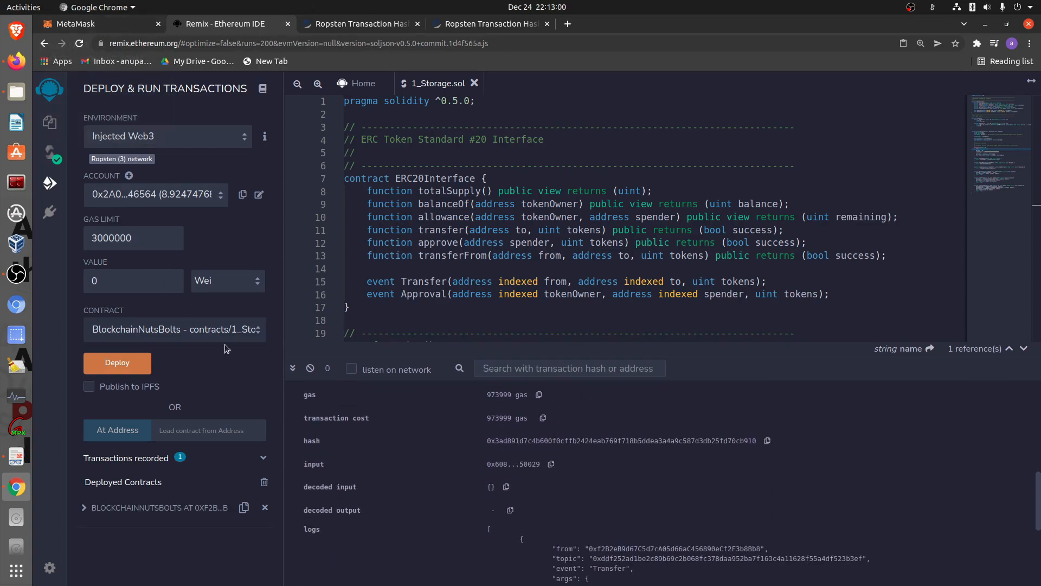
pyautogui.moveTo(414, 458)
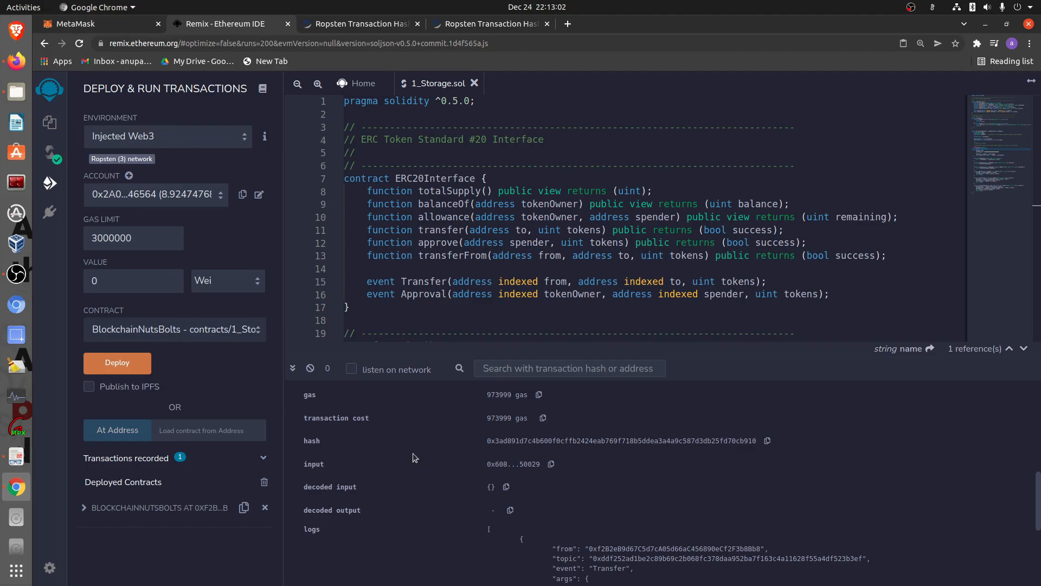
pyautogui.click(70, 23)
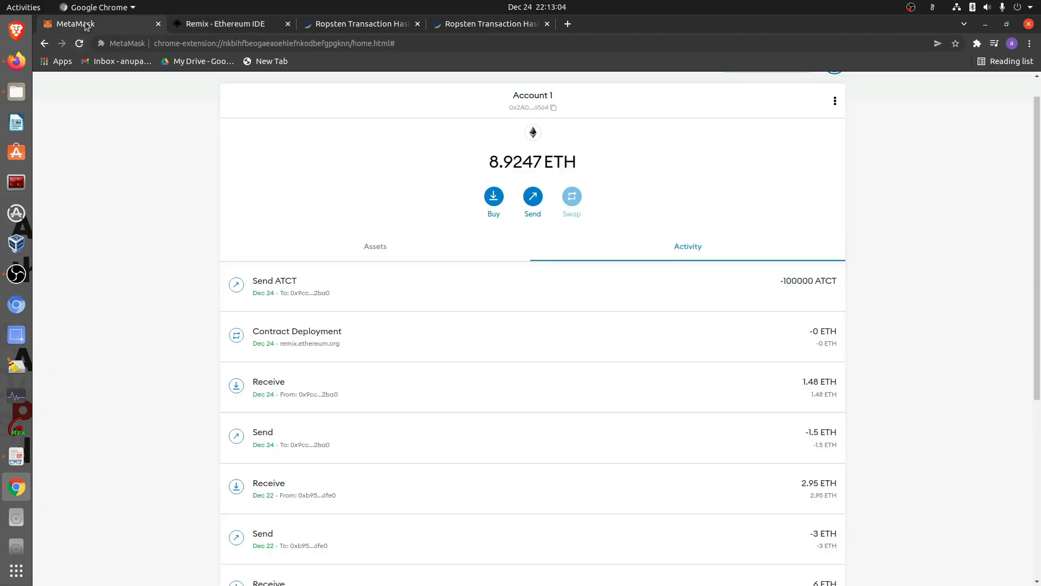
pyautogui.moveTo(667, 255)
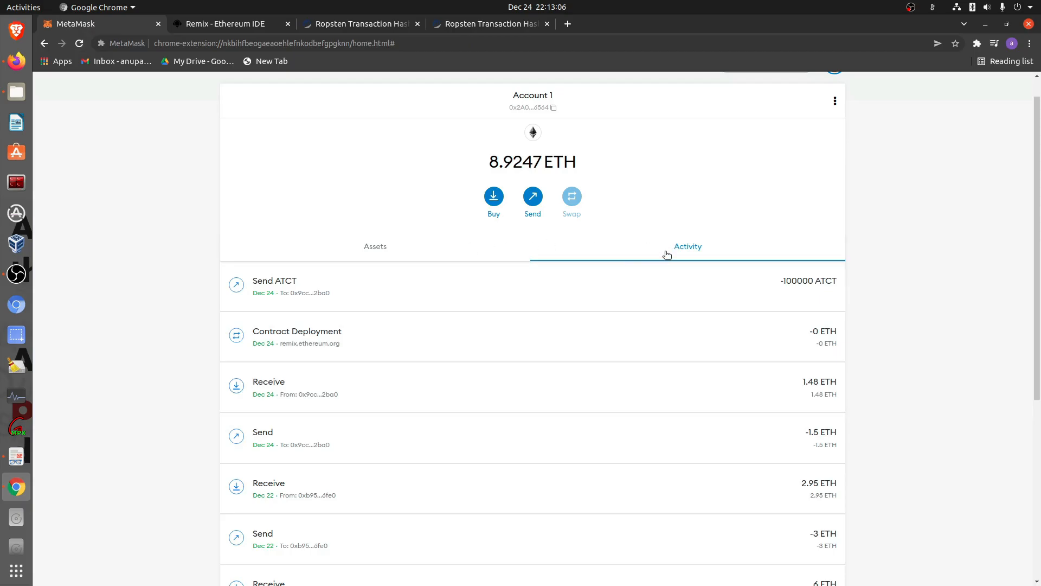
pyautogui.moveTo(450, 153)
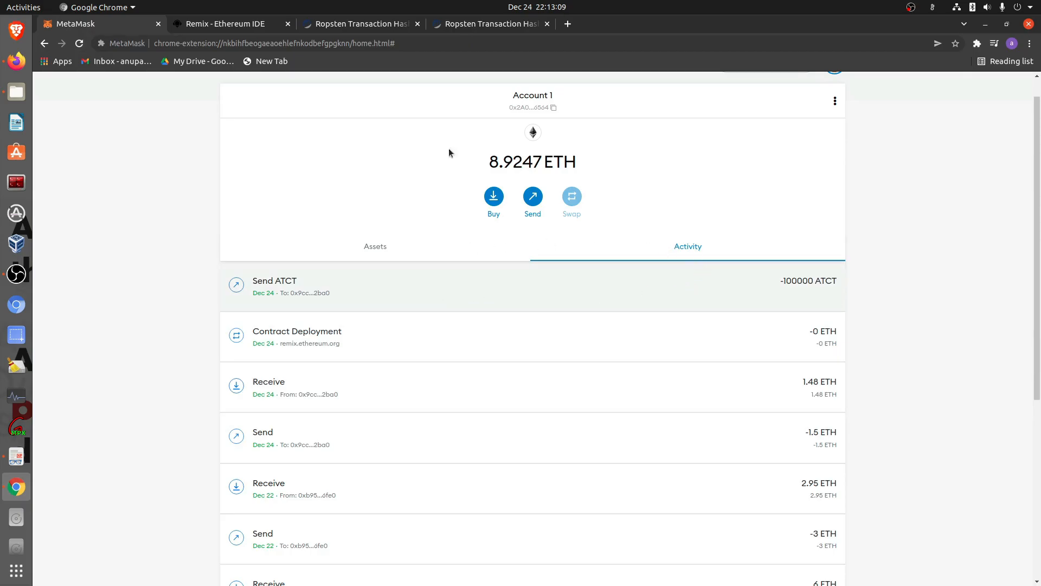
# Check MetaMask's 99900000 ATCT balance, then return to Remix's 100000000-supply constructor
pyautogui.click(358, 23)
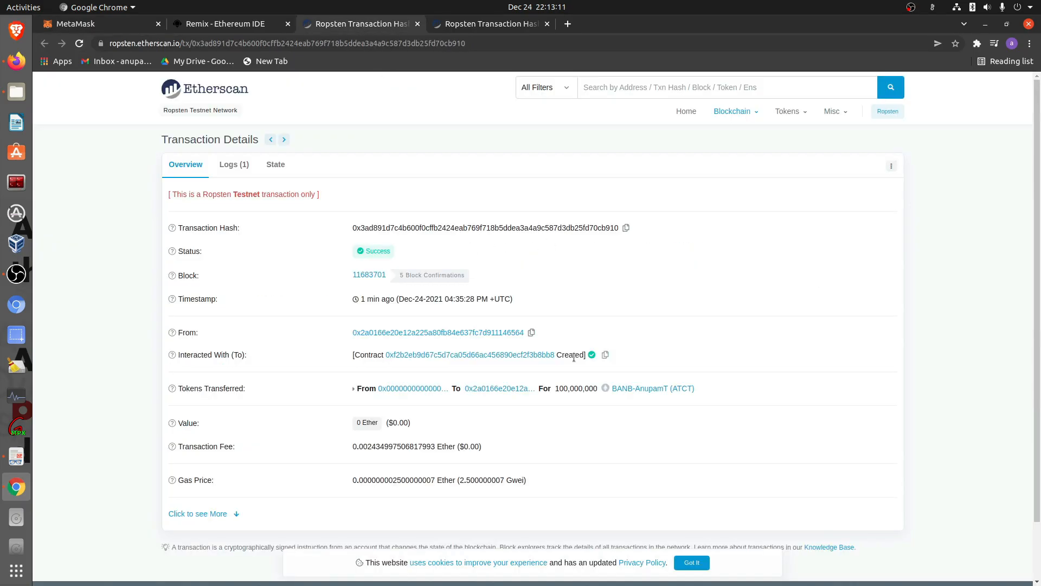
pyautogui.moveTo(638, 359)
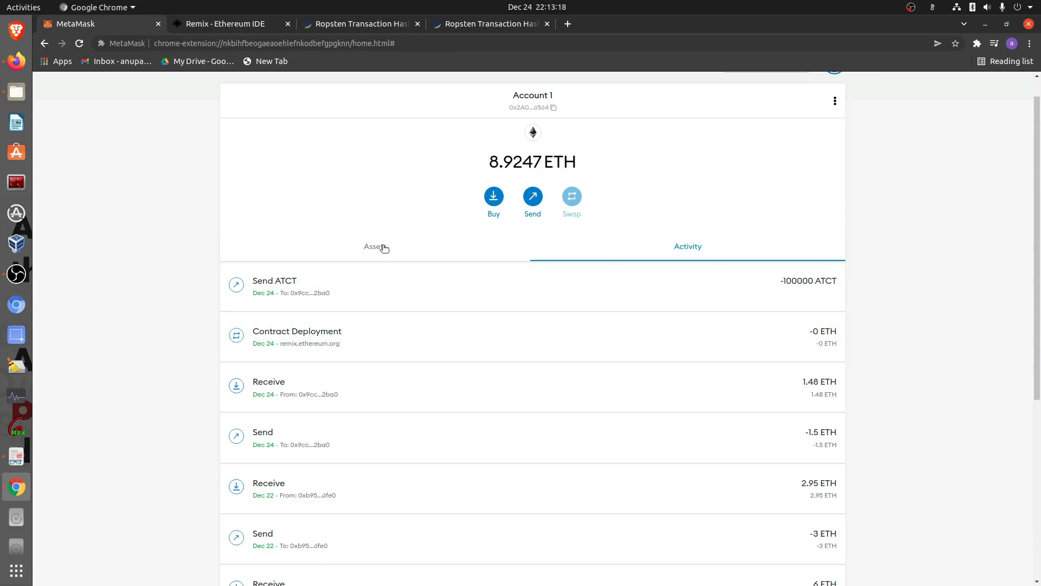
pyautogui.click(374, 247)
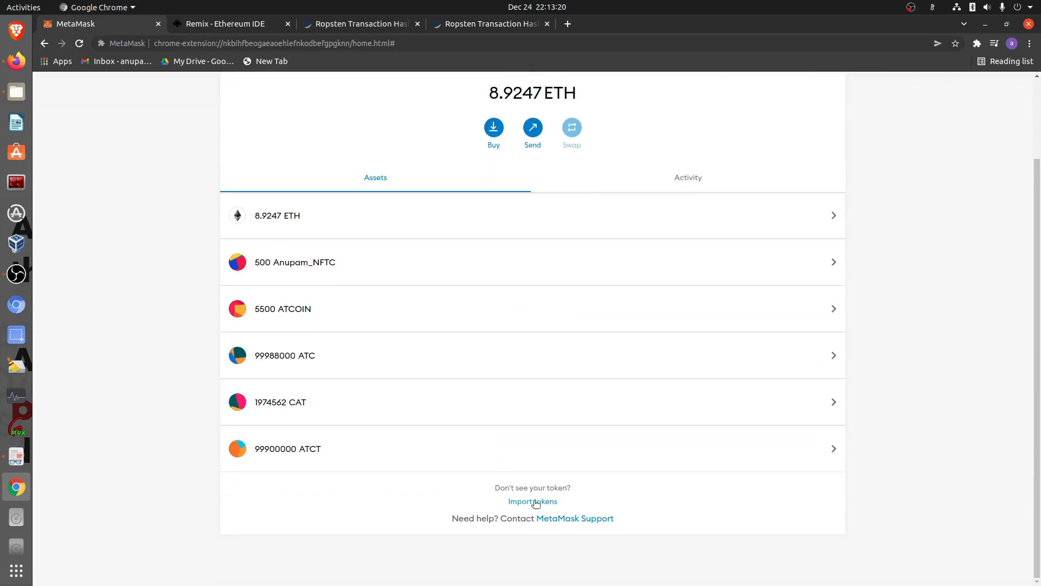
pyautogui.moveTo(543, 513)
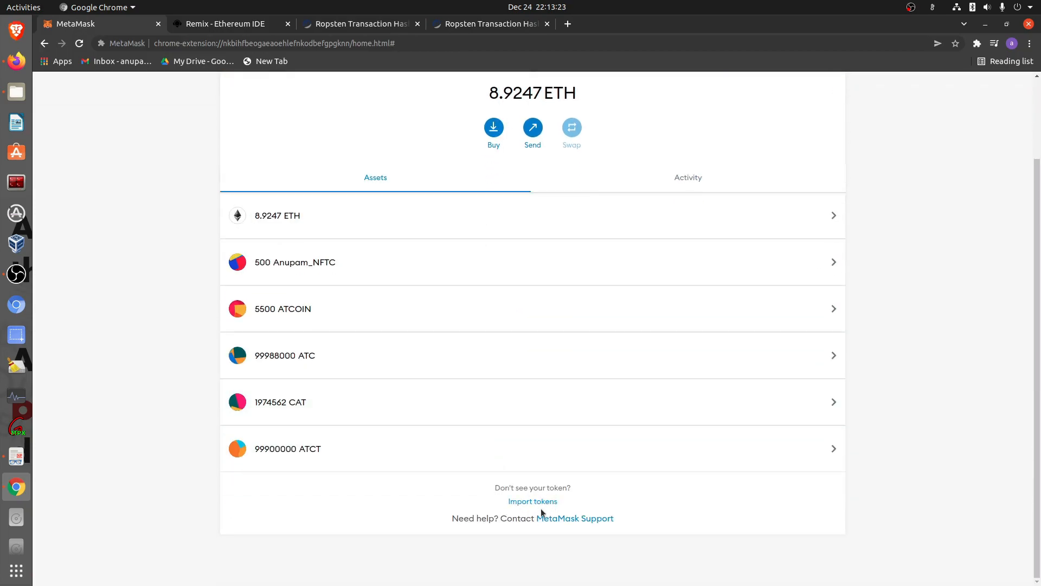
pyautogui.moveTo(446, 462)
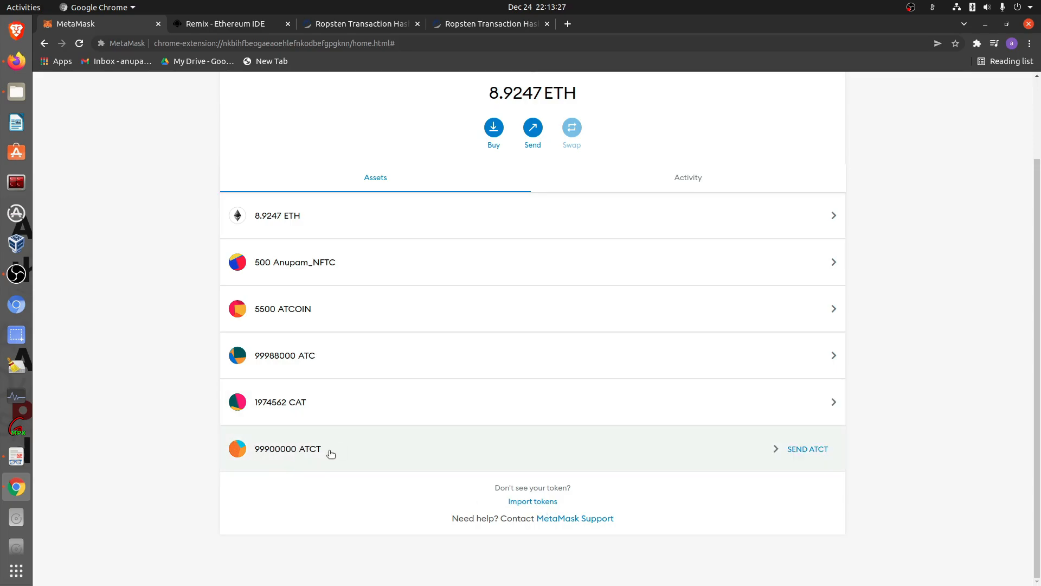
pyautogui.moveTo(49, 248)
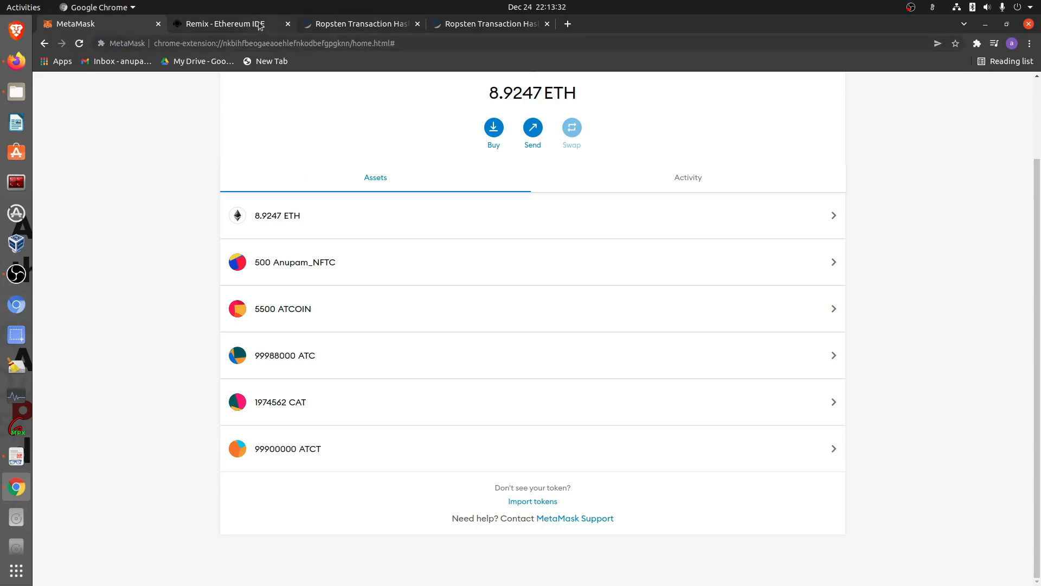
pyautogui.click(230, 24)
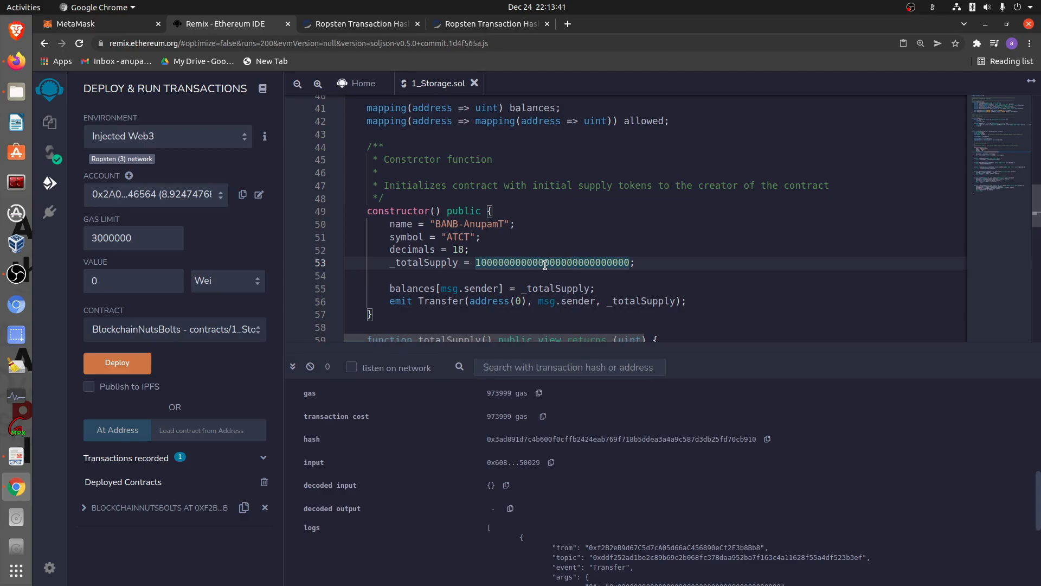
# Bring back MetaMask's asset list showing 99900000 ATCT and 8.9247 ETH
pyautogui.click(76, 24)
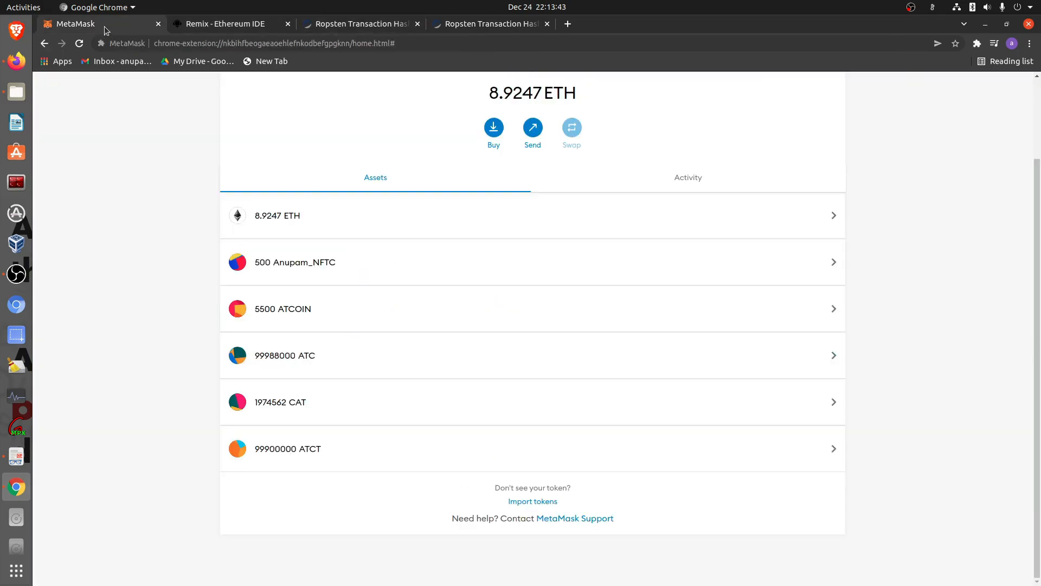
pyautogui.moveTo(535, 205)
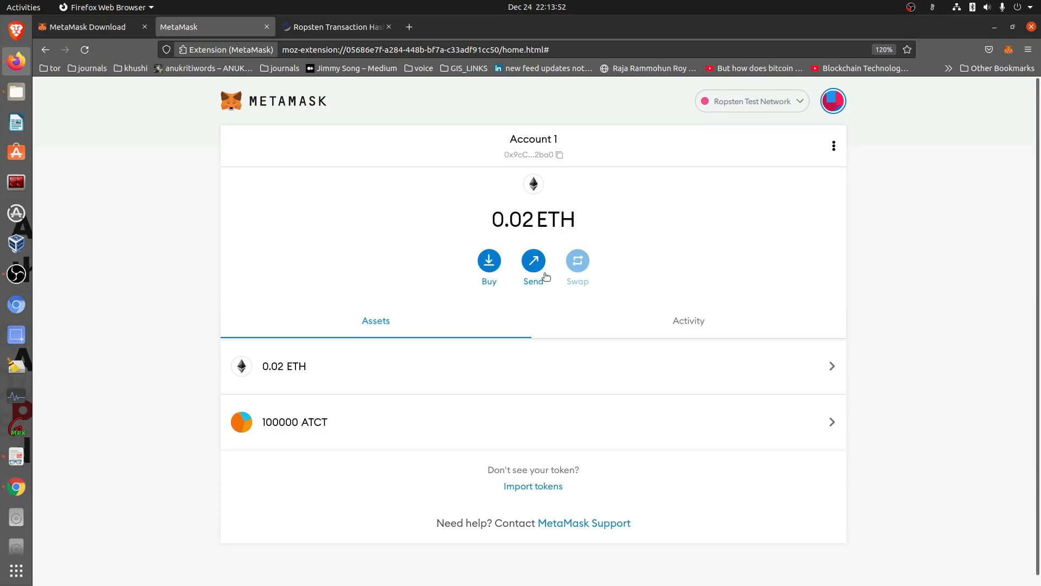
pyautogui.moveTo(203, 285)
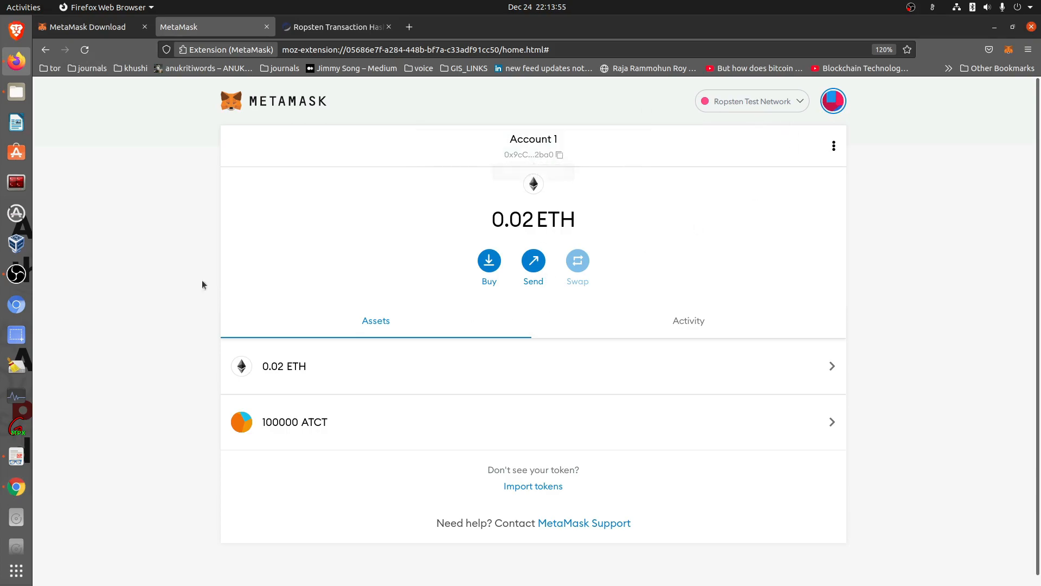
pyautogui.moveTo(672, 429)
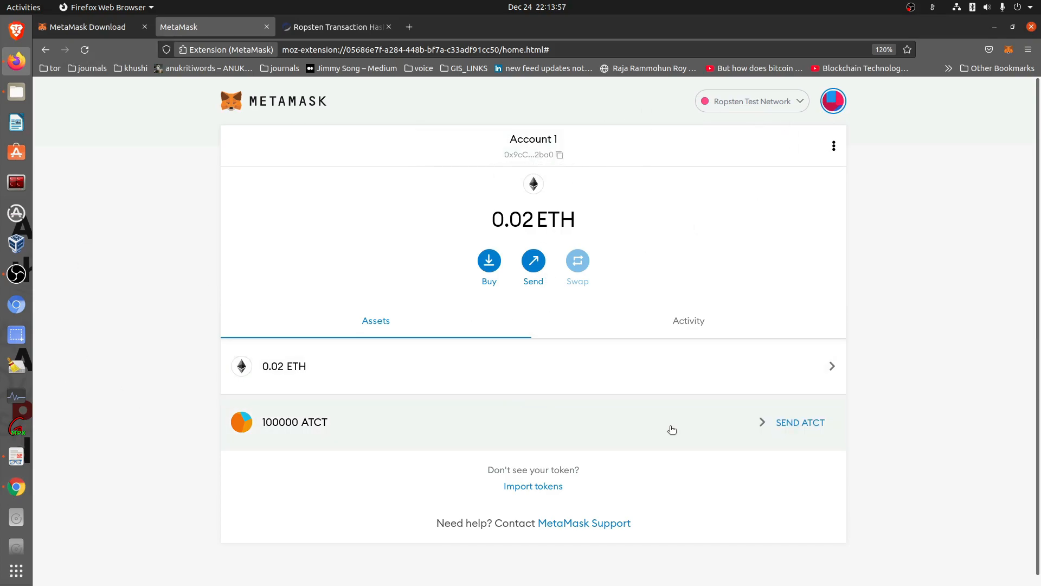
pyautogui.moveTo(664, 427)
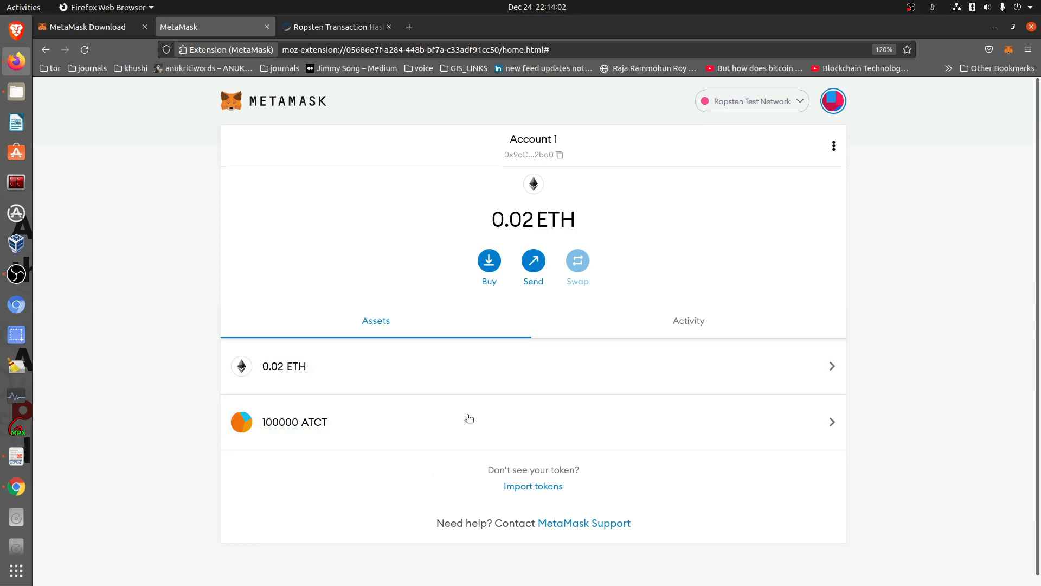
pyautogui.moveTo(710, 322)
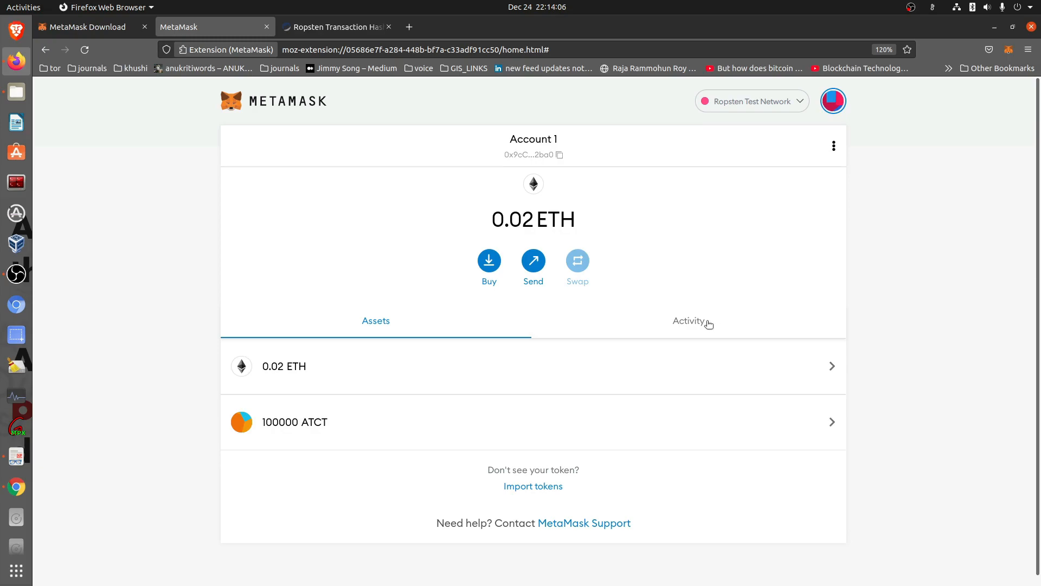
# View the second wallet's 1.48 ETH send on Etherscan and close the duplicate tab
pyautogui.click(688, 321)
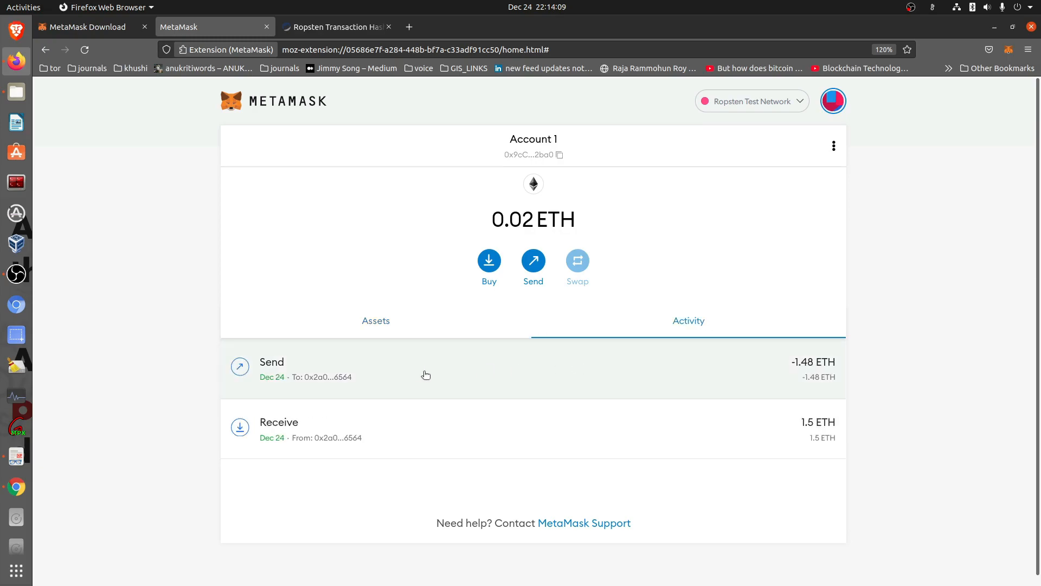
pyautogui.moveTo(386, 367)
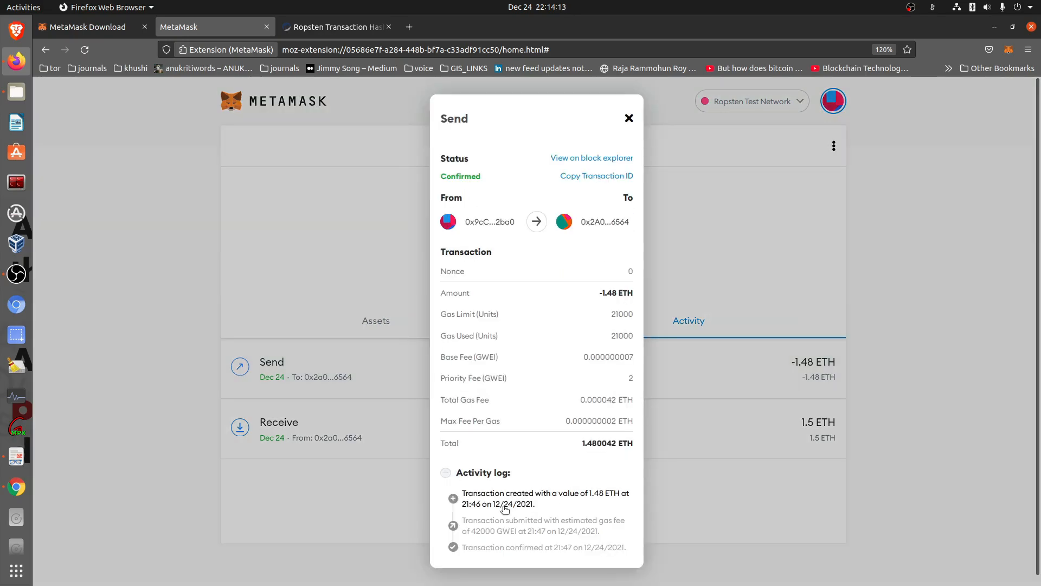
pyautogui.click(591, 158)
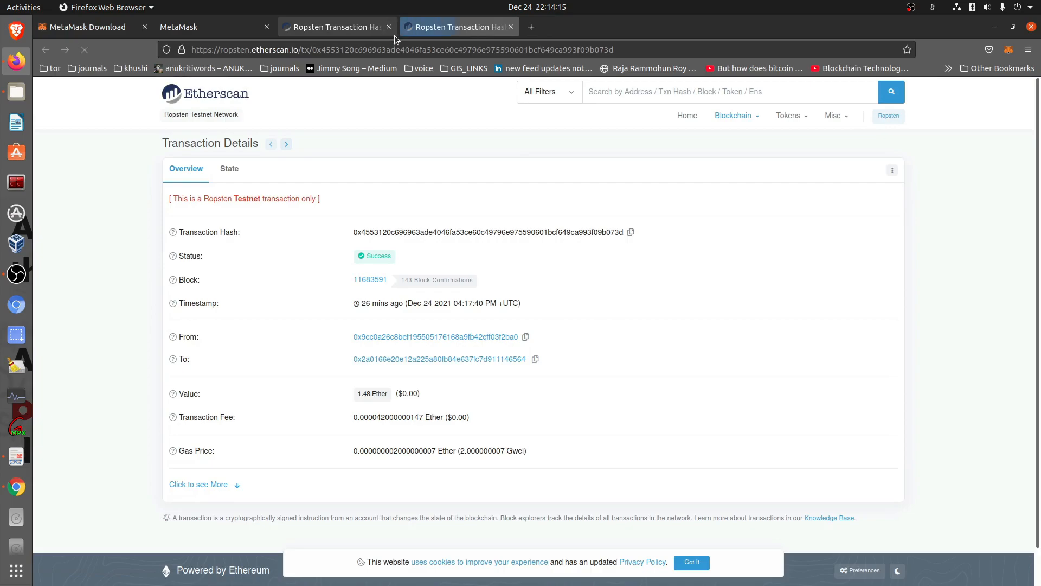
pyautogui.click(511, 26)
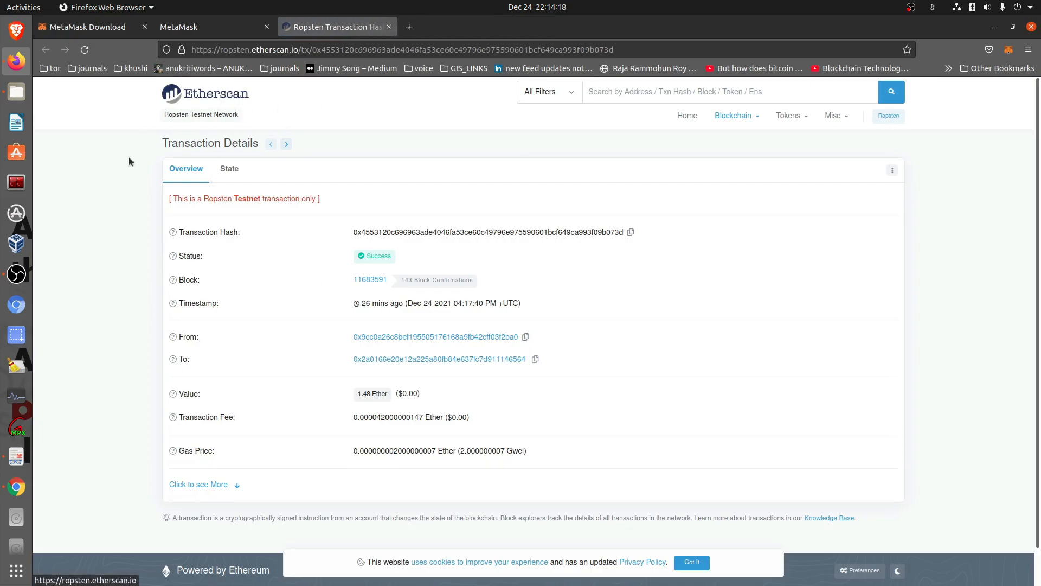
pyautogui.moveTo(751, 222)
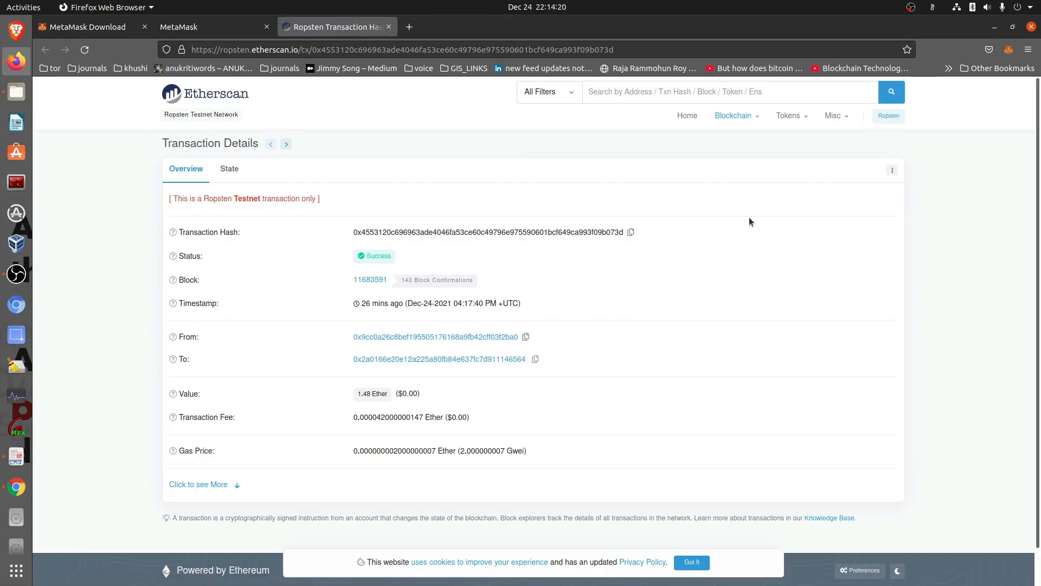
pyautogui.moveTo(542, 165)
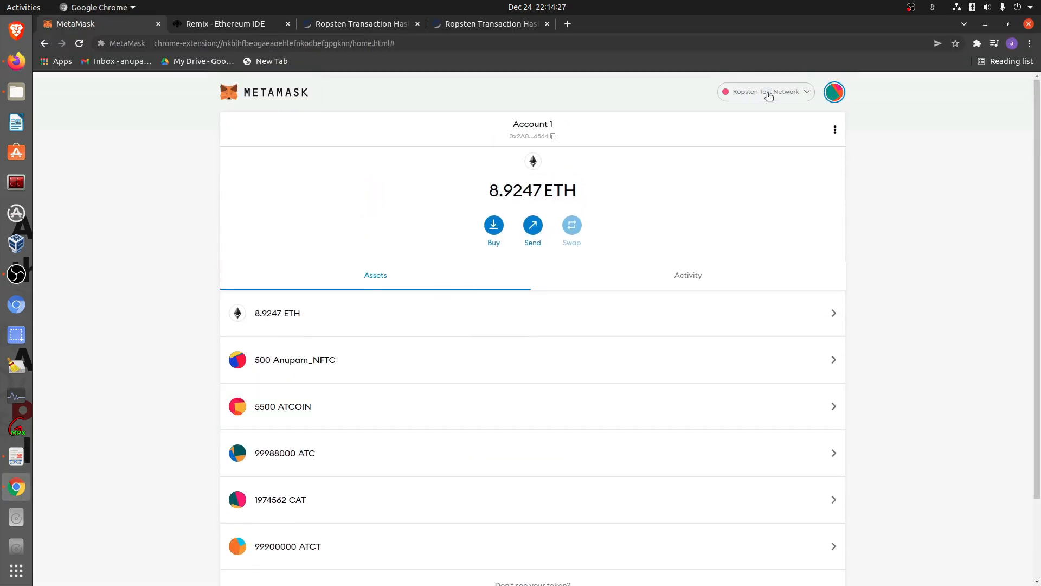
# Check the Chrome wallet's network list and stay on Ropsten
pyautogui.click(766, 91)
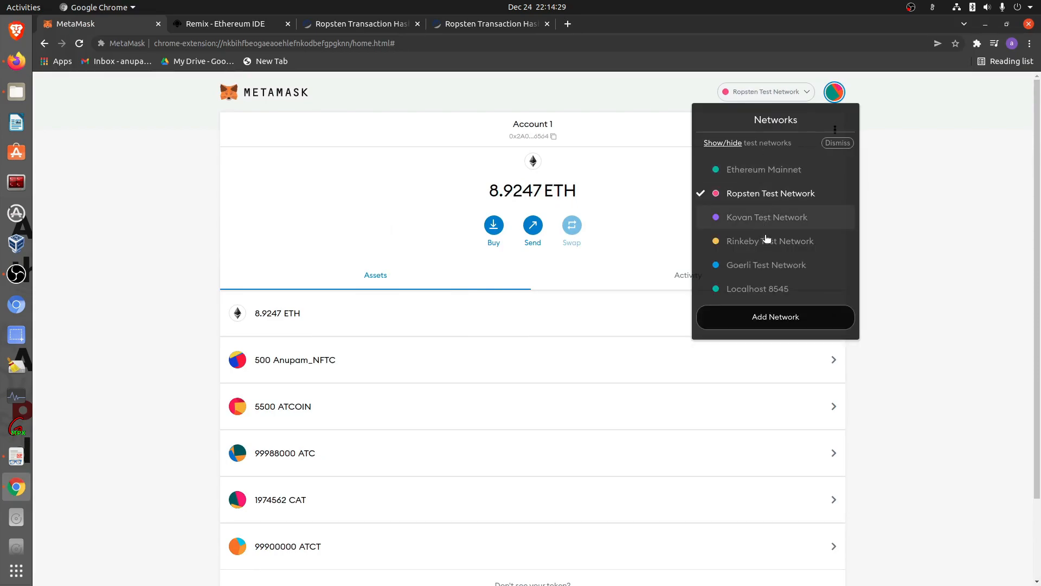
pyautogui.click(632, 202)
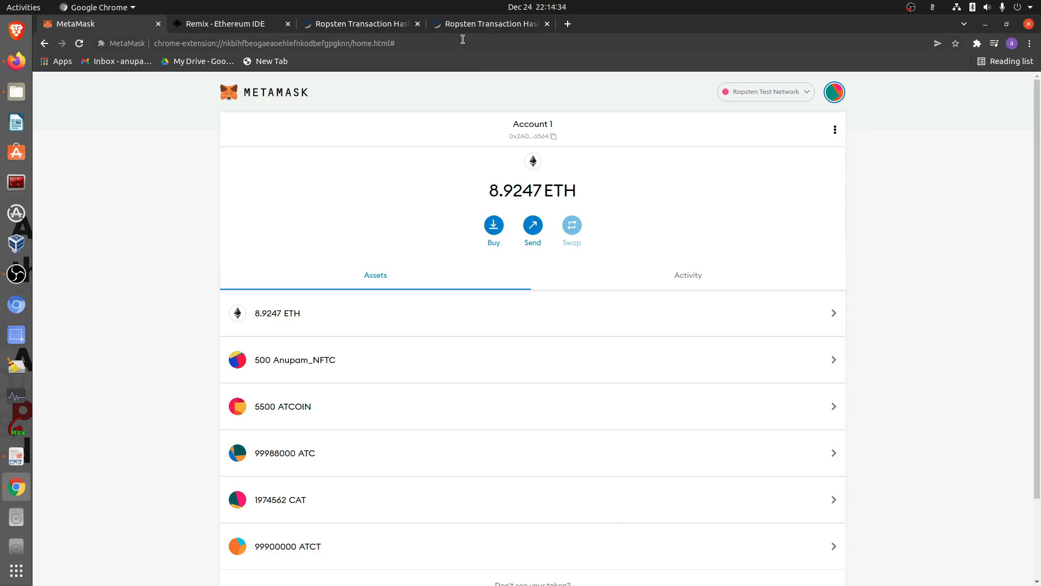
pyautogui.moveTo(489, 24)
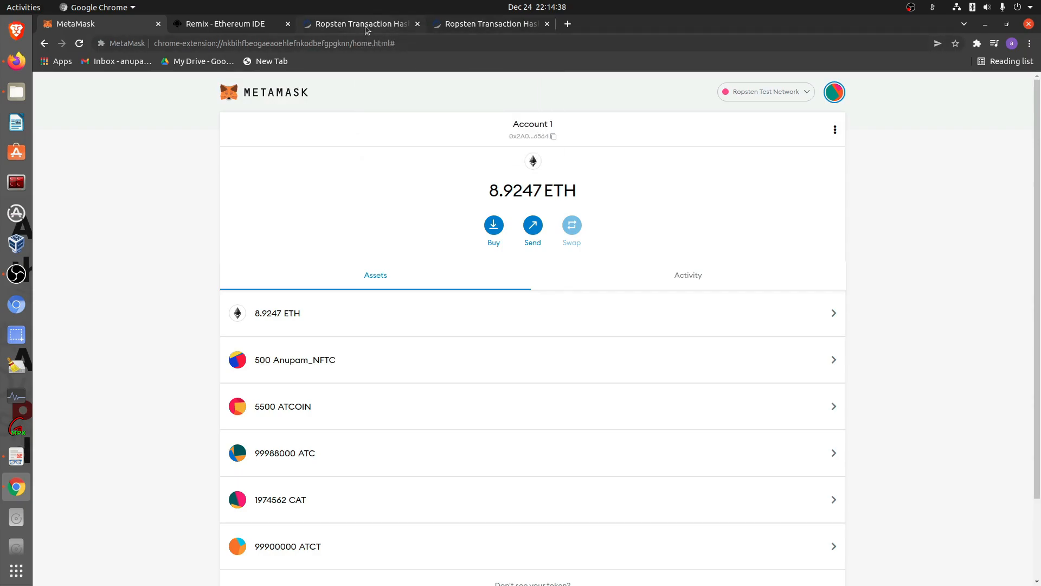
pyautogui.moveTo(366, 28)
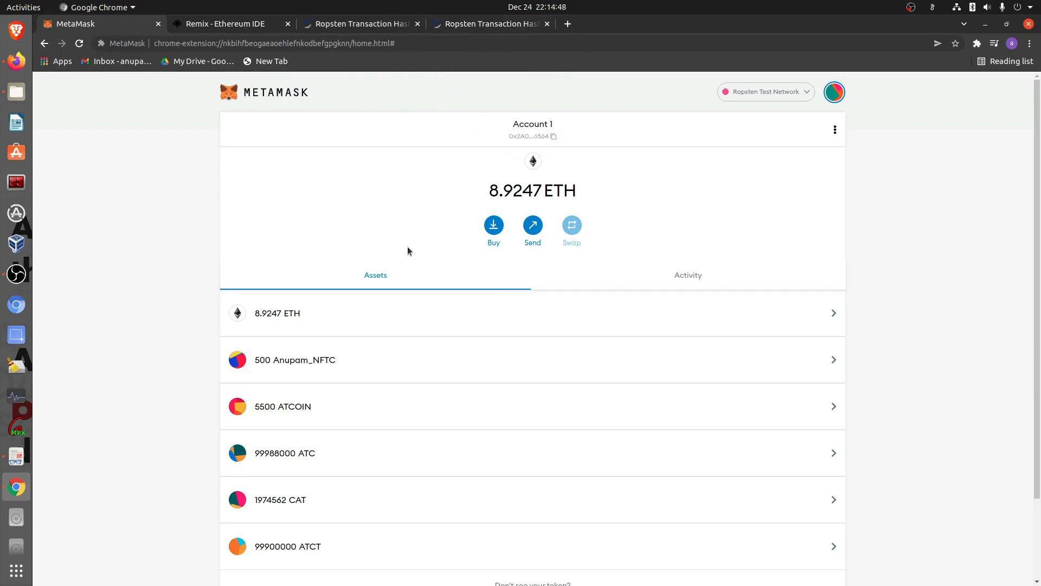
pyautogui.moveTo(320, 551)
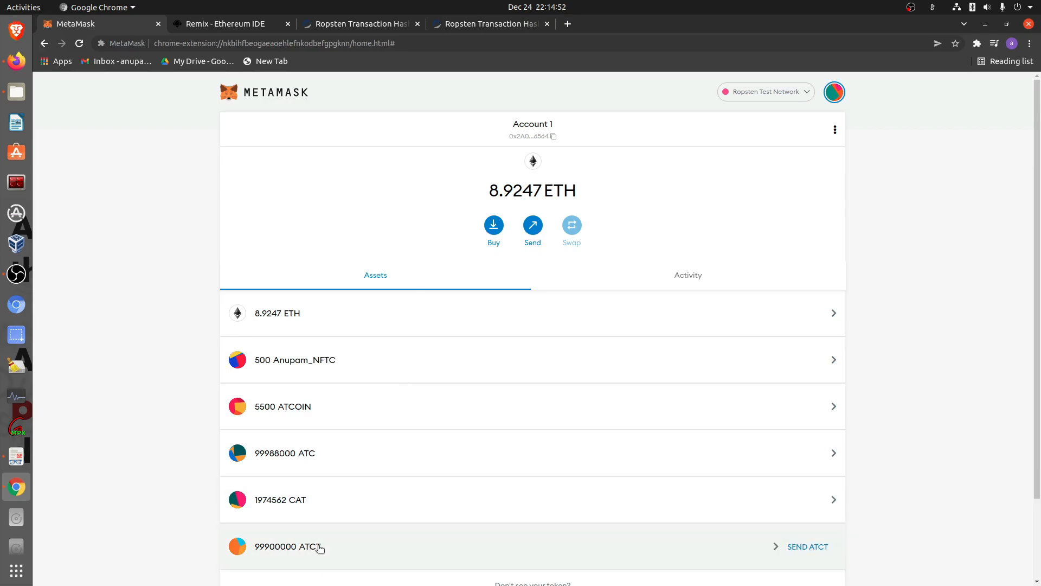
pyautogui.moveTo(318, 548)
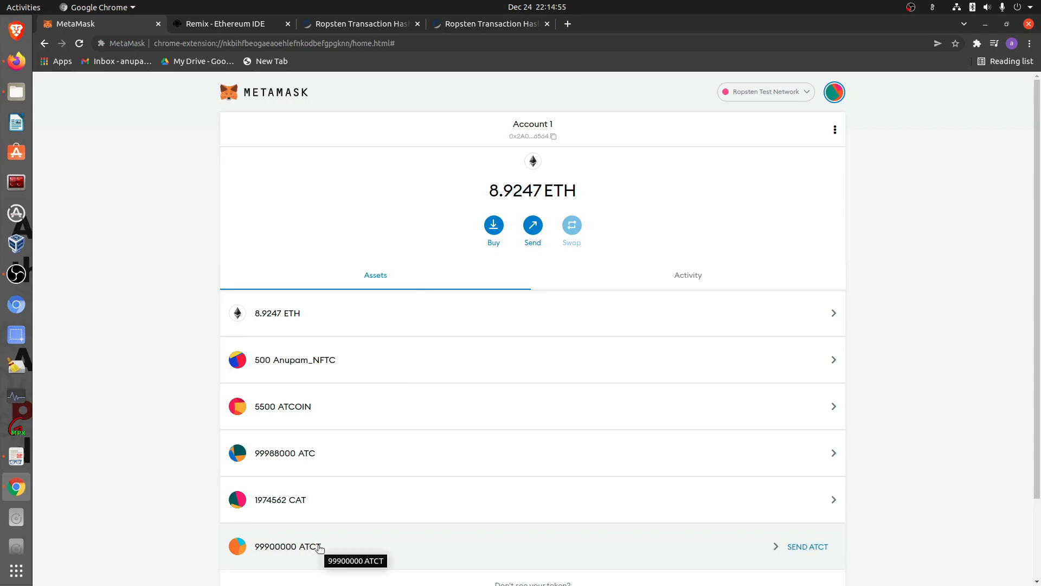
pyautogui.moveTo(341, 421)
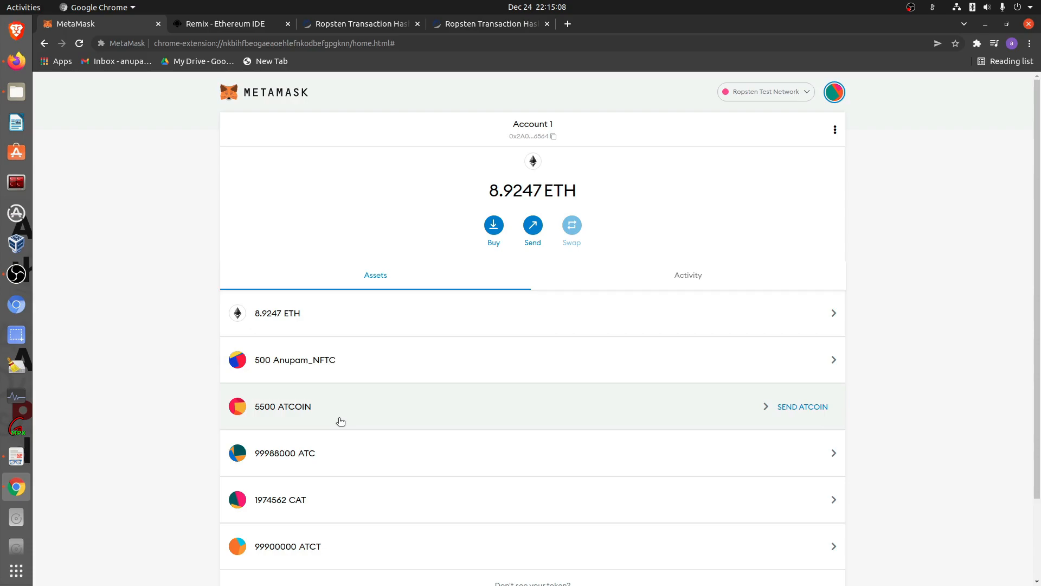
pyautogui.moveTo(384, 231)
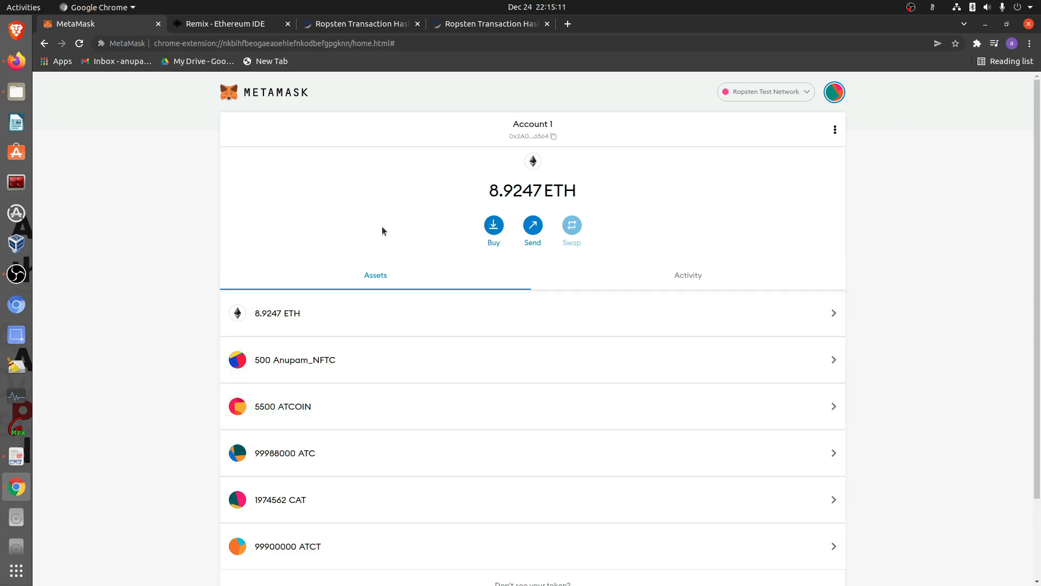
pyautogui.moveTo(305, 376)
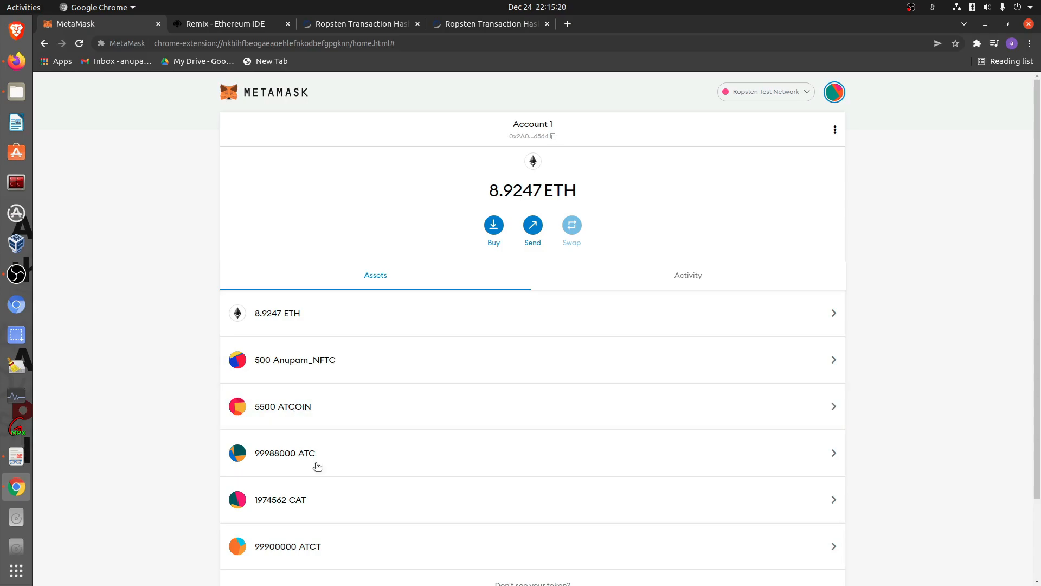
pyautogui.moveTo(331, 550)
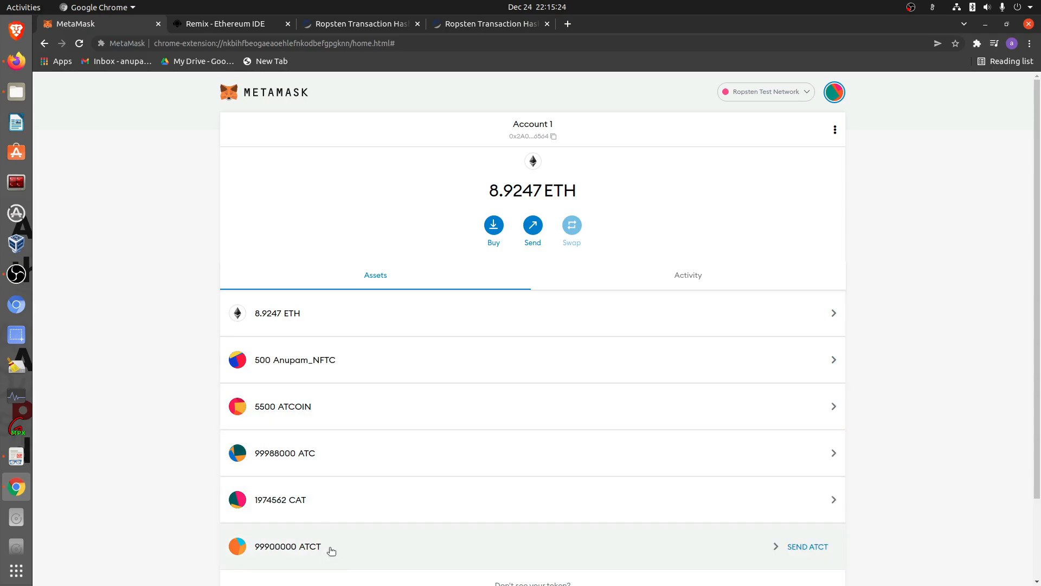
pyautogui.moveTo(661, 205)
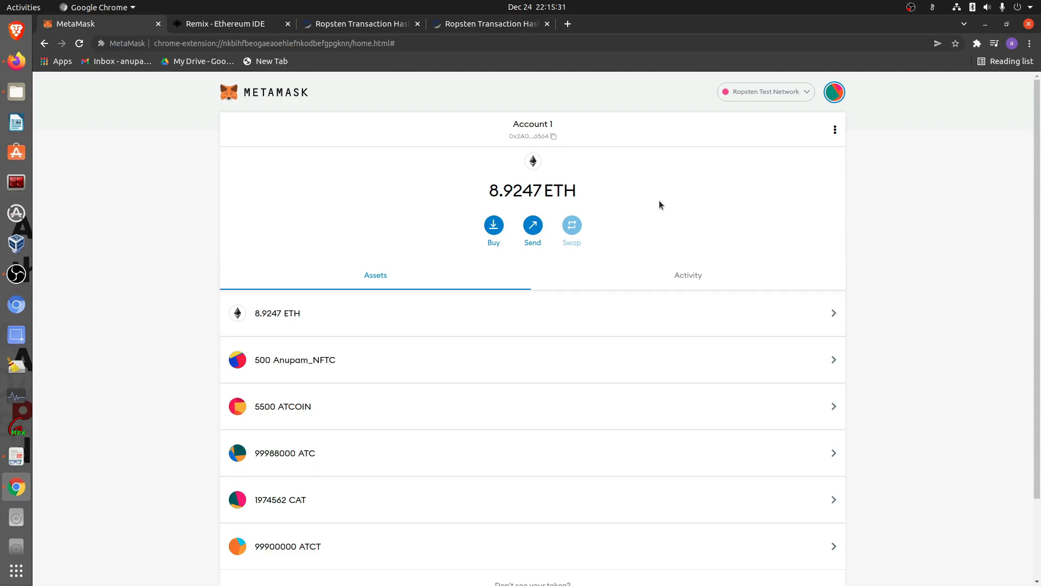
pyautogui.moveTo(274, 449)
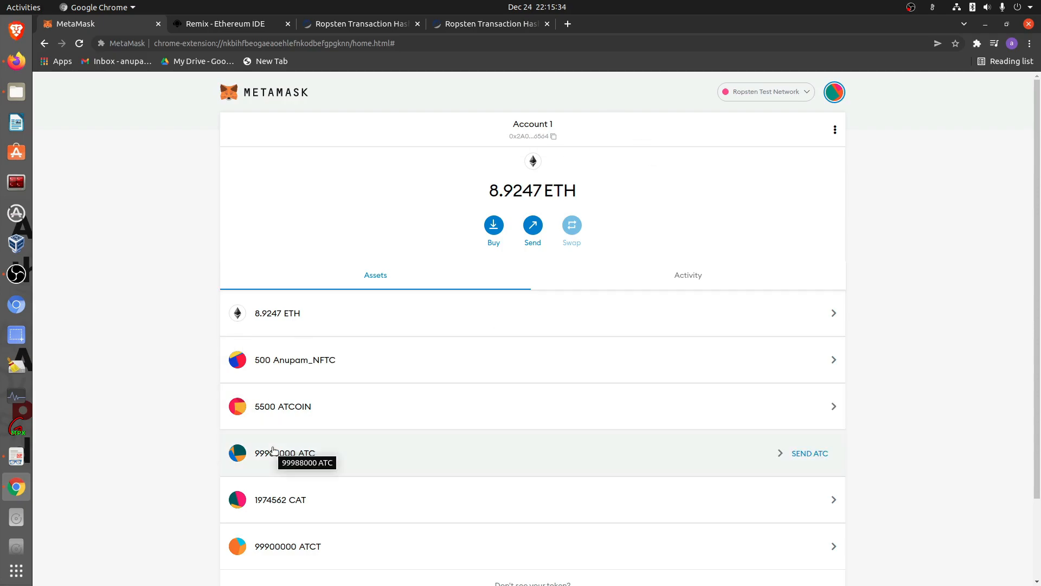
pyautogui.moveTo(230, 288)
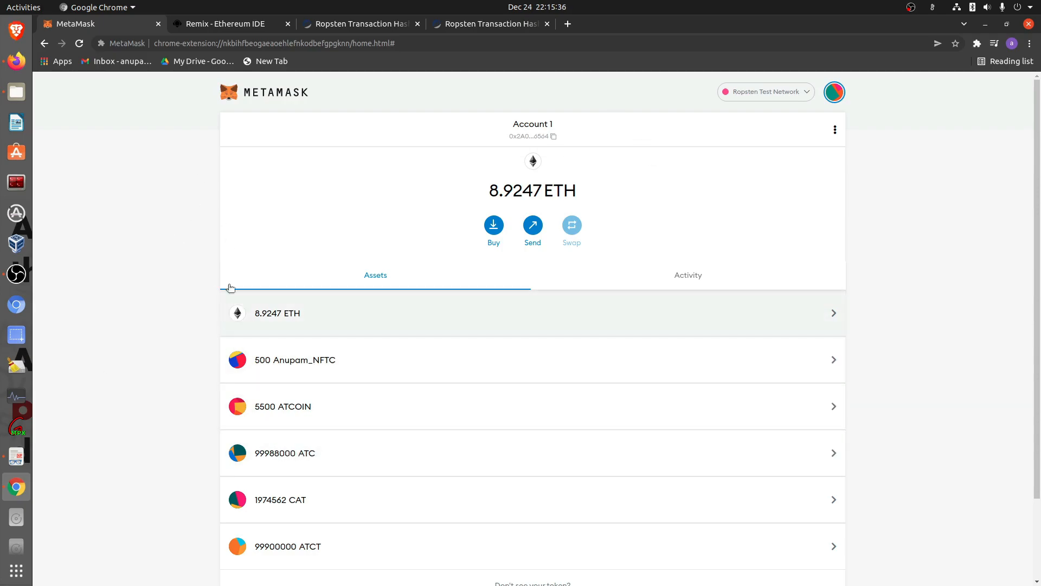